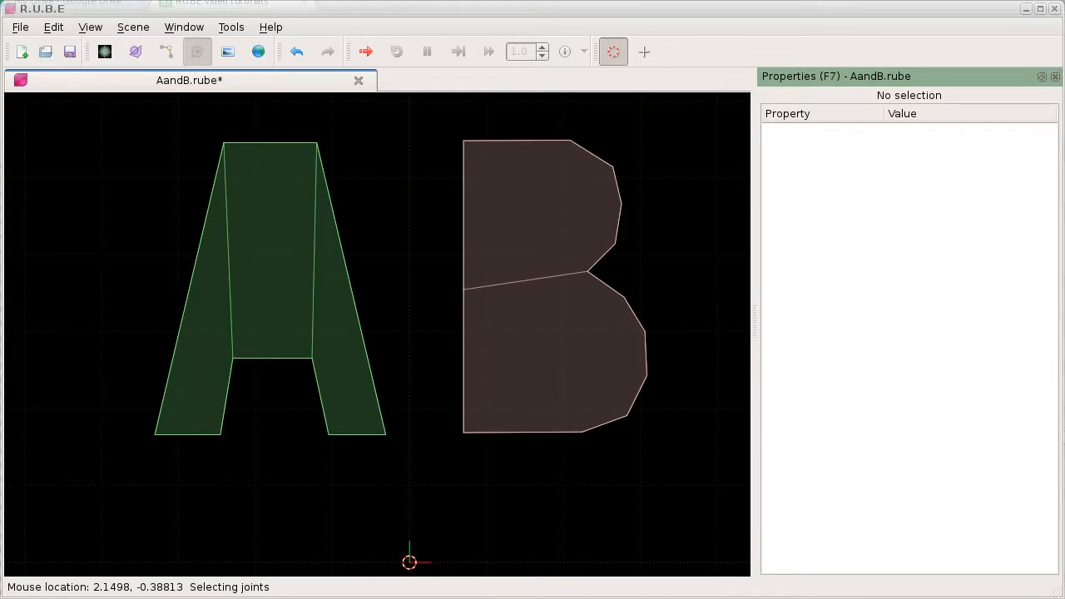
mouse_move(580, 549)
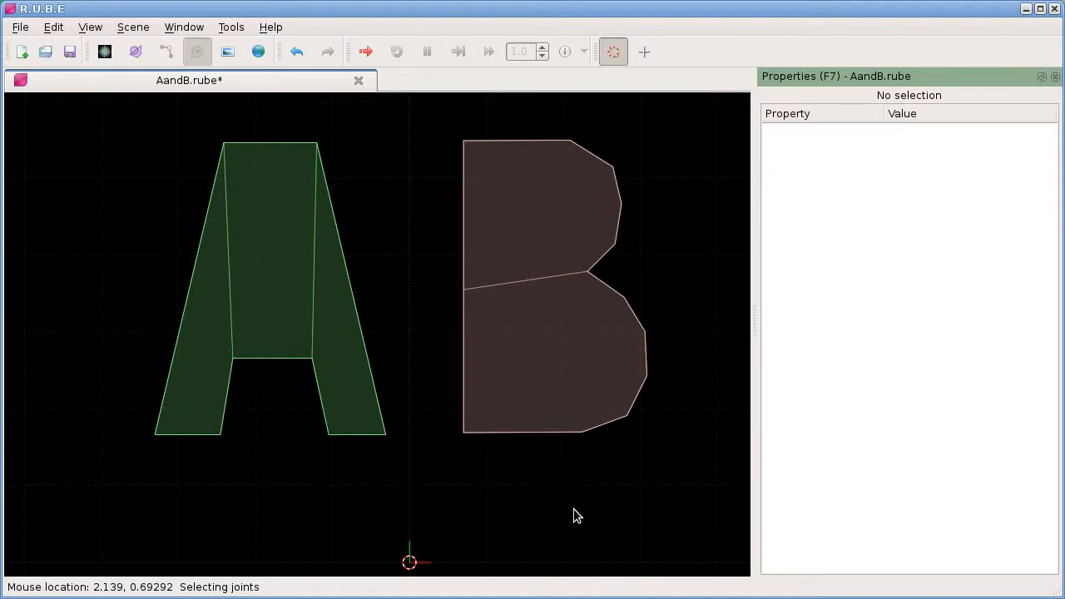
mouse_move(524, 274)
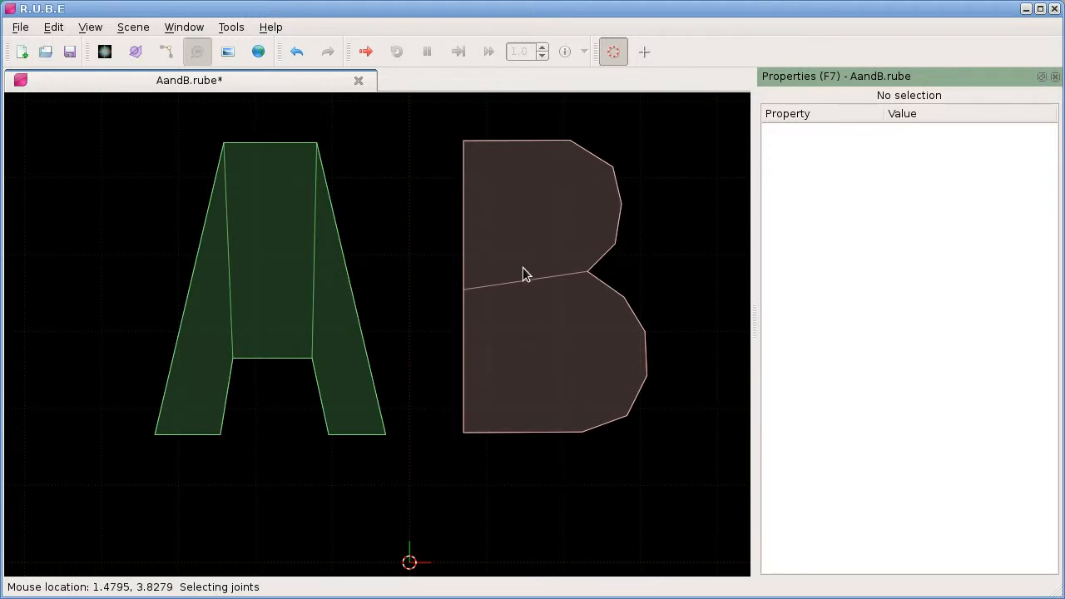
mouse_move(408, 325)
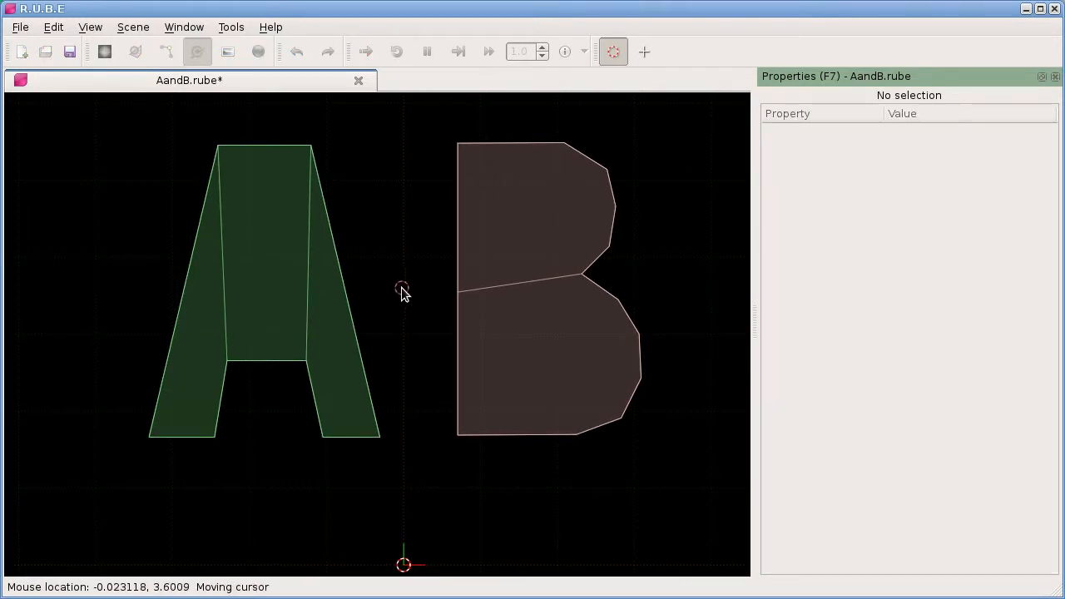
mouse_move(409, 279)
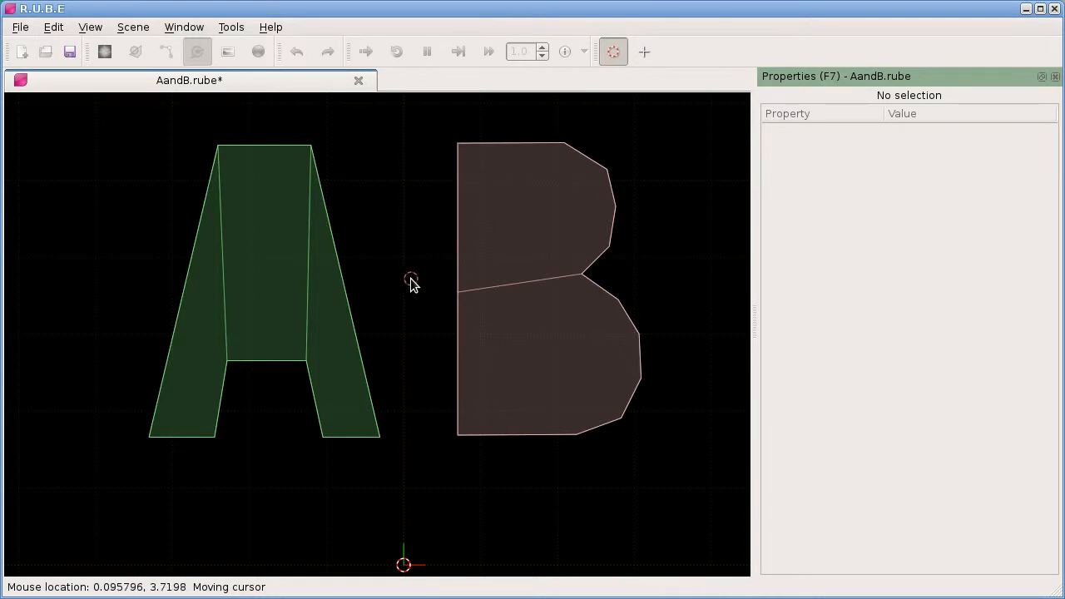
mouse_move(402, 292)
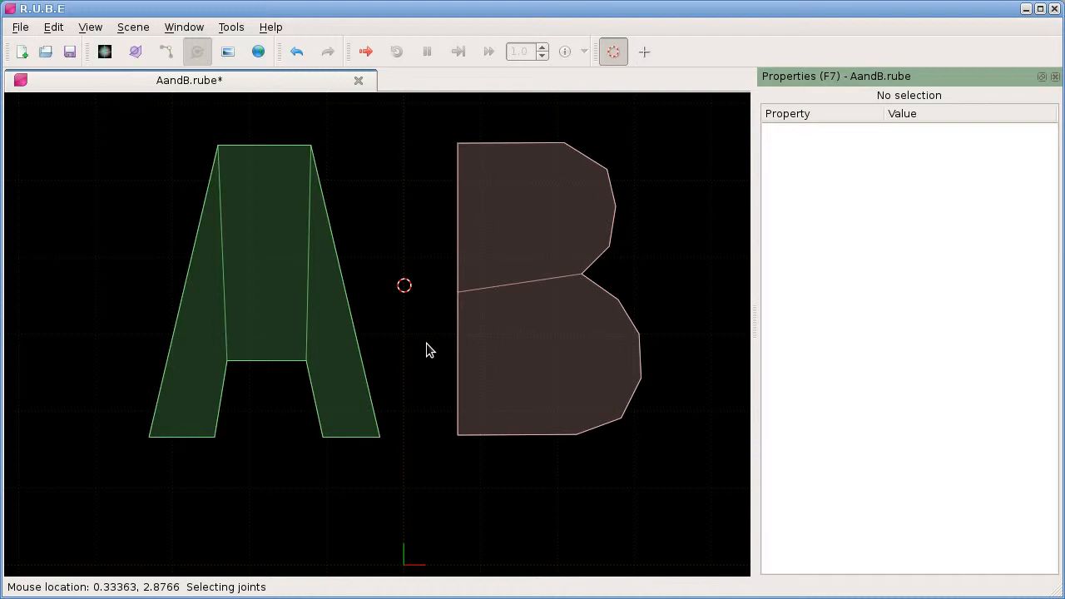
- Select letters A and B together and add a prismatic joint between them
left_click(105, 51)
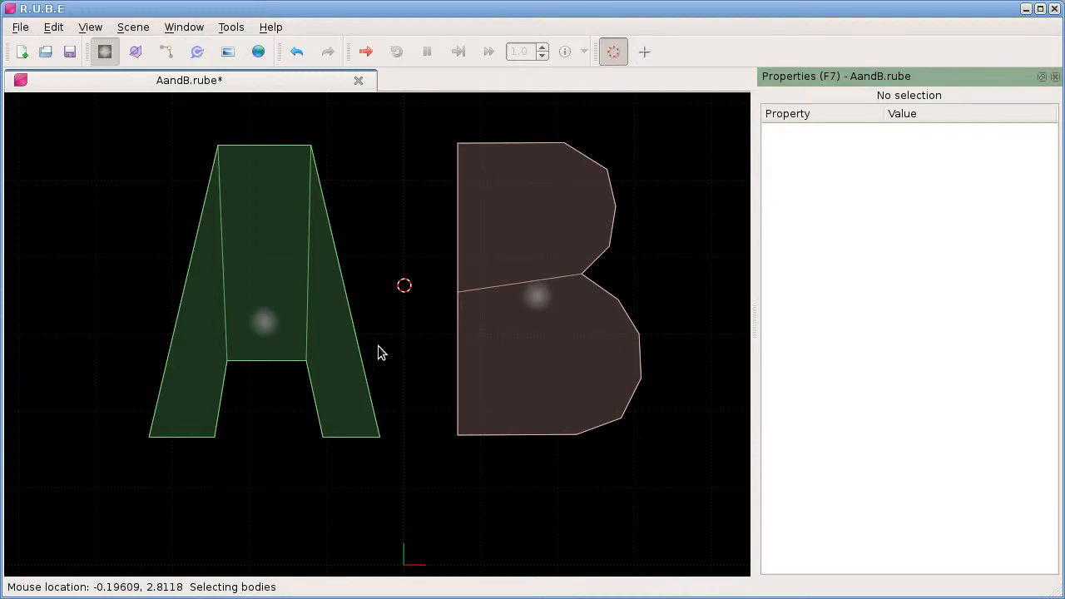
left_click(263, 323)
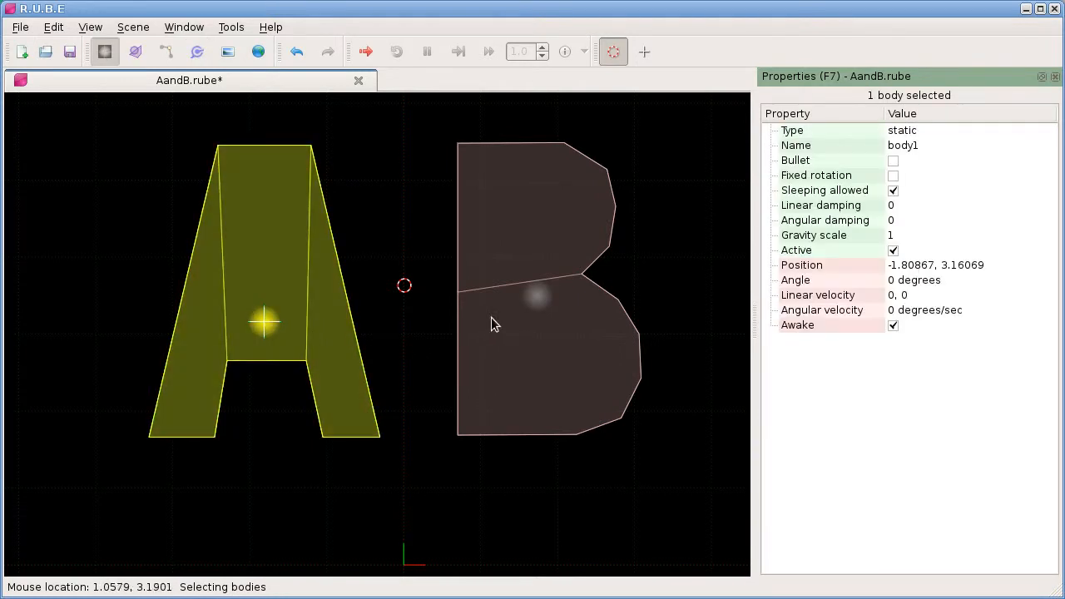
left_click(536, 296)
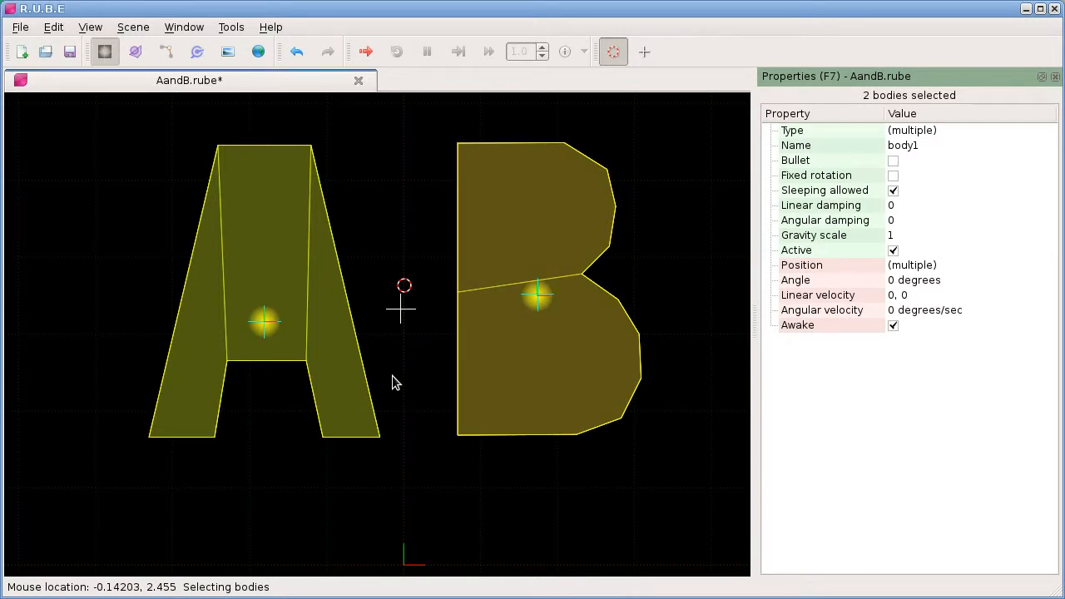
mouse_move(393, 341)
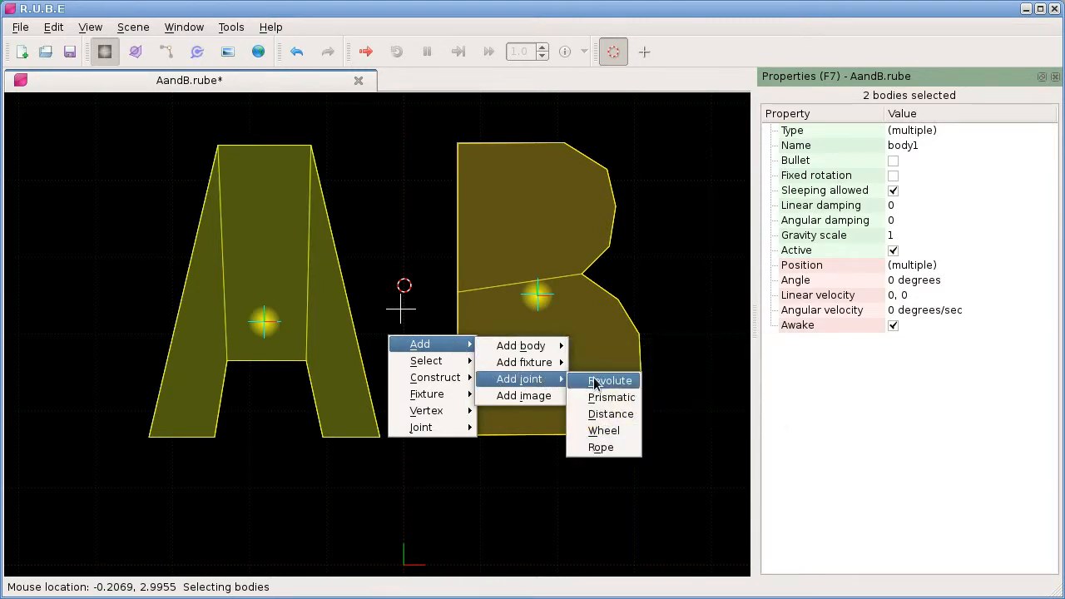
mouse_move(612, 396)
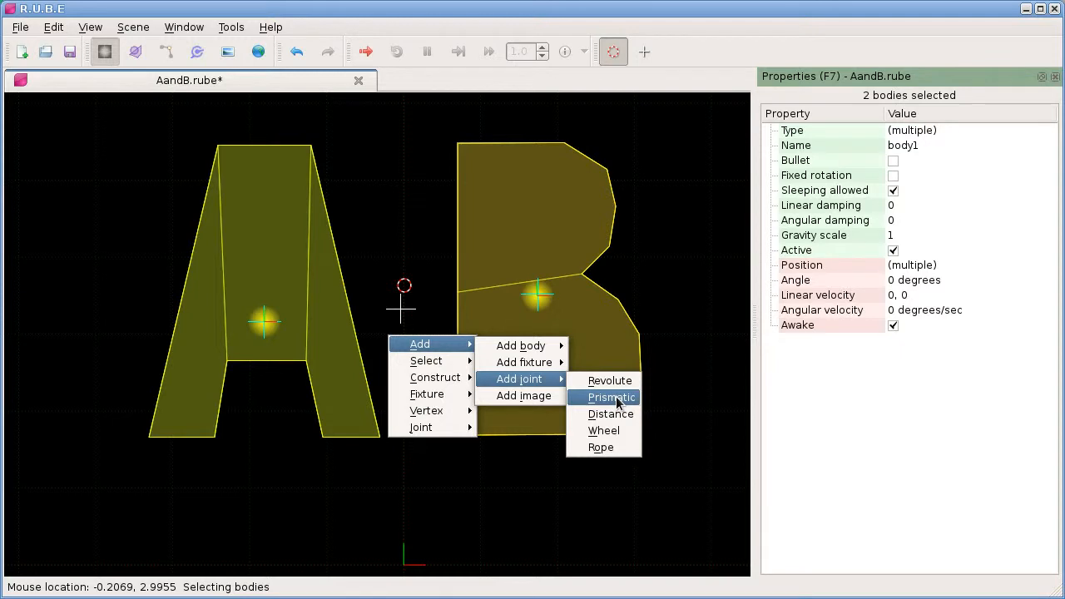
left_click(610, 396)
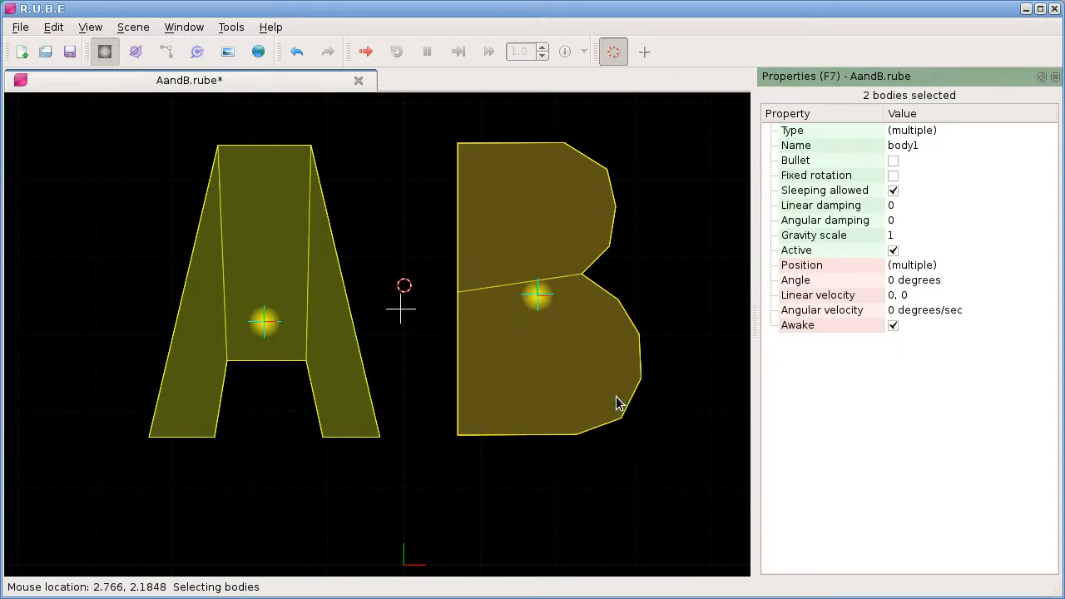
- Switch to joint selection mode to show the new prismatic joint
left_click(197, 52)
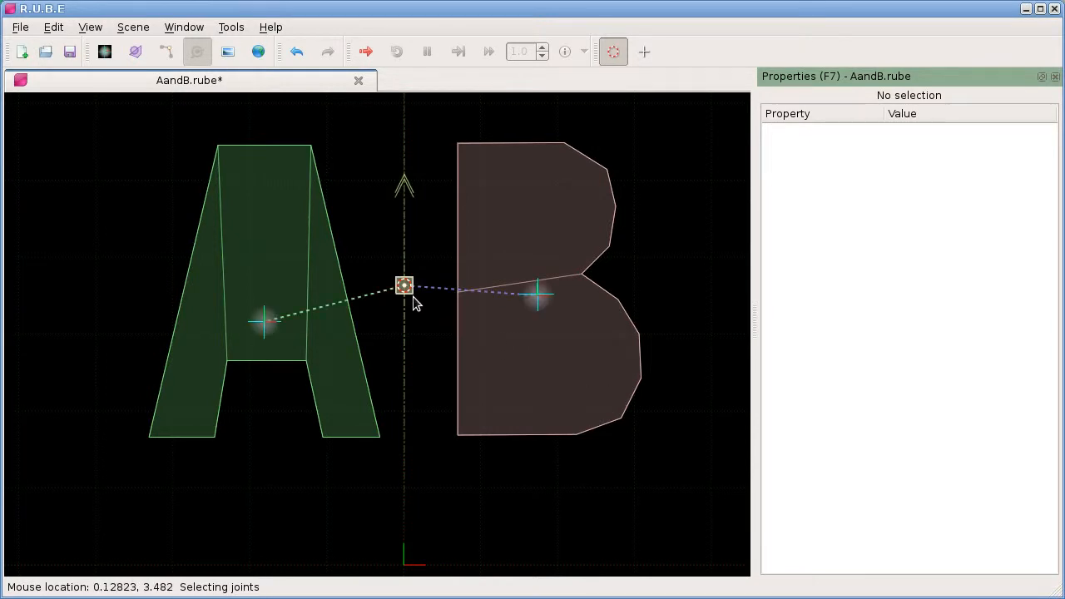
mouse_move(419, 308)
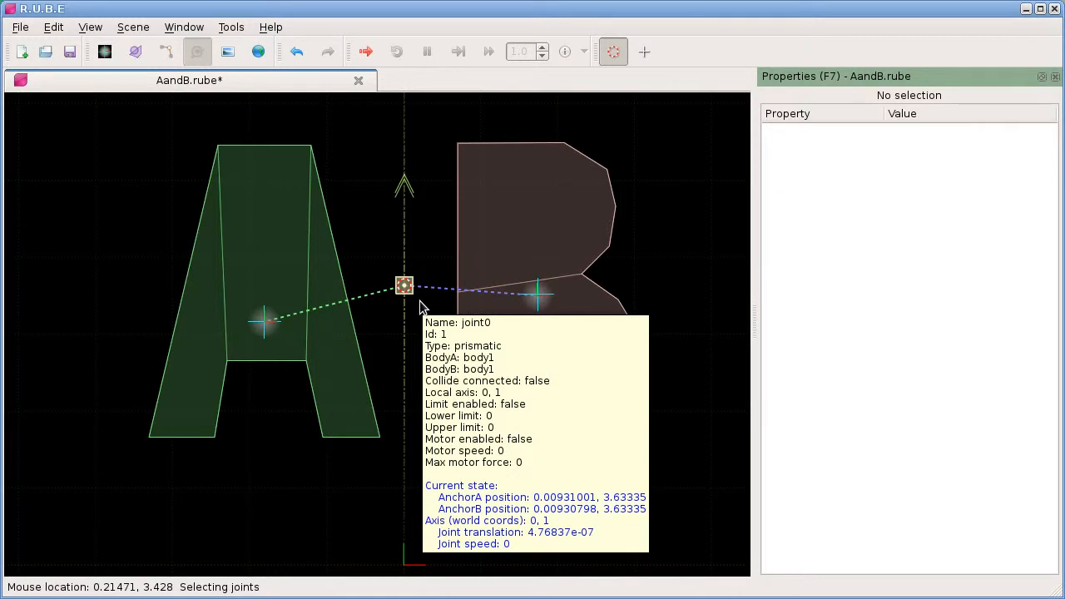
mouse_move(396, 206)
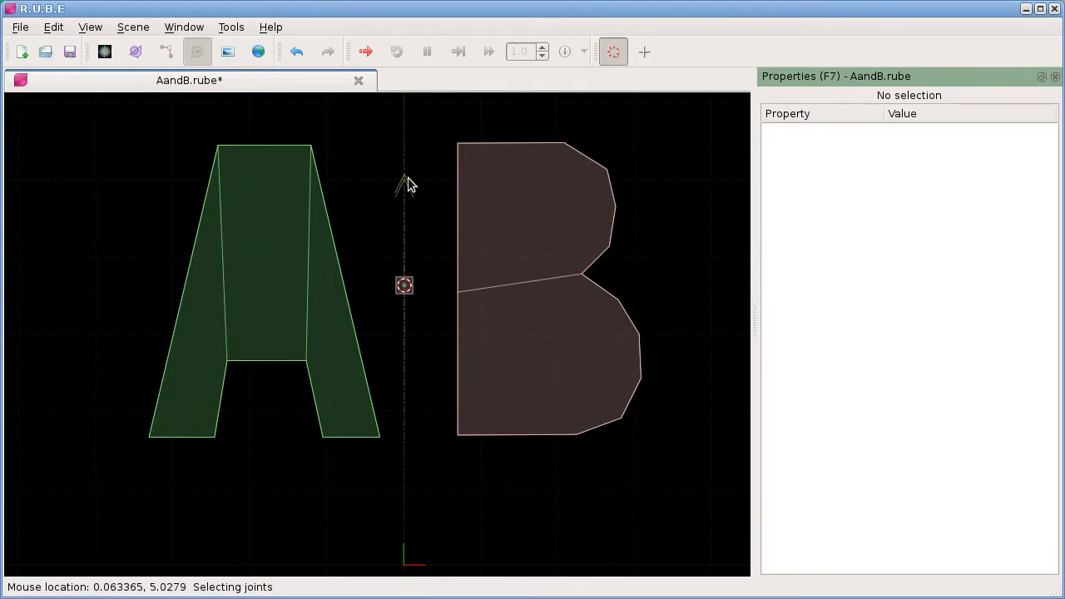
mouse_move(419, 246)
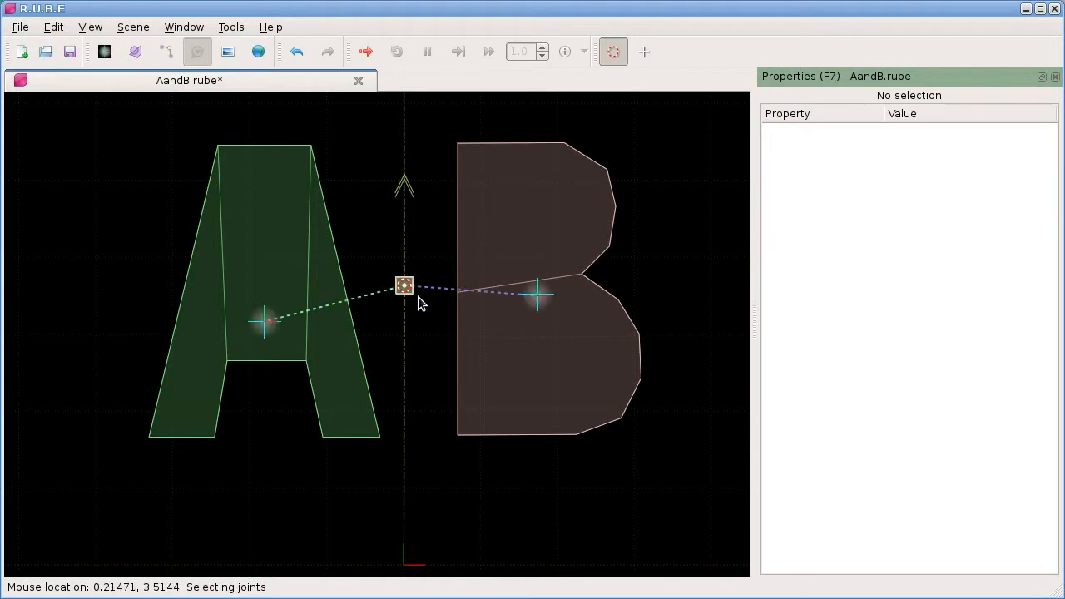
mouse_move(413, 300)
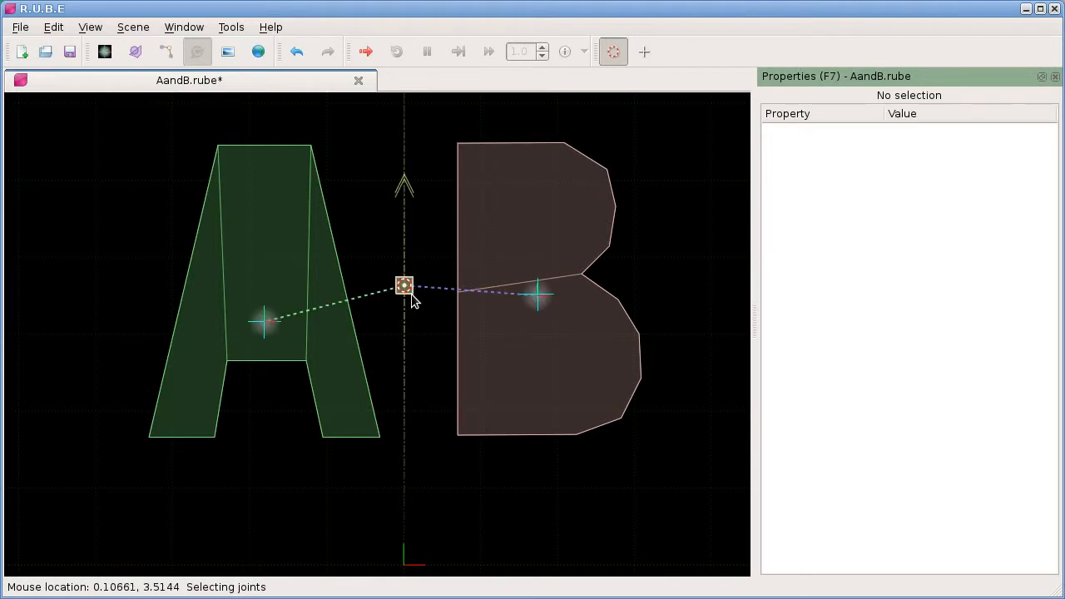
- Select the prismatic joint to show its properties: local axis 0,1, limits off
left_click(404, 286)
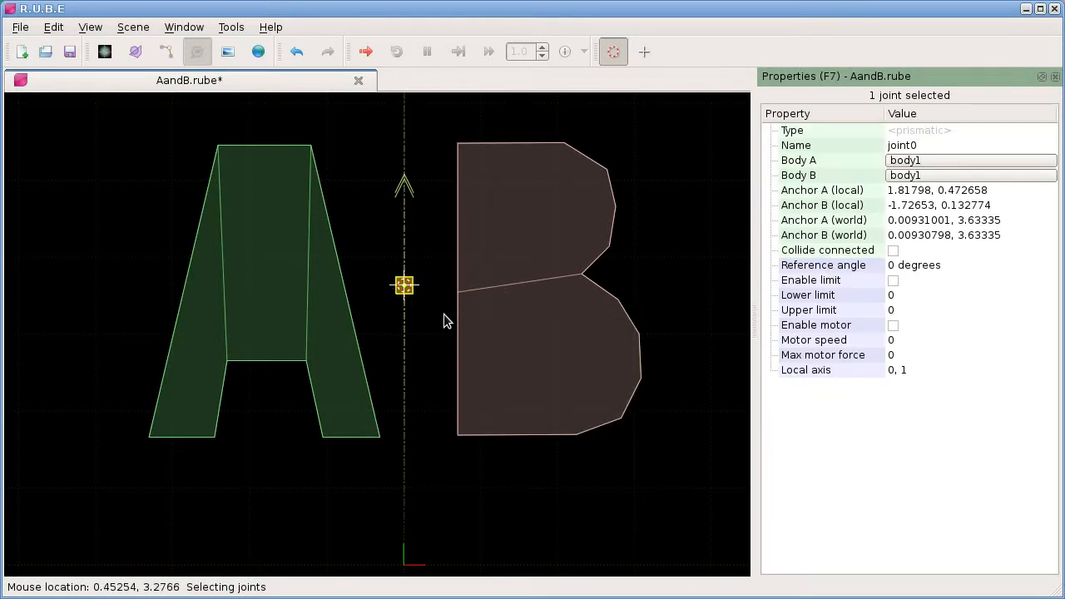
mouse_move(829, 379)
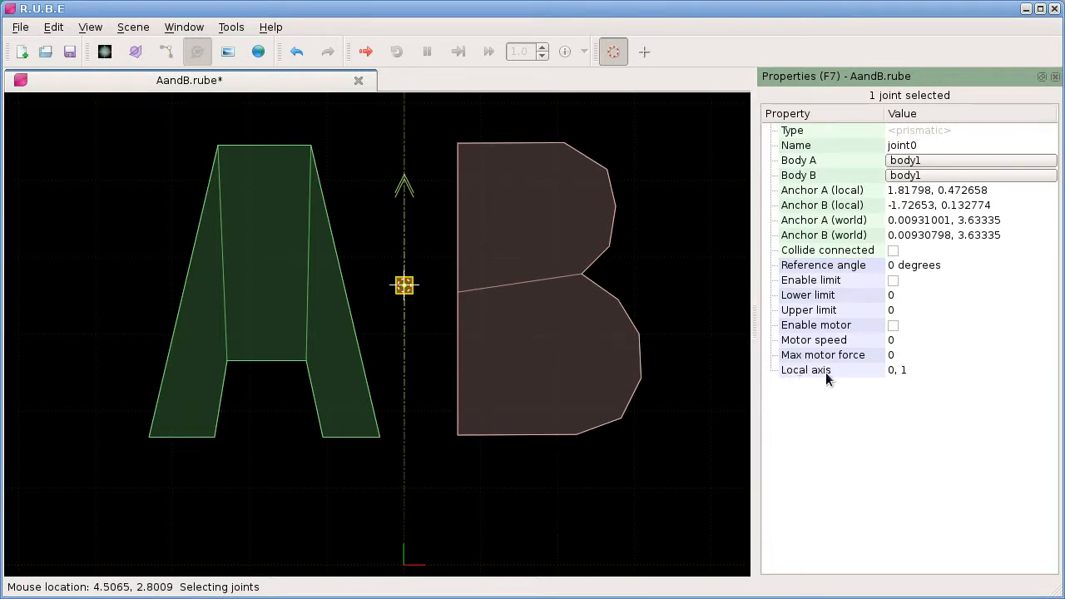
mouse_move(913, 381)
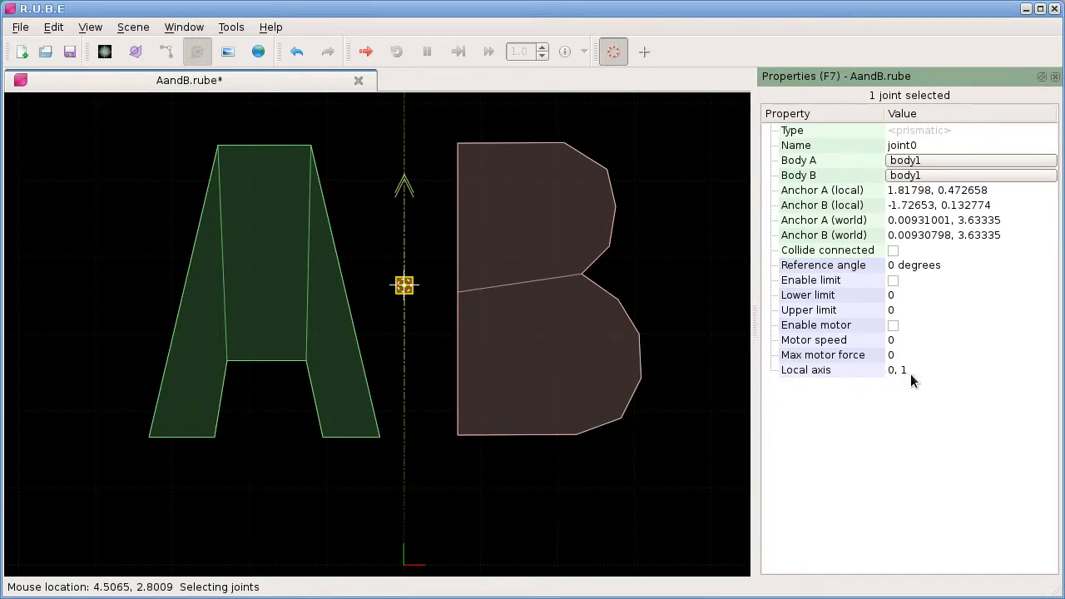
mouse_move(349, 368)
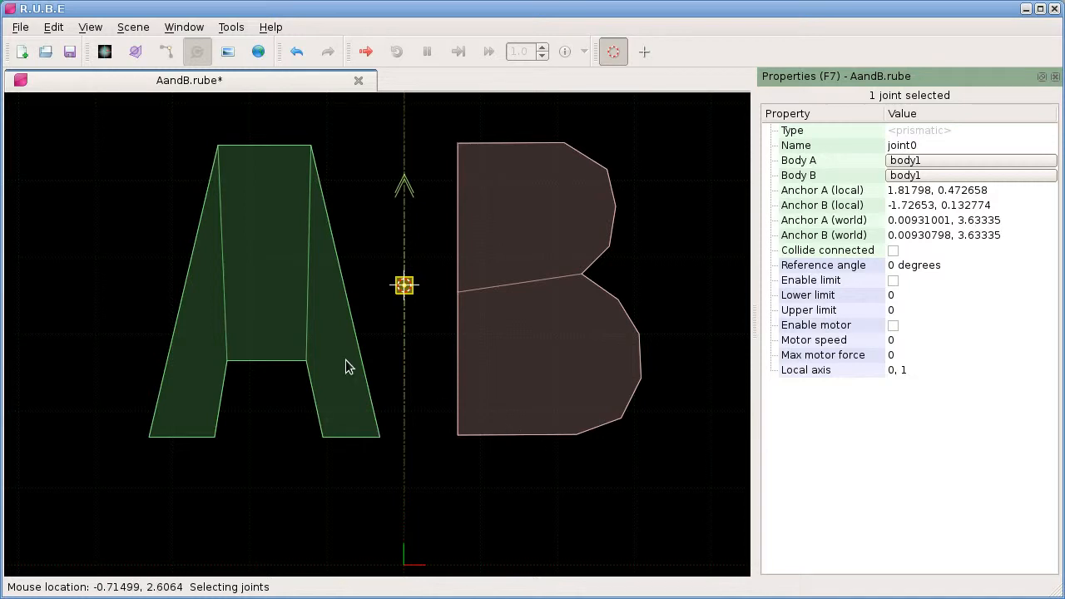
mouse_move(314, 251)
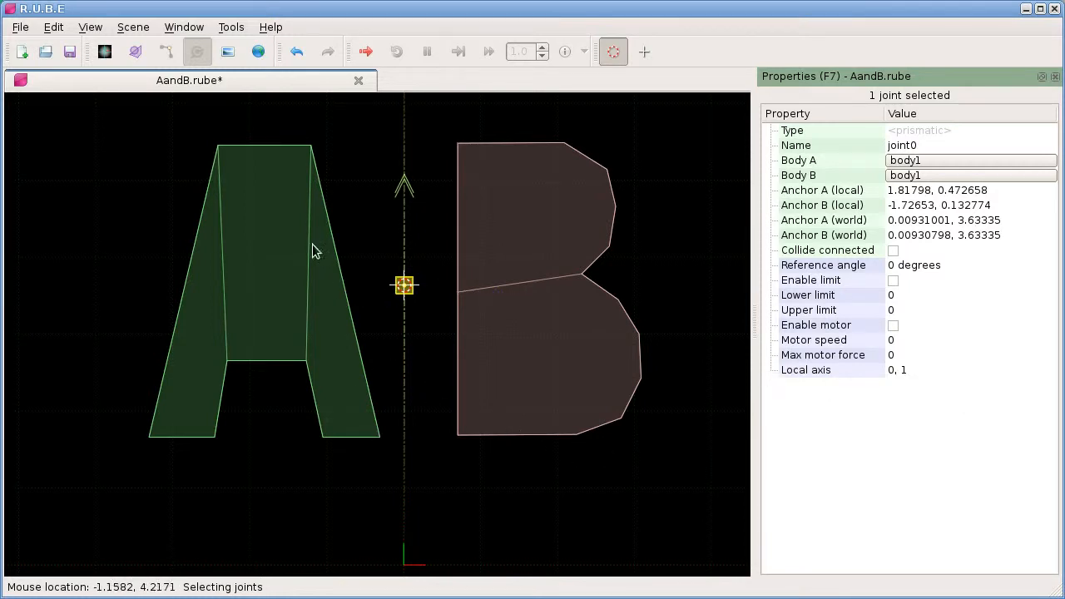
mouse_move(286, 311)
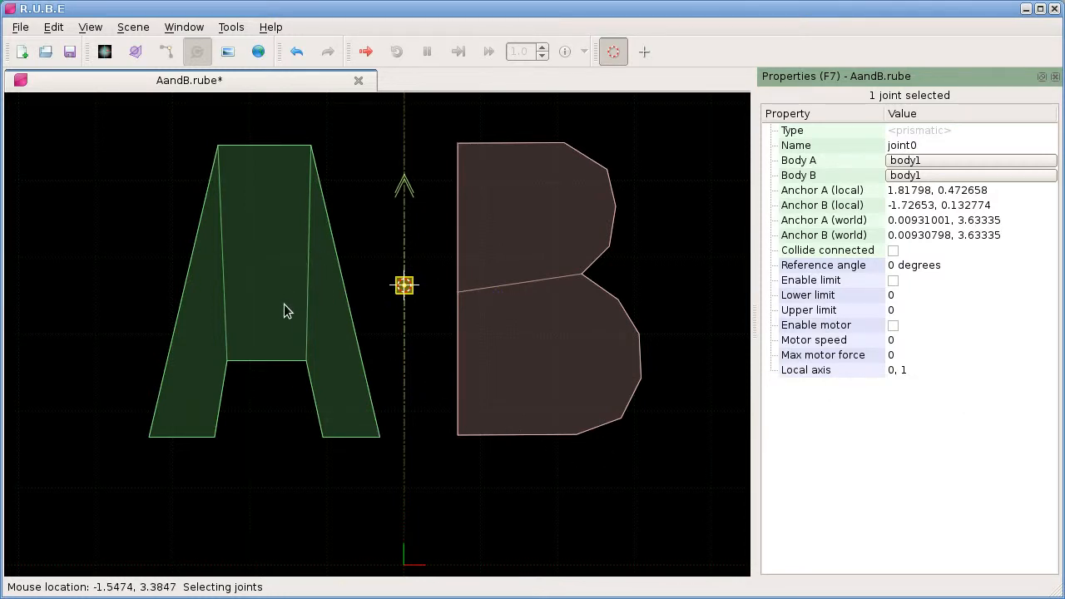
mouse_move(392, 344)
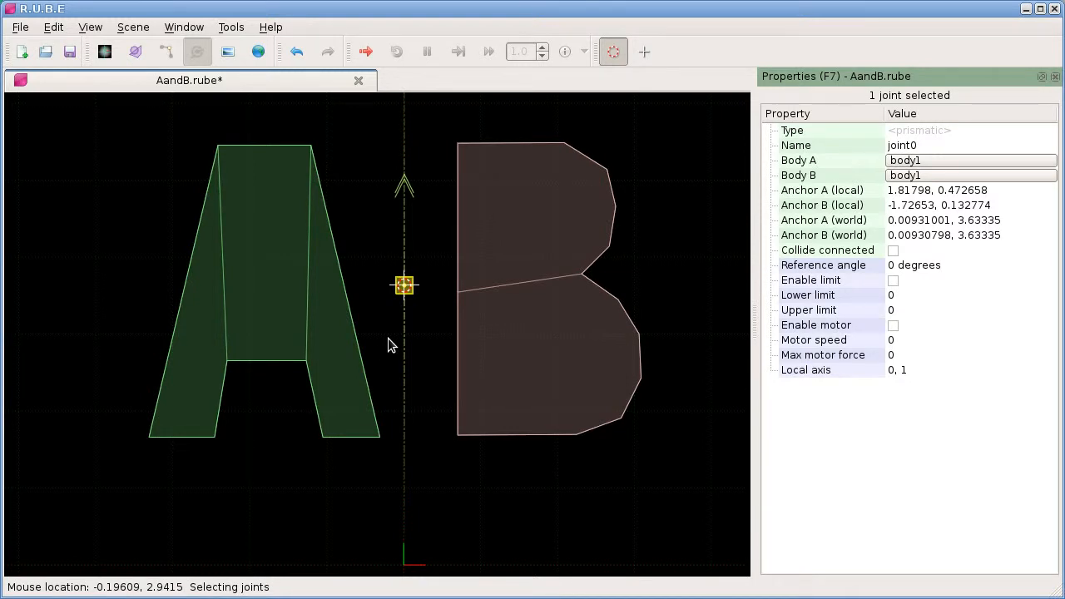
mouse_move(419, 326)
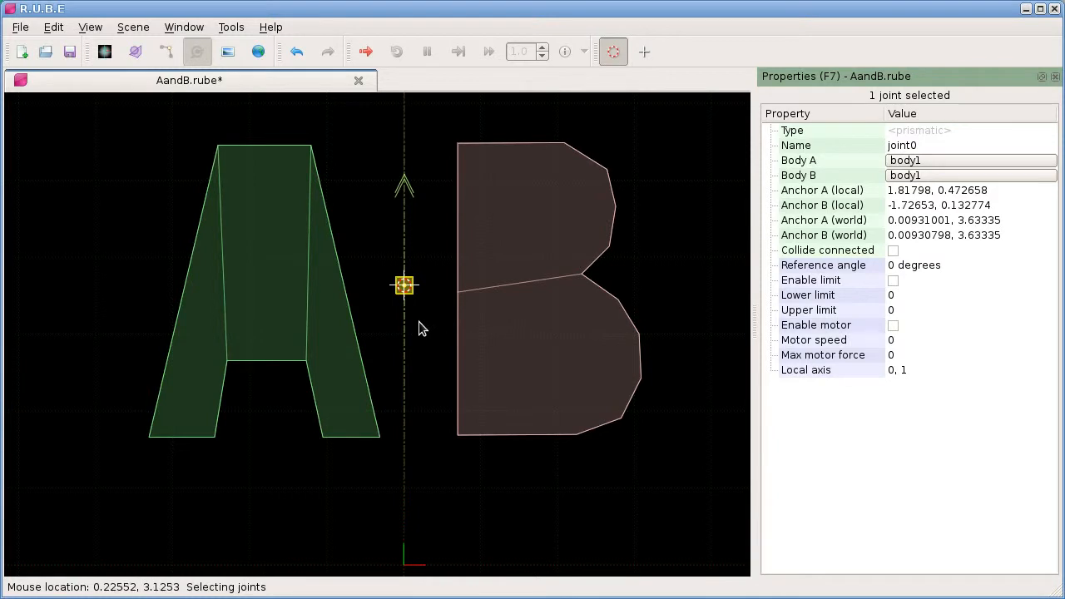
mouse_move(420, 322)
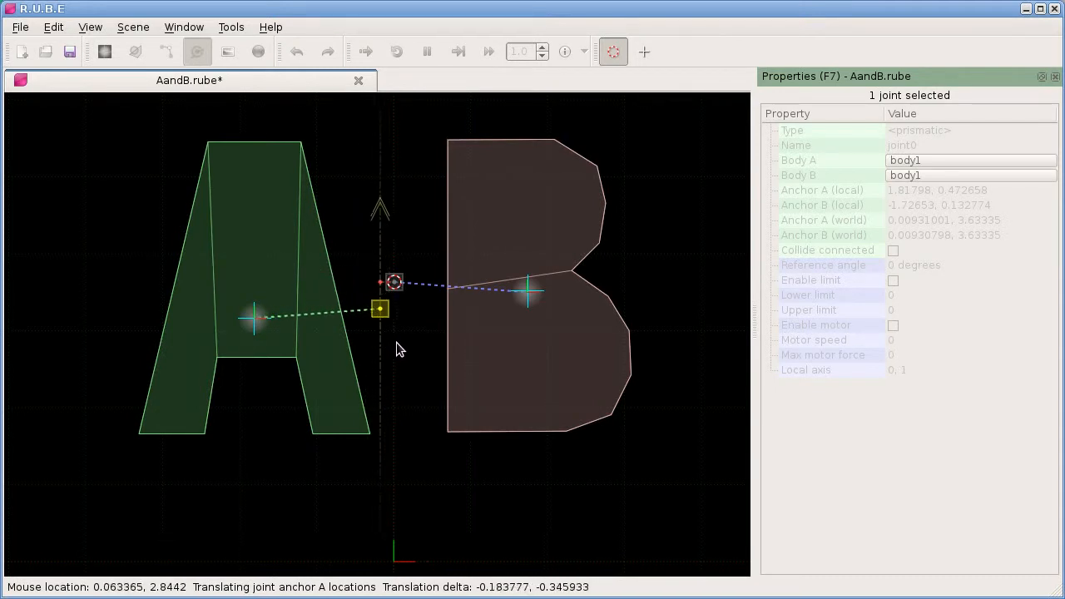
- Drag anchors A and B onto the same point on the vertical axis between the letters
left_click_drag(380, 307, 370, 256)
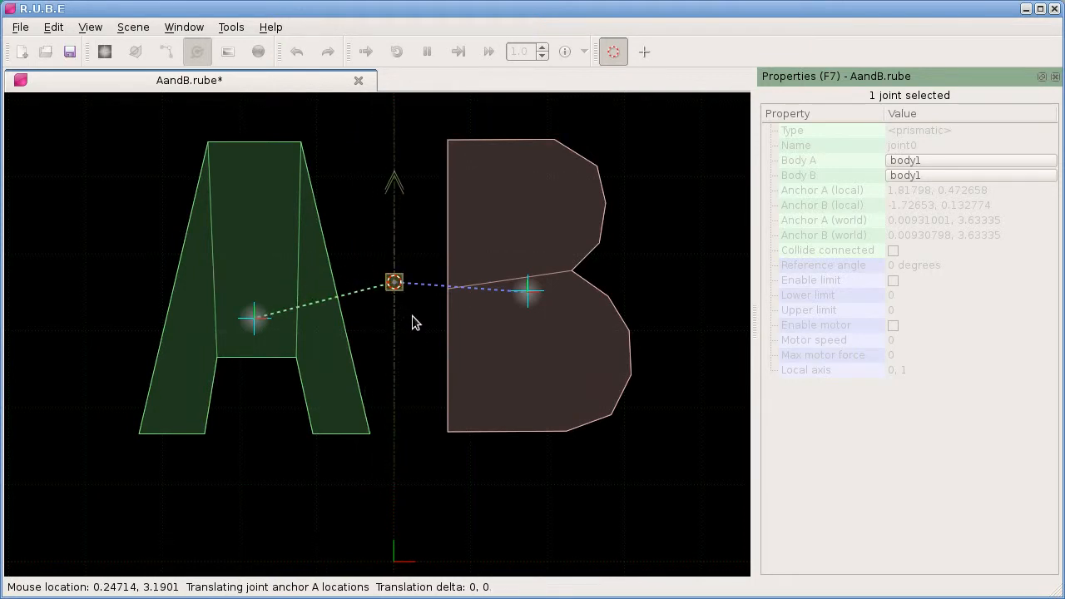
left_click_drag(393, 282, 398, 196)
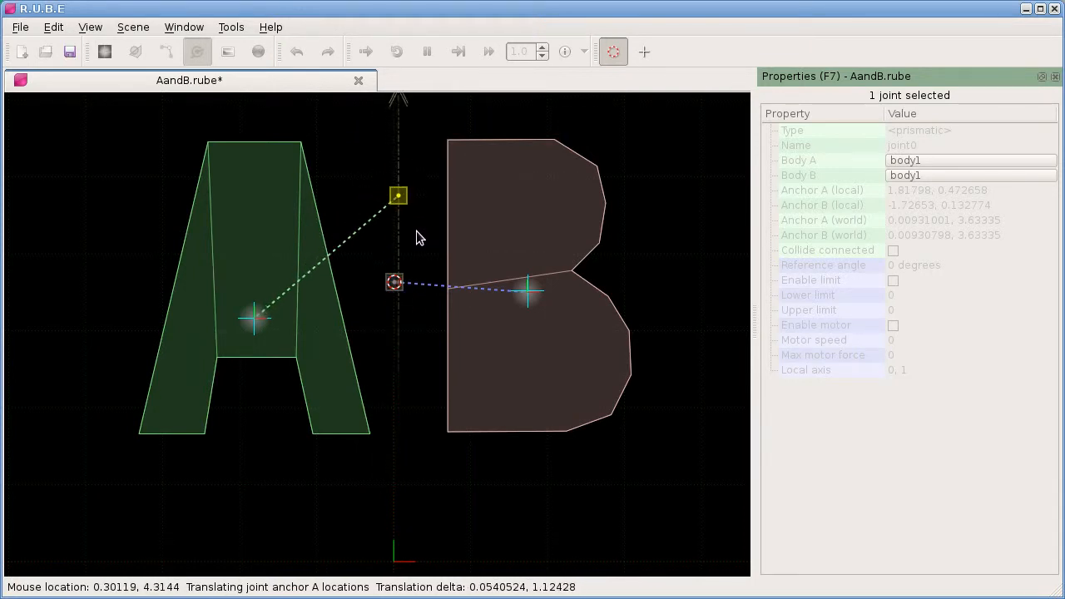
left_click_drag(398, 196, 363, 306)
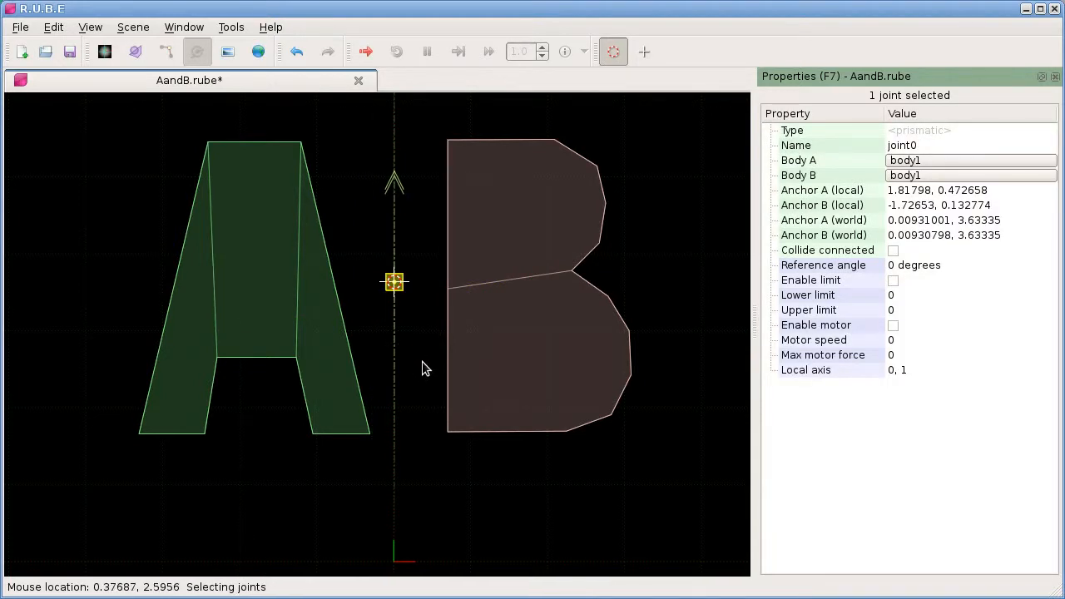
- Run the scene docked and slide letter B down and back up along the joint axis
left_click(426, 50)
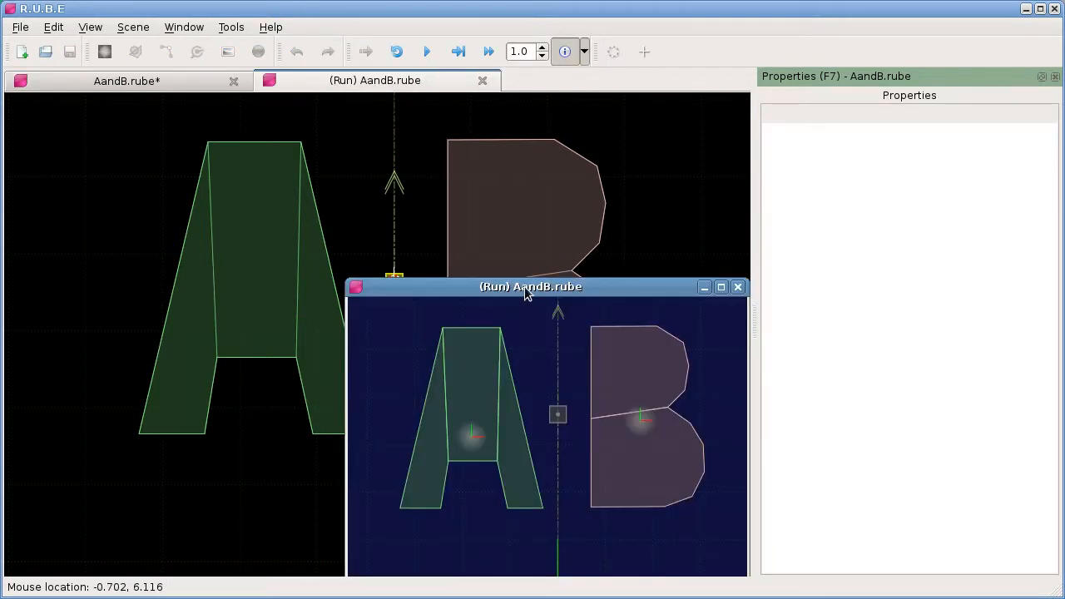
left_click(721, 286)
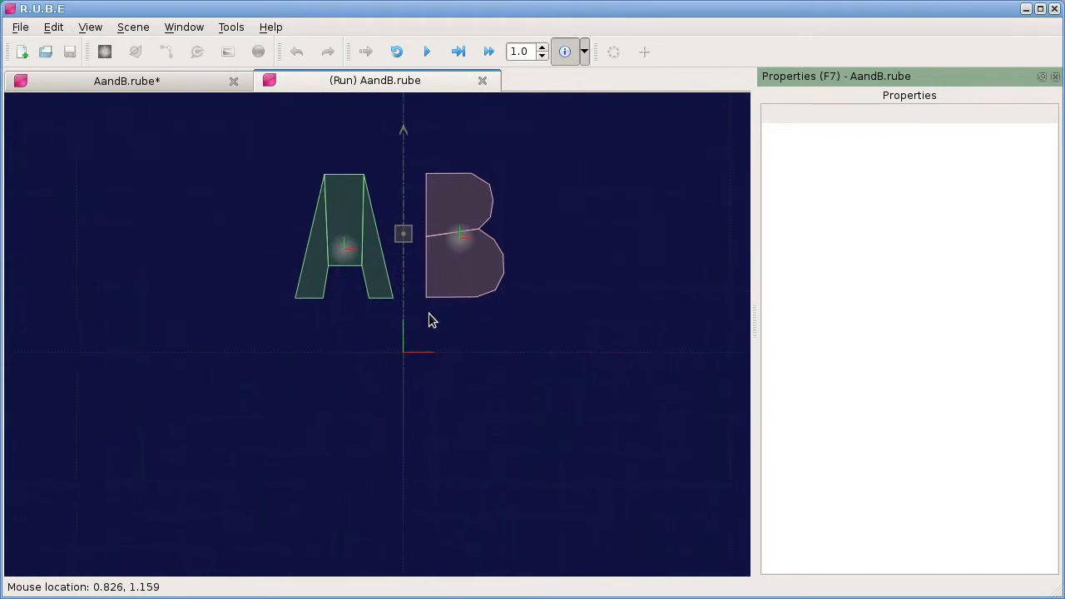
left_click(426, 52)
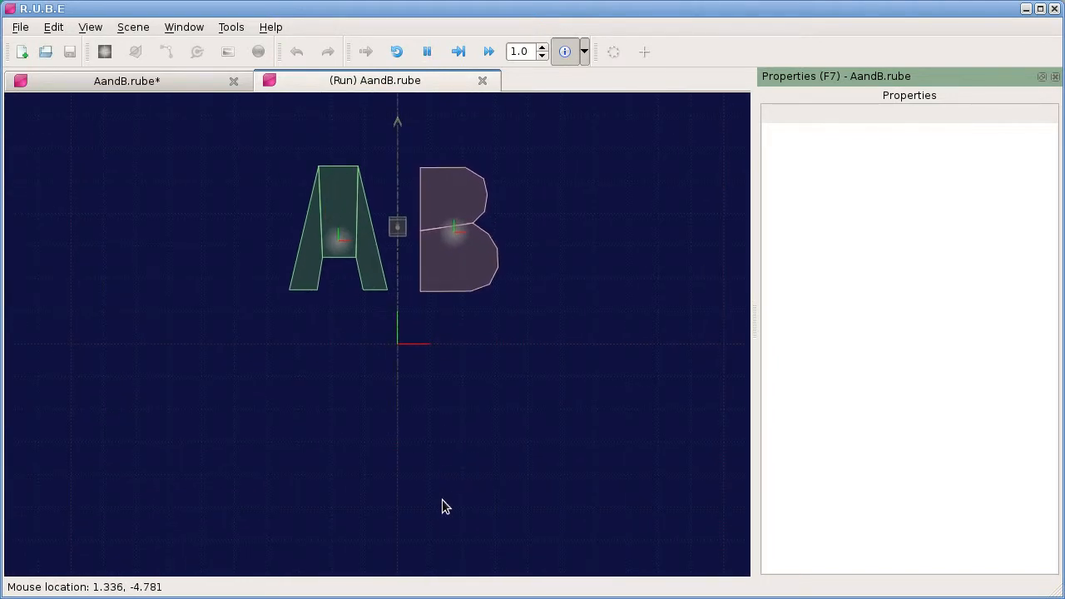
left_click_drag(458, 230, 457, 449)
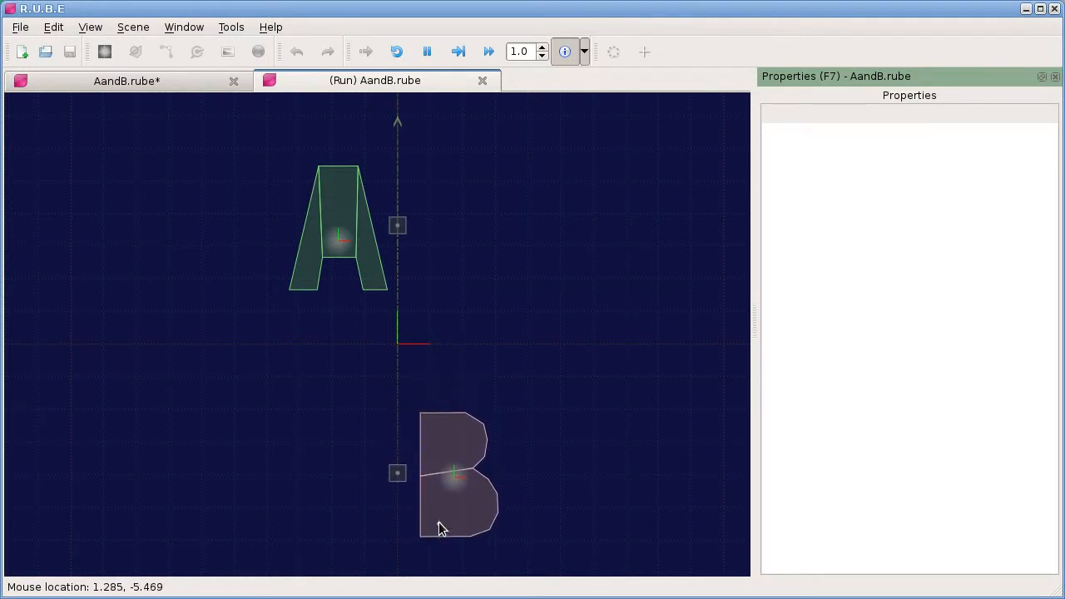
left_click_drag(440, 529, 320, 416)
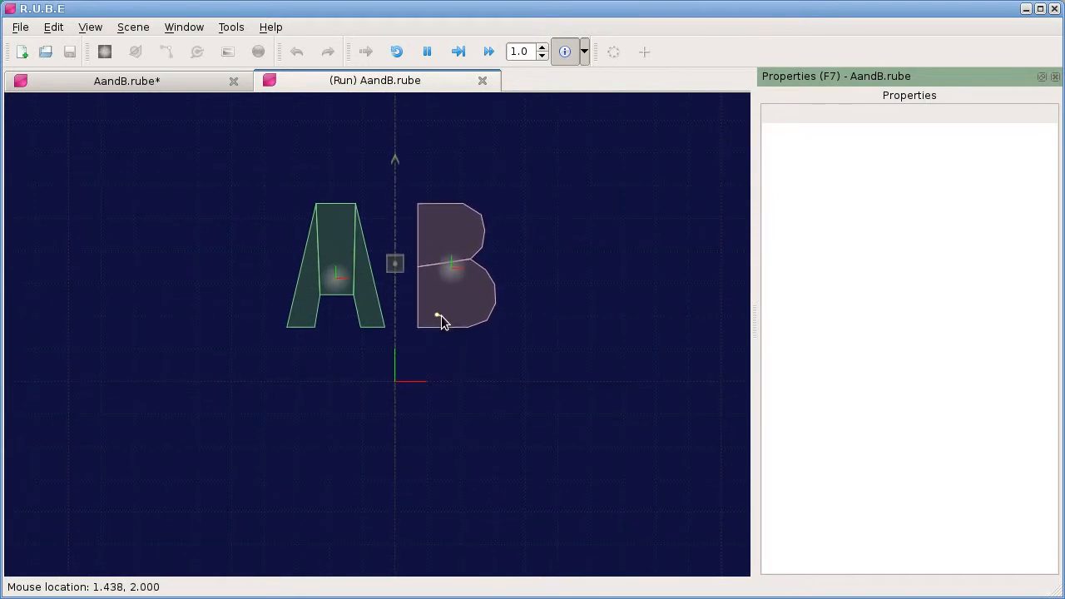
- Pause and resume the simulation, then end the test run and return to editing
left_click(426, 52)
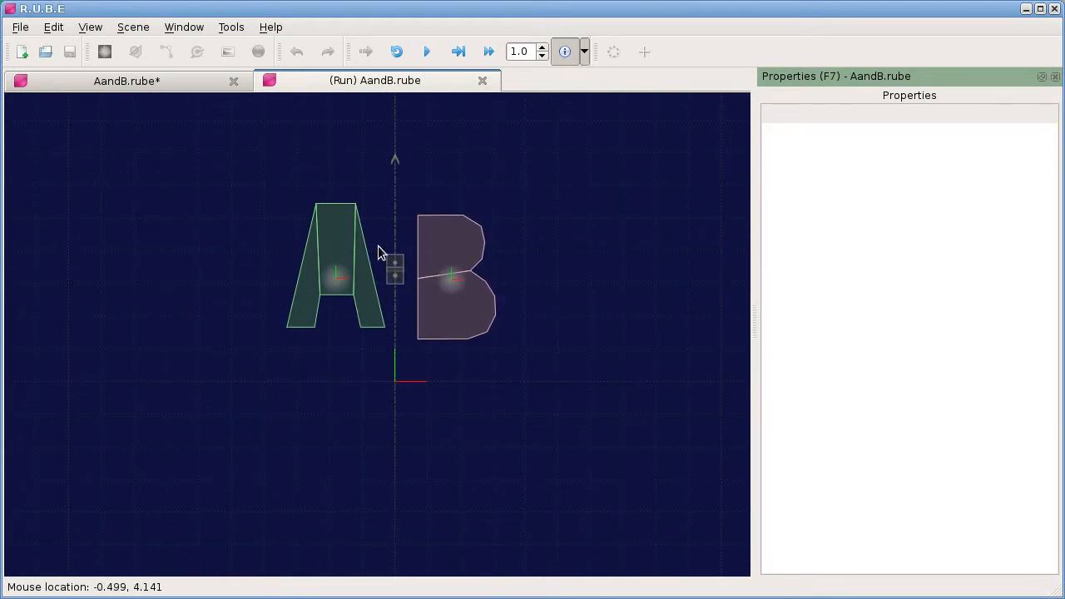
mouse_move(396, 263)
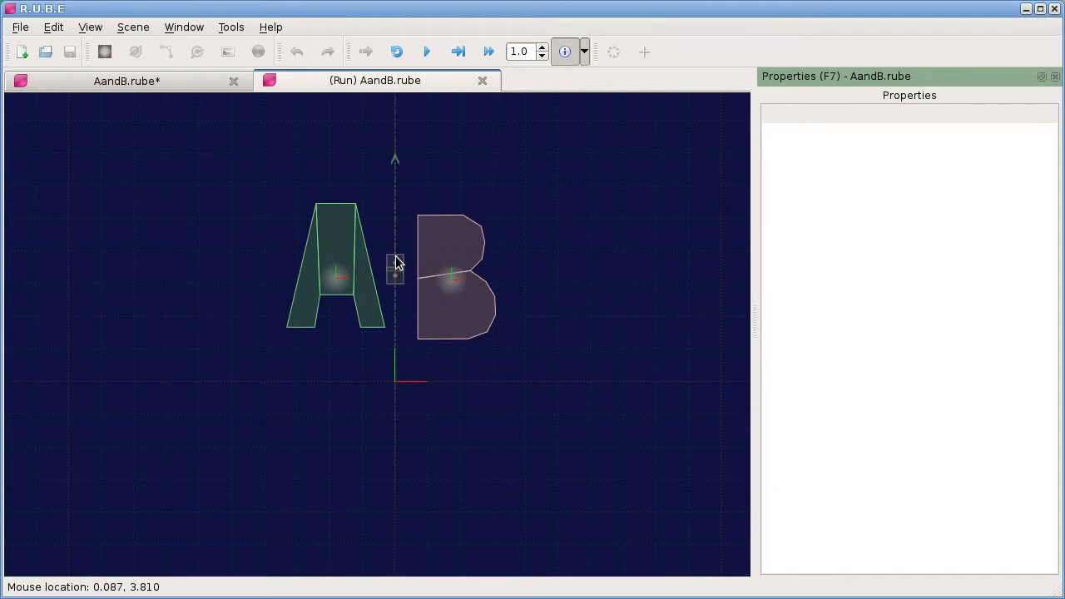
mouse_move(449, 320)
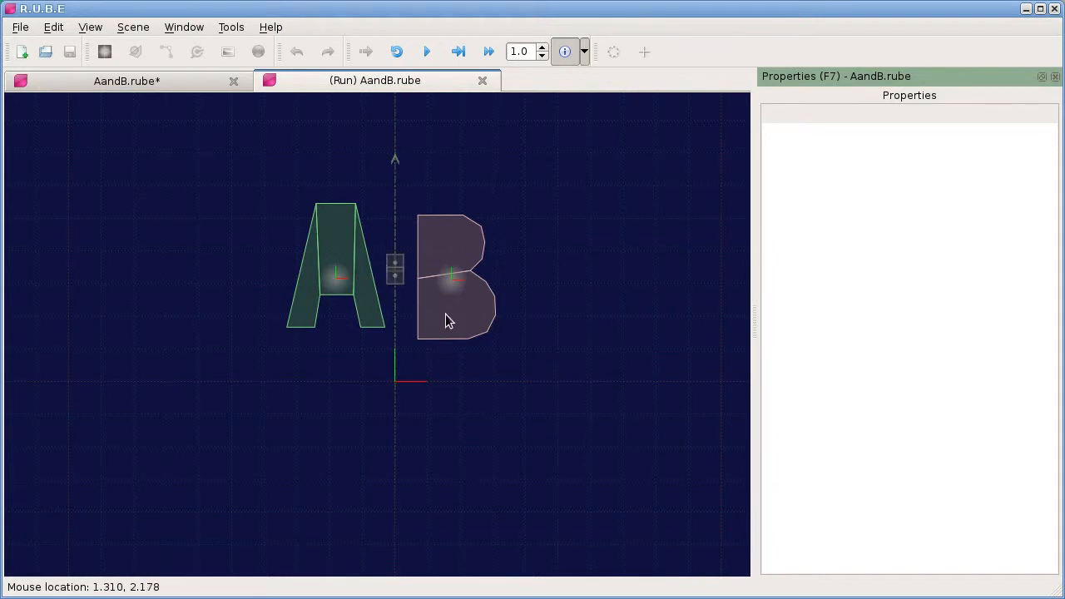
left_click(426, 49)
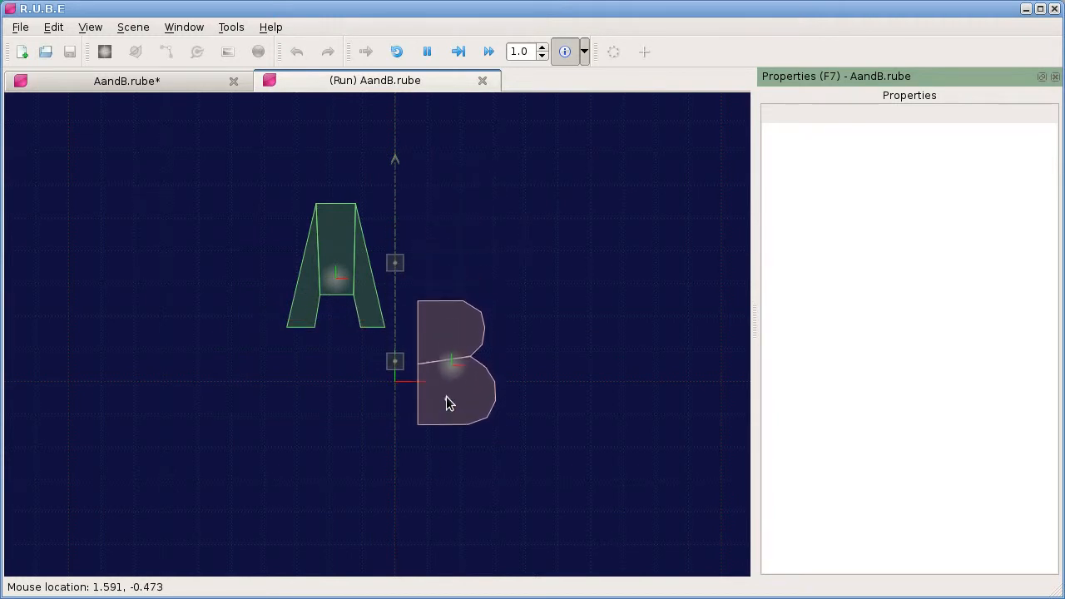
left_click(426, 51)
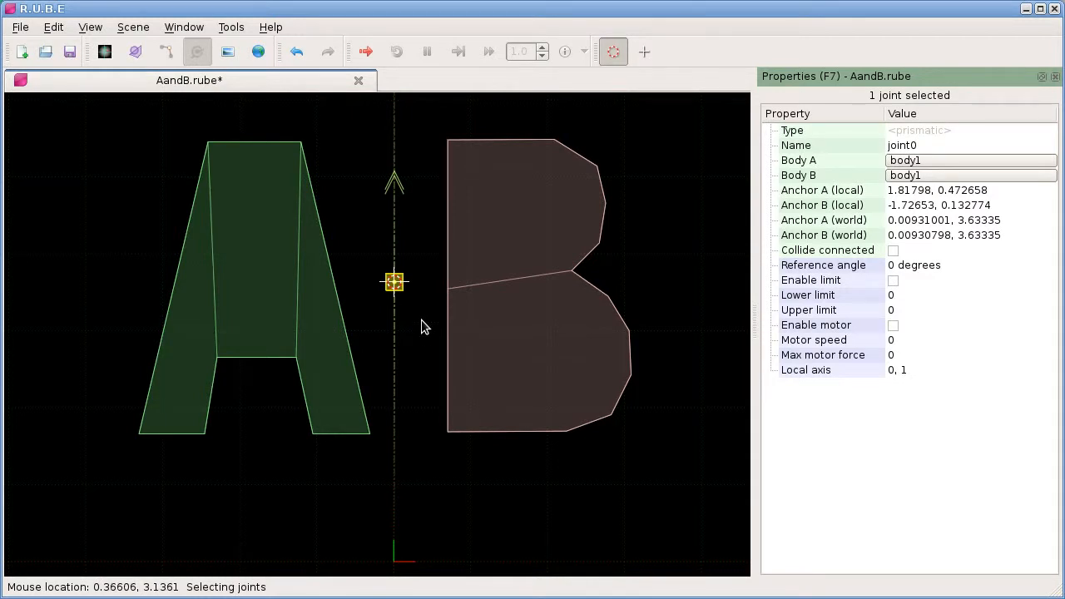
mouse_move(424, 353)
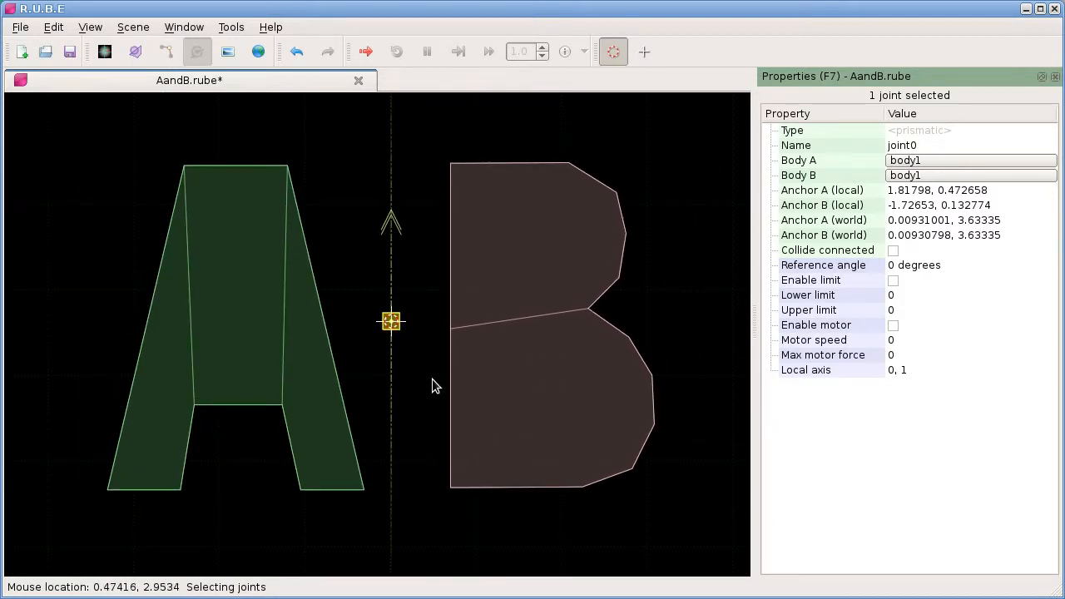
mouse_move(818, 286)
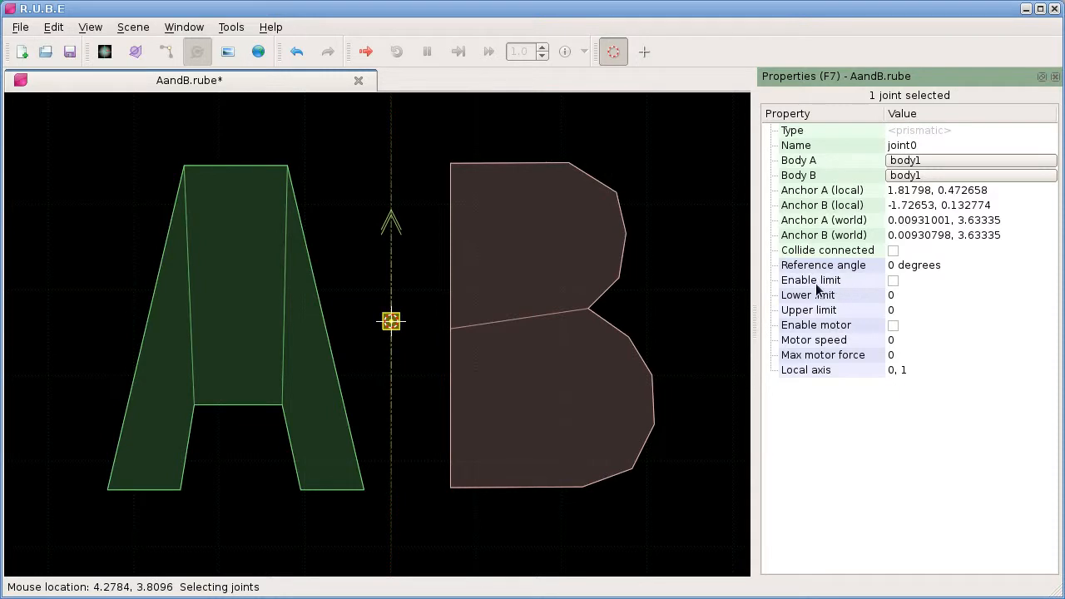
mouse_move(895, 286)
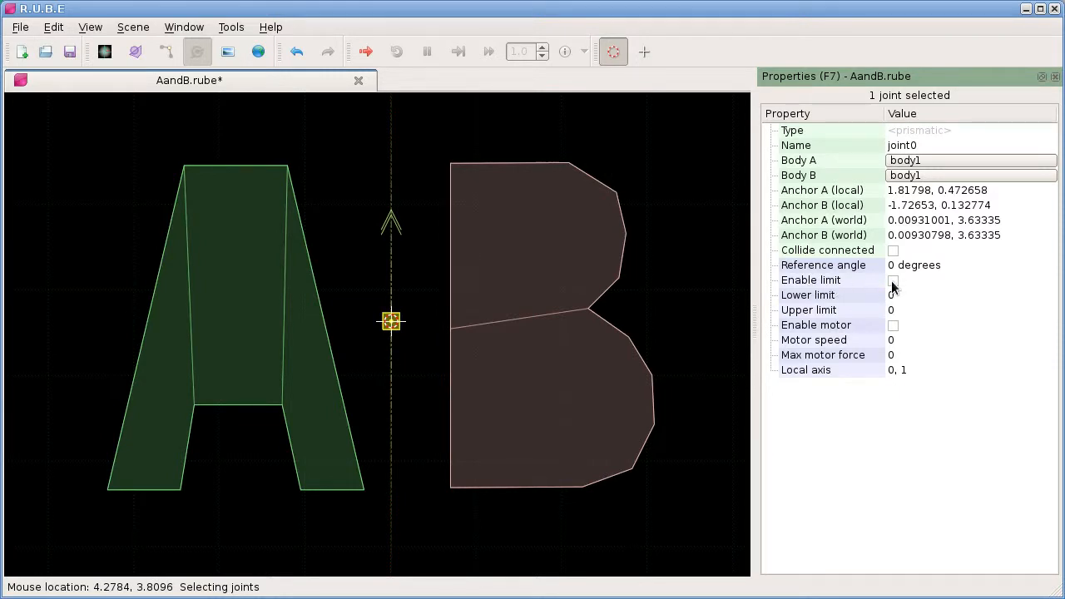
- Enable the joint's translation limit, leaving lower and upper limits at 0
left_click(893, 279)
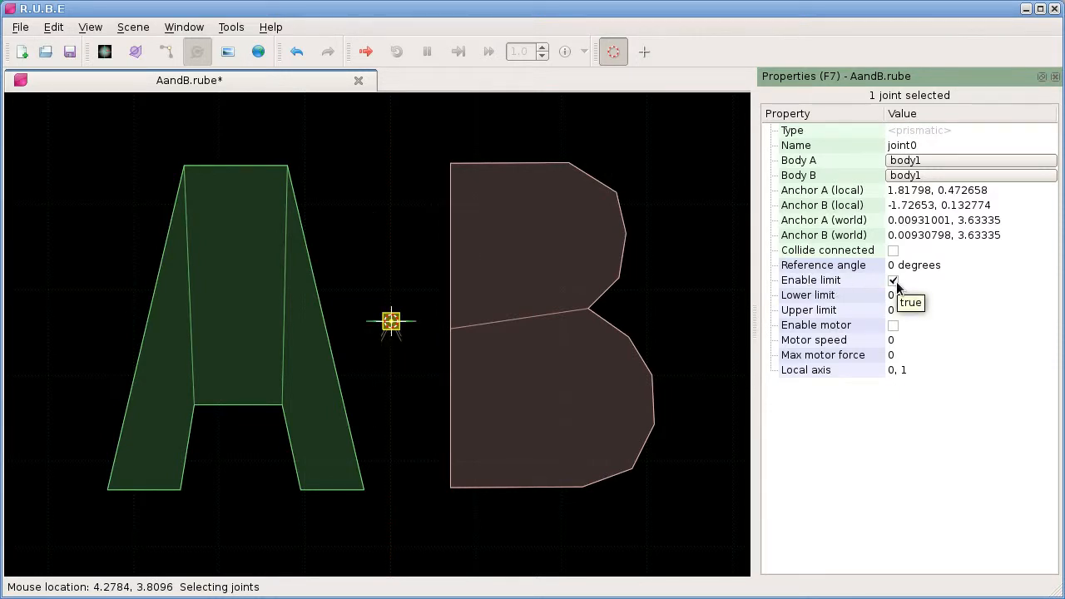
left_click(891, 279)
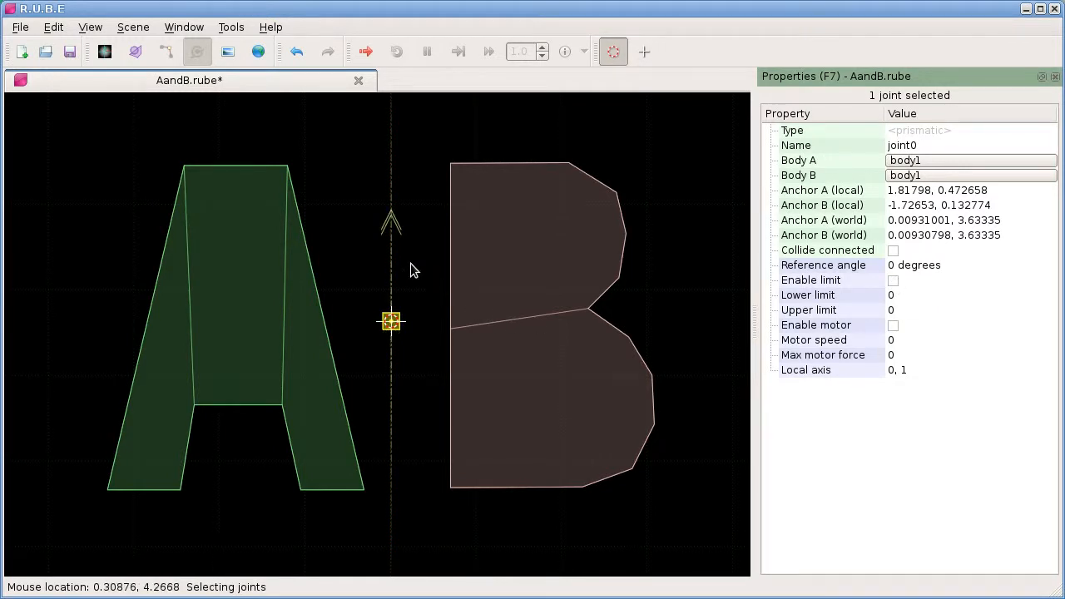
mouse_move(402, 376)
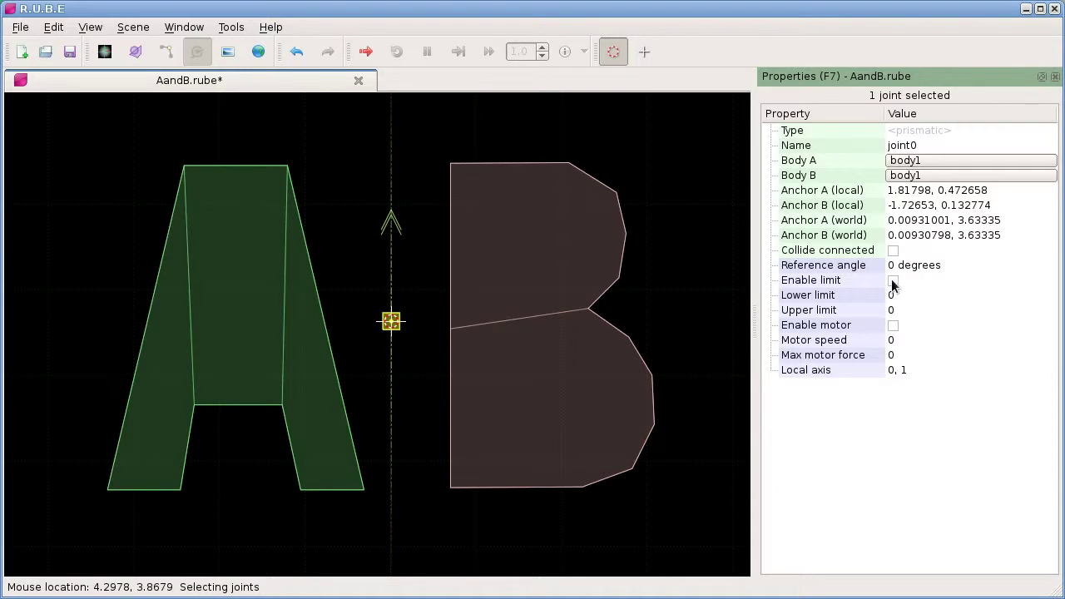
mouse_move(394, 113)
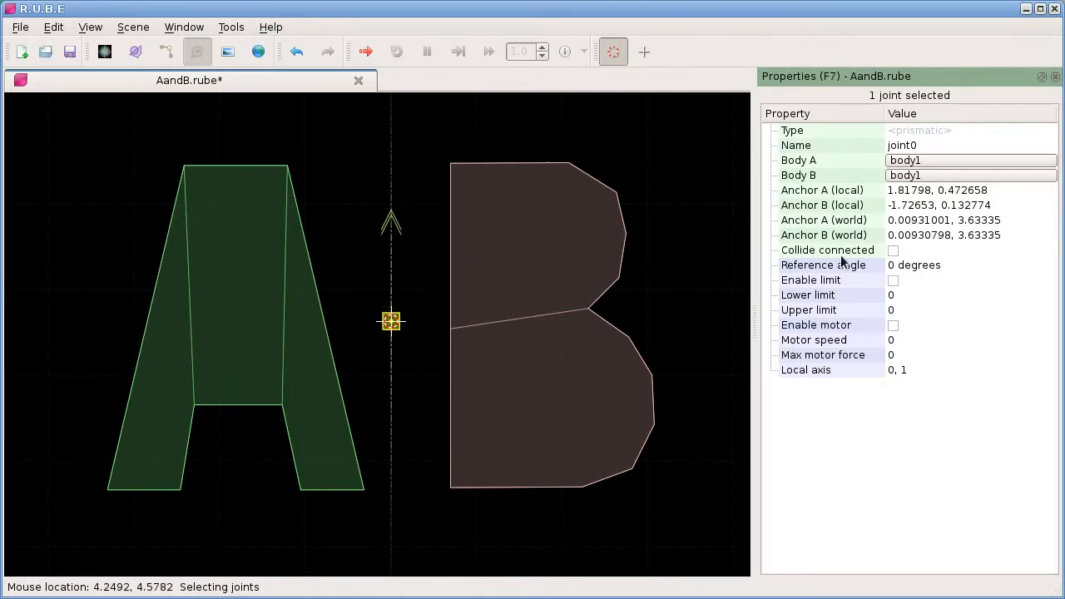
mouse_move(891, 279)
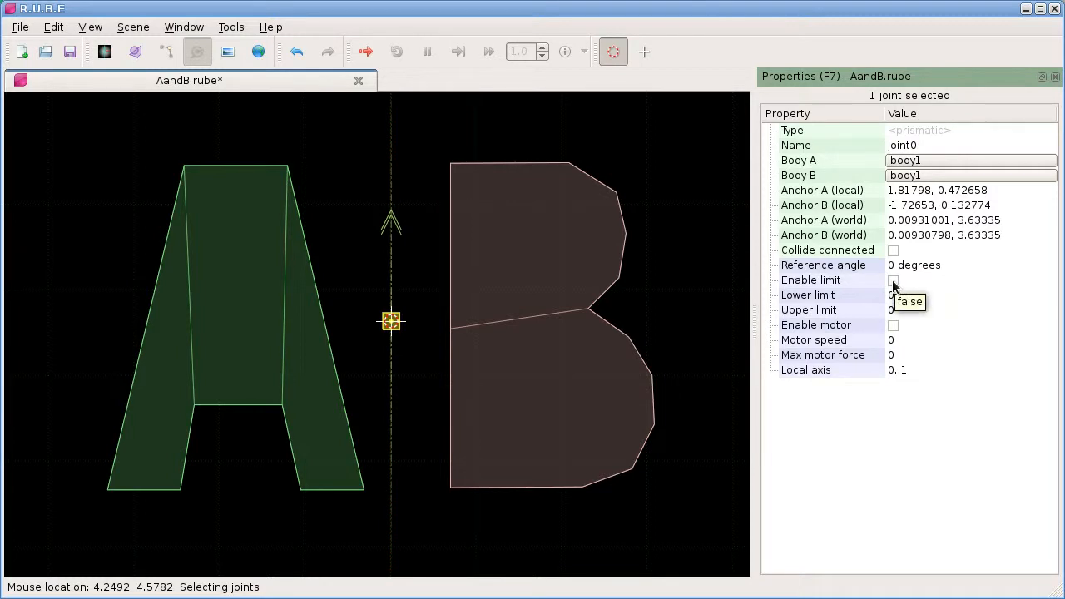
left_click(894, 279)
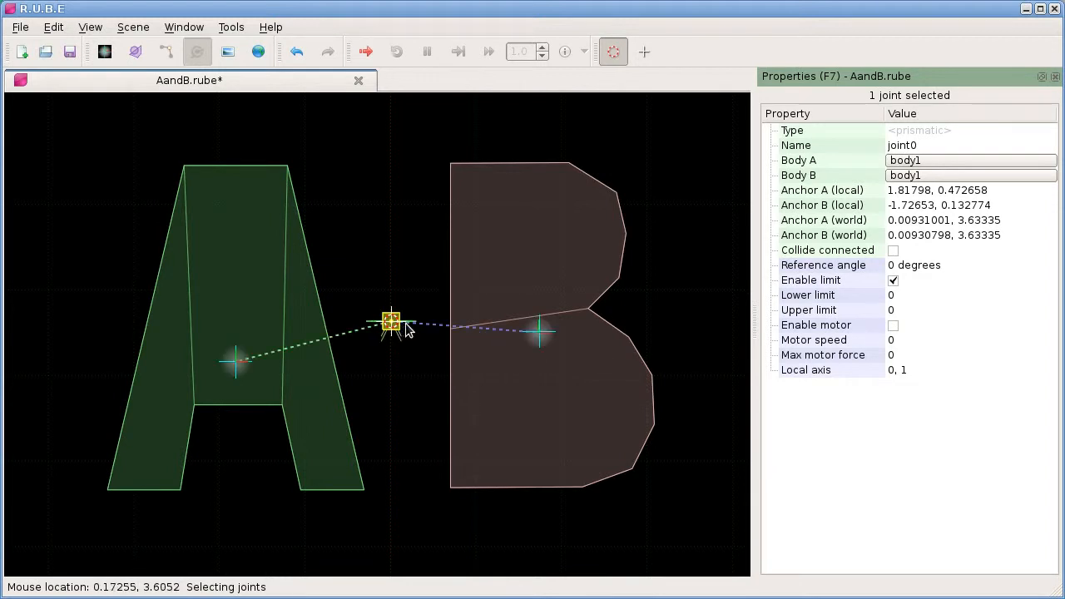
mouse_move(399, 326)
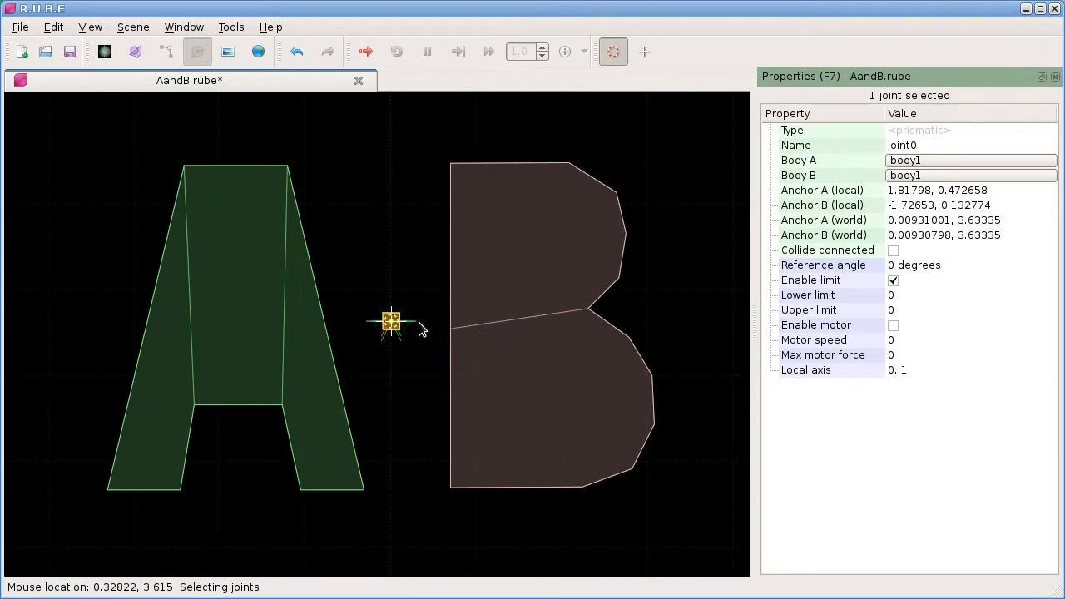
mouse_move(474, 399)
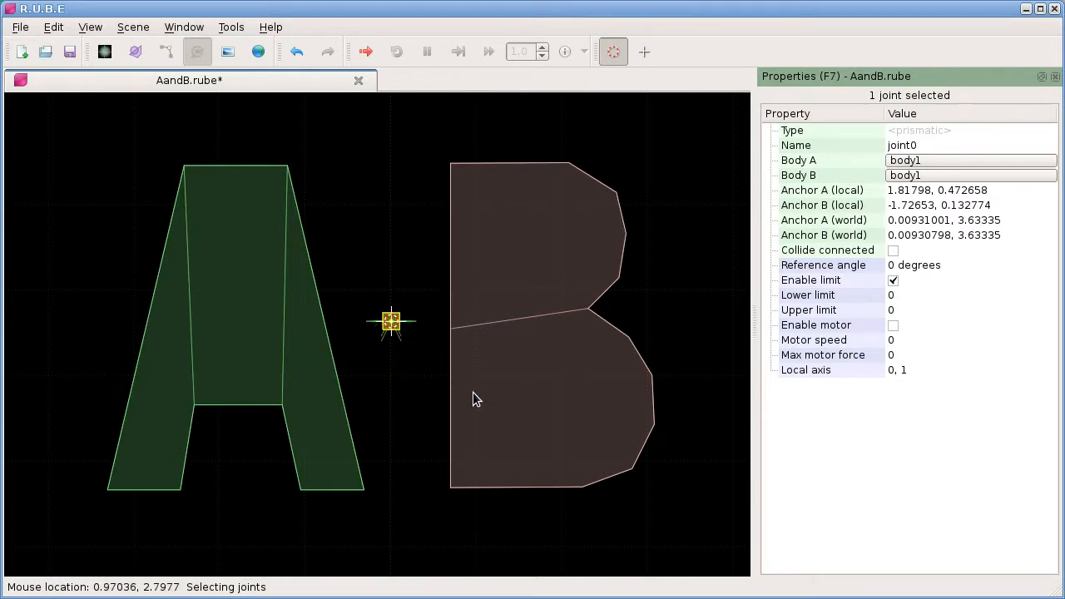
mouse_move(465, 349)
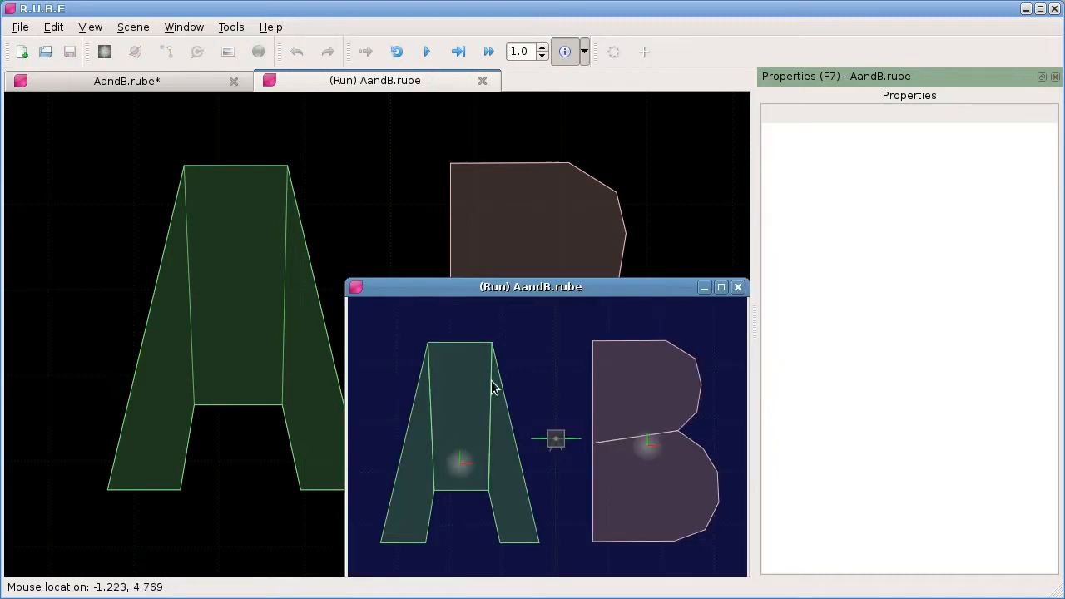
- Play the simulation so B is held beside A by the limited joint
left_click(426, 52)
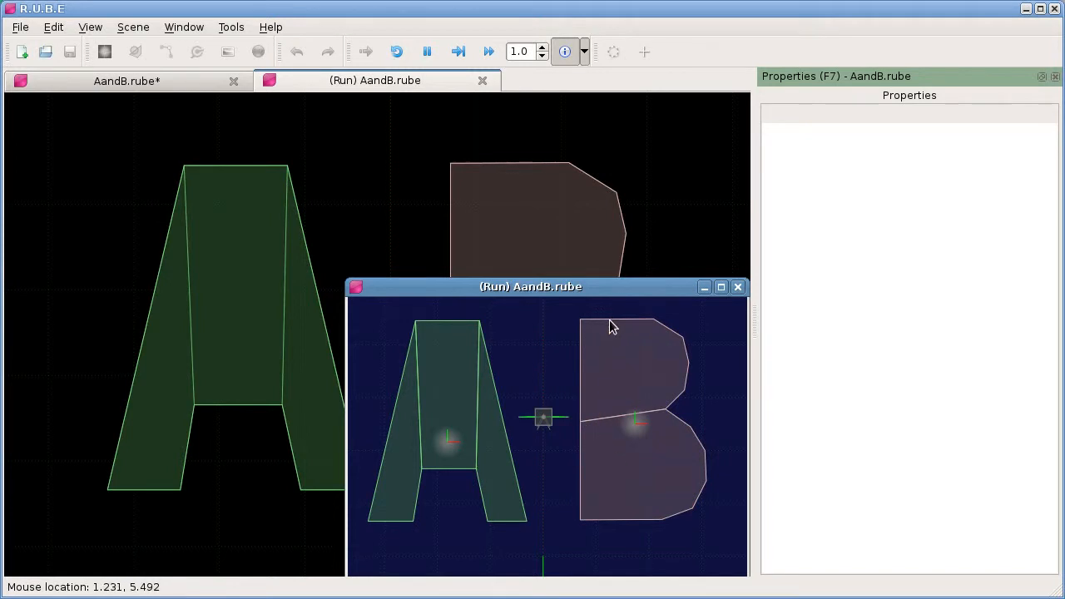
mouse_move(617, 386)
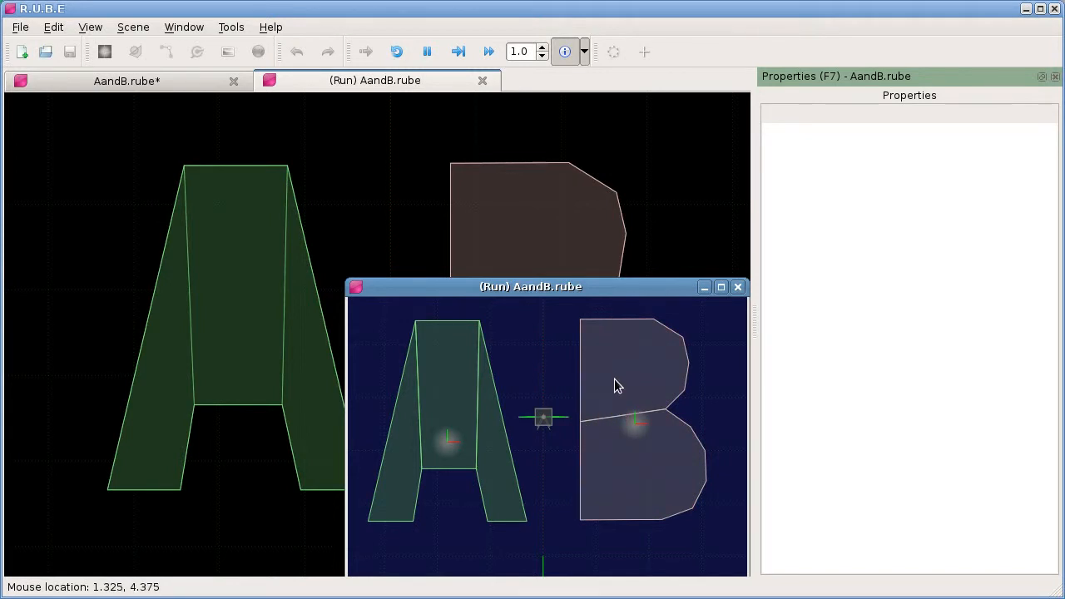
mouse_move(602, 463)
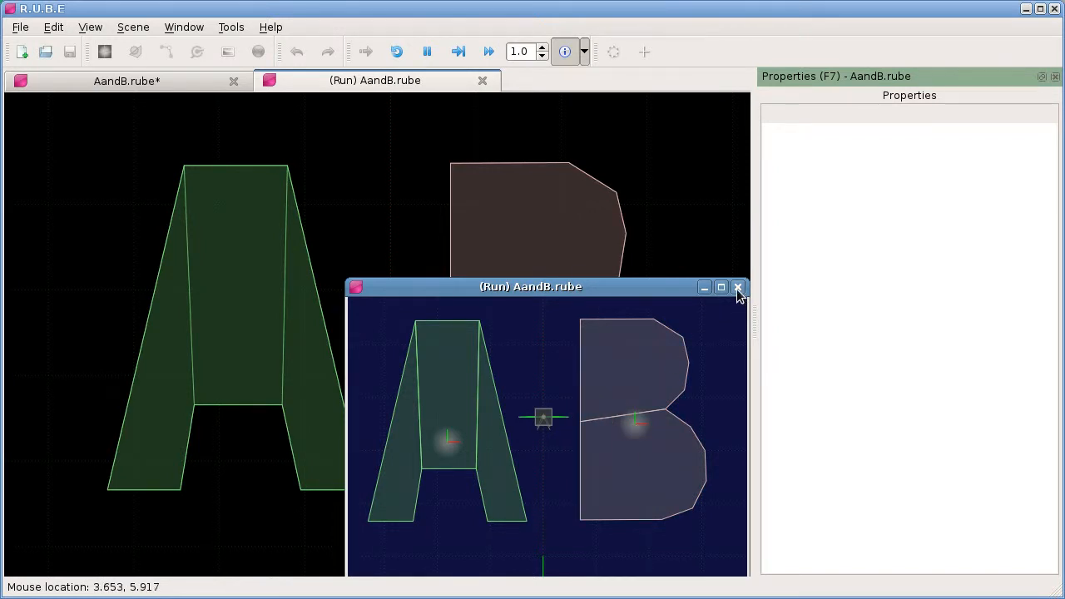
- Set the joint's lower limit to -2 and upper limit to 2
left_click(737, 286)
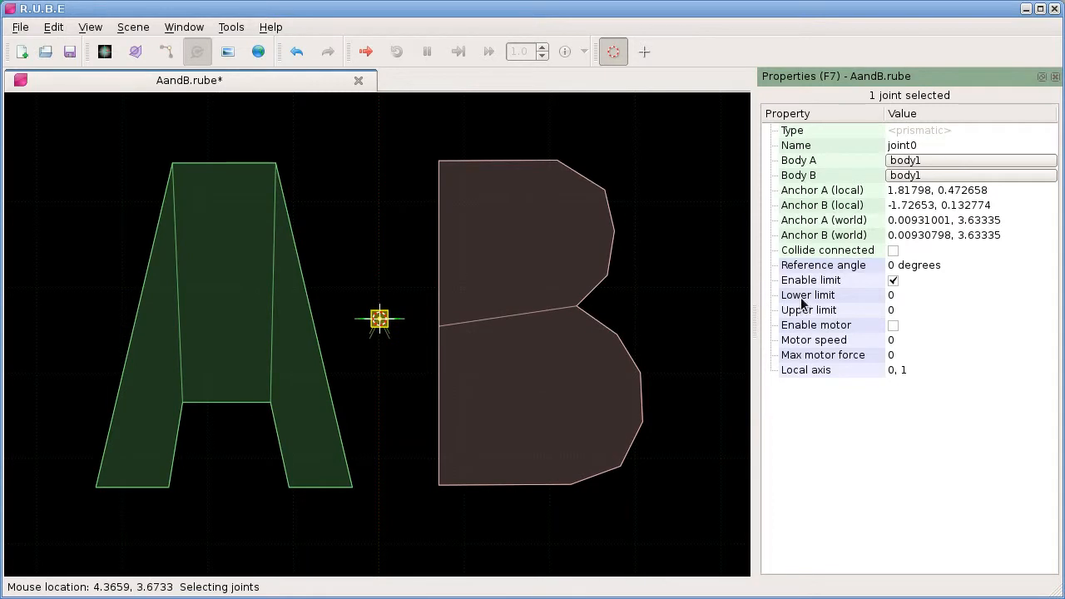
mouse_move(832, 315)
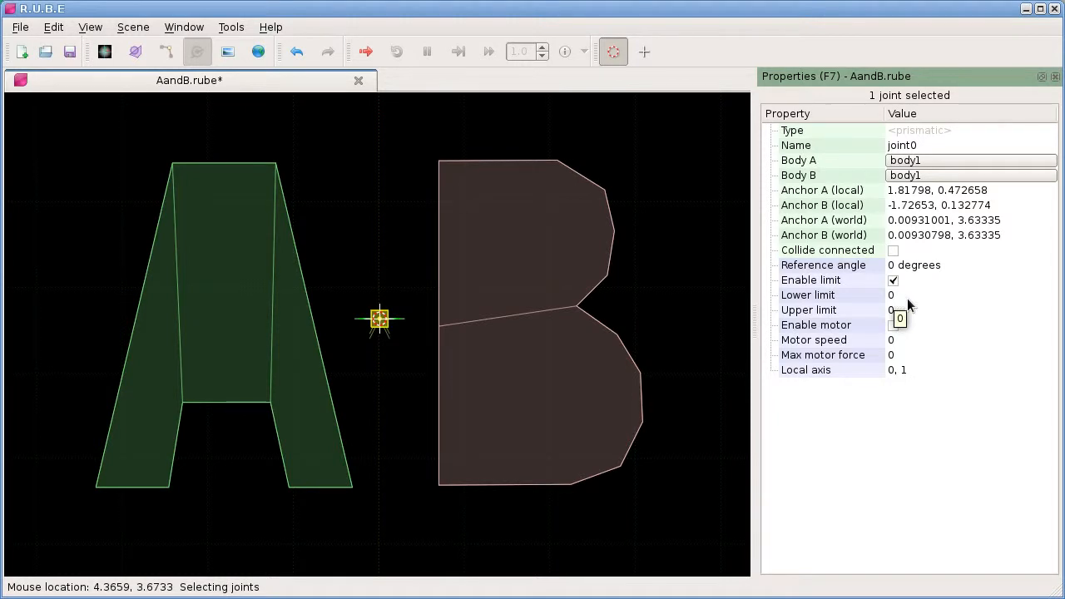
left_click(957, 294)
type("-2")
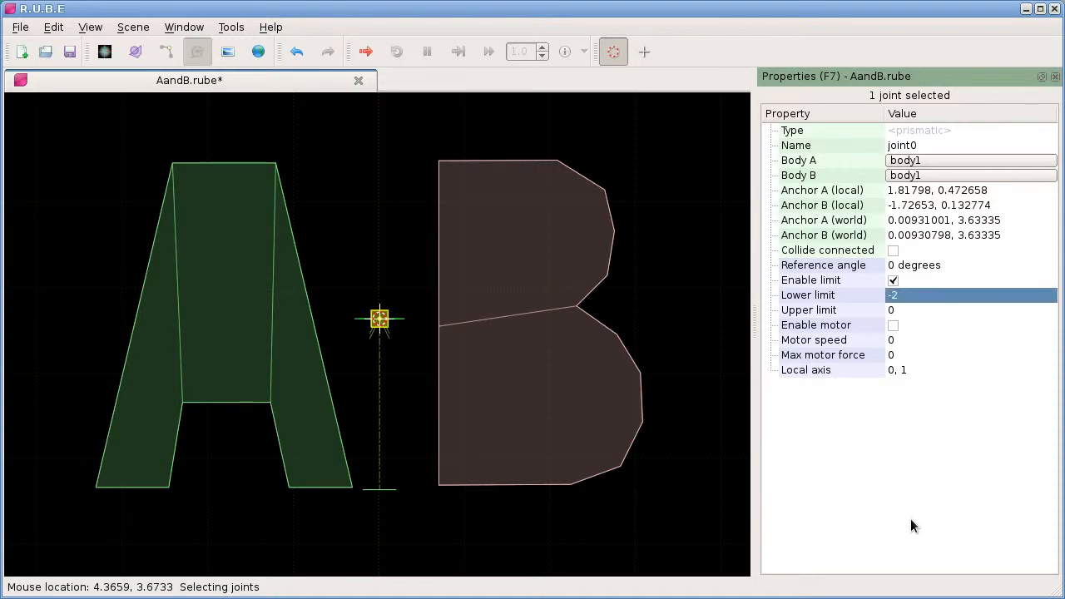
mouse_move(368, 499)
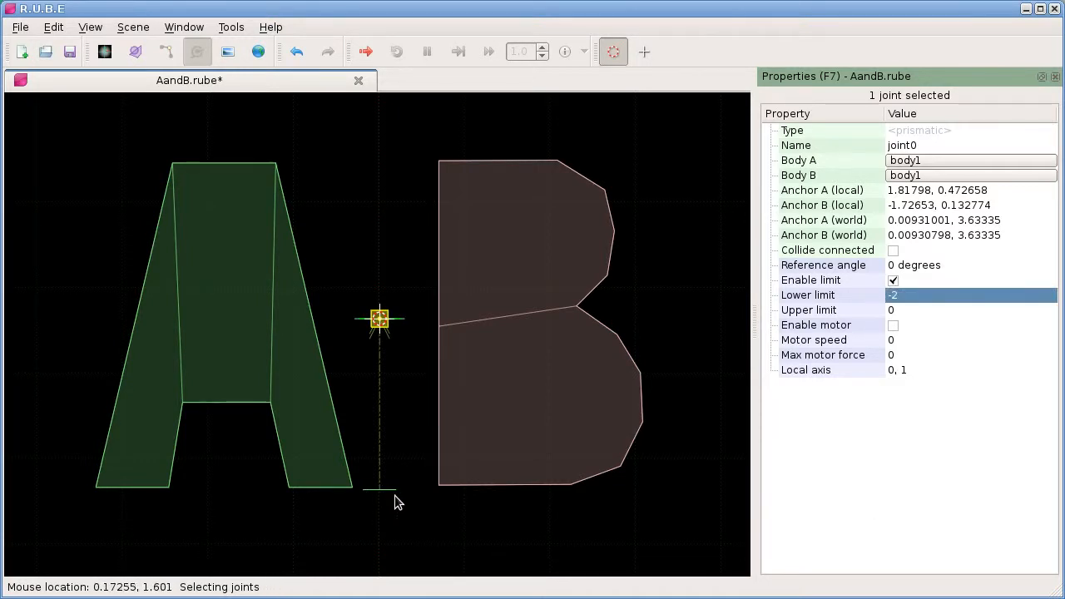
left_click(968, 310)
type("2")
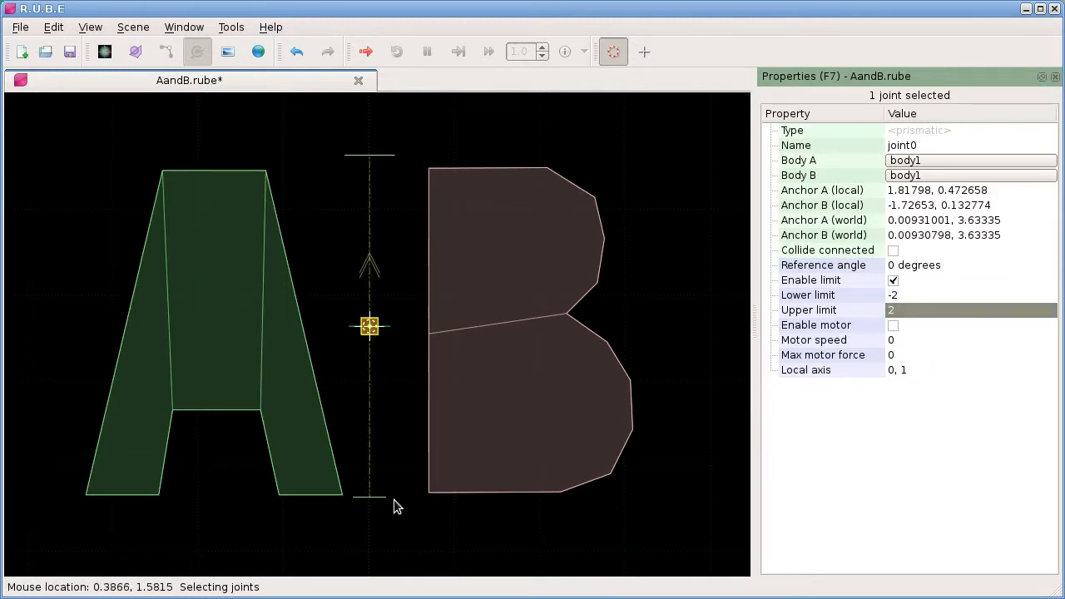
mouse_move(346, 168)
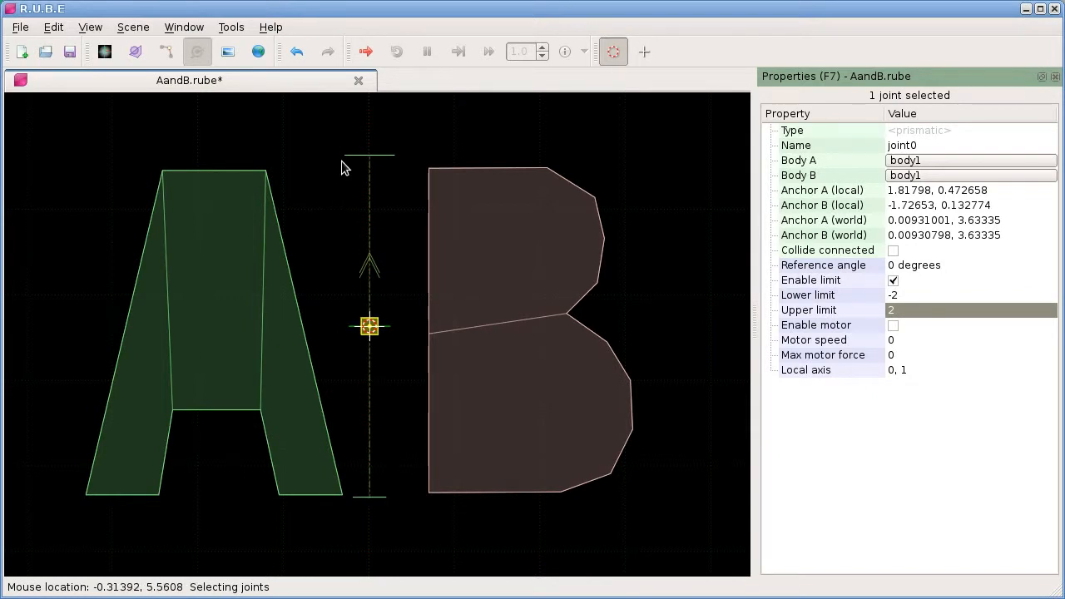
mouse_move(403, 163)
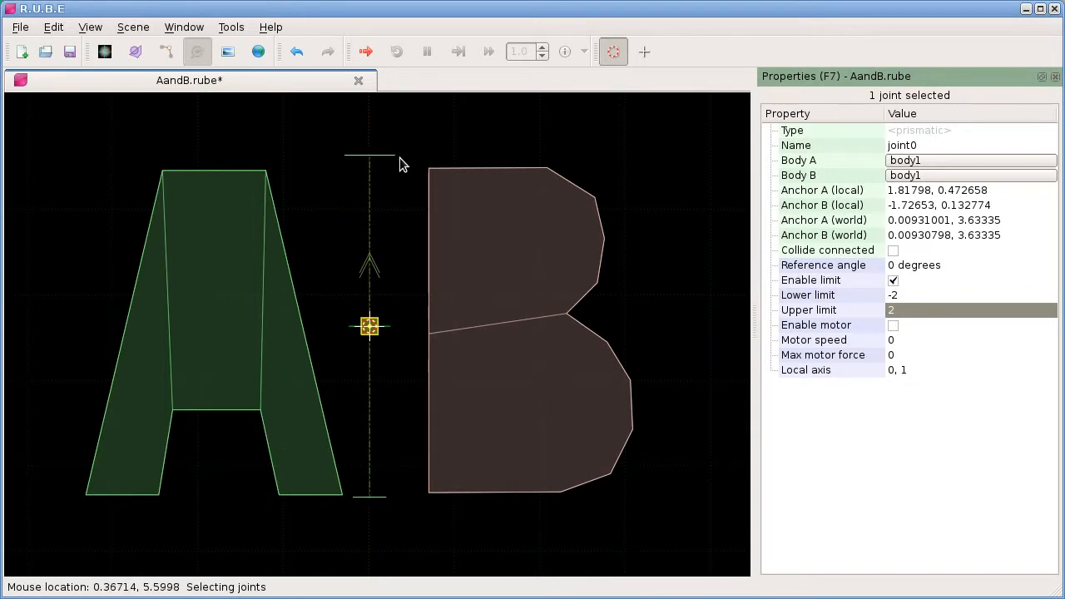
mouse_move(396, 153)
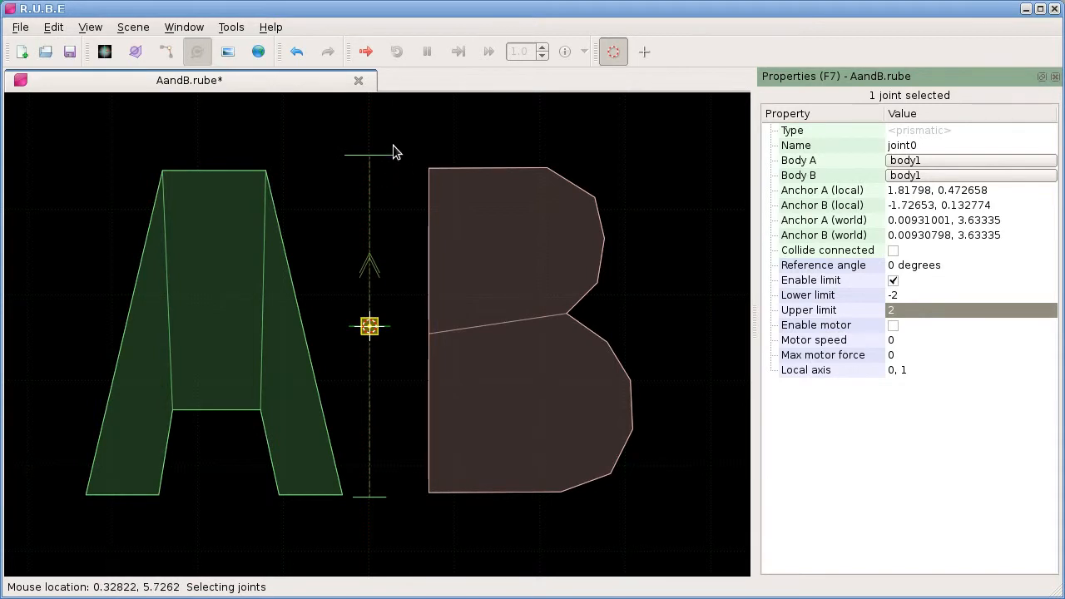
mouse_move(396, 160)
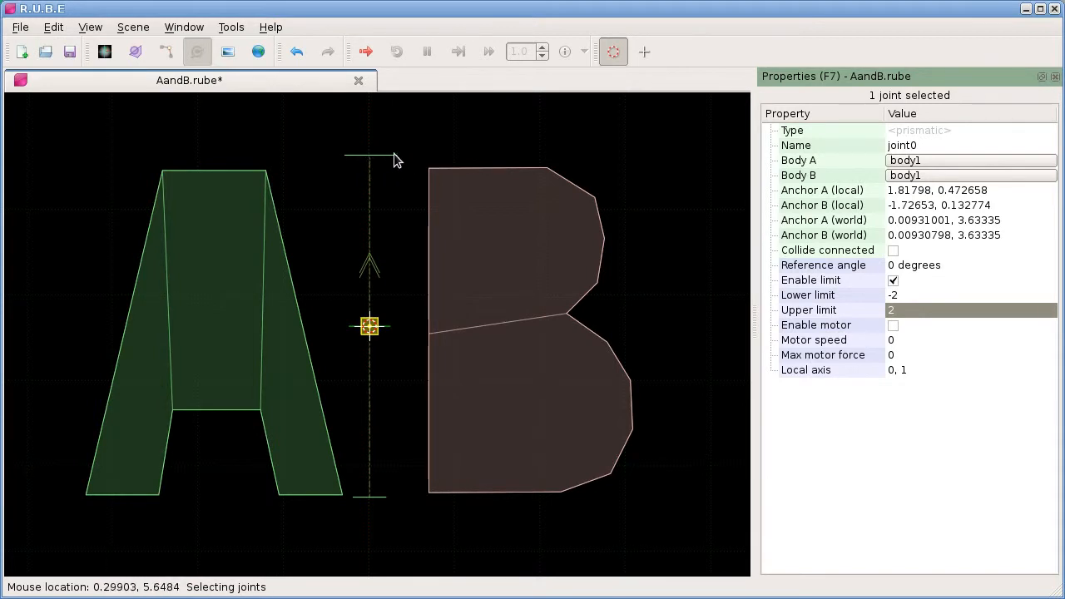
mouse_move(346, 165)
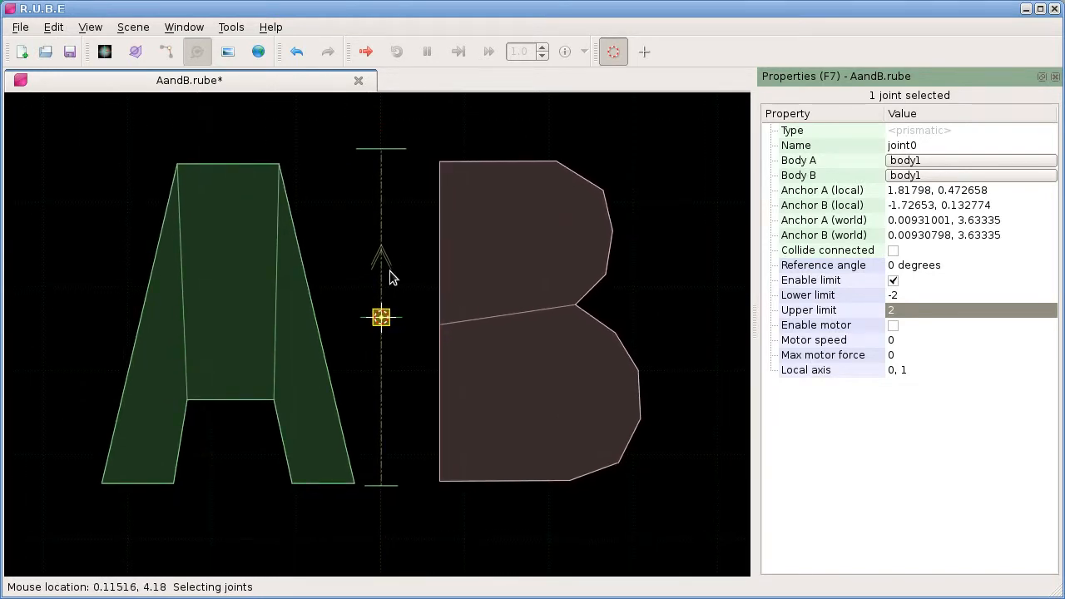
mouse_move(385, 253)
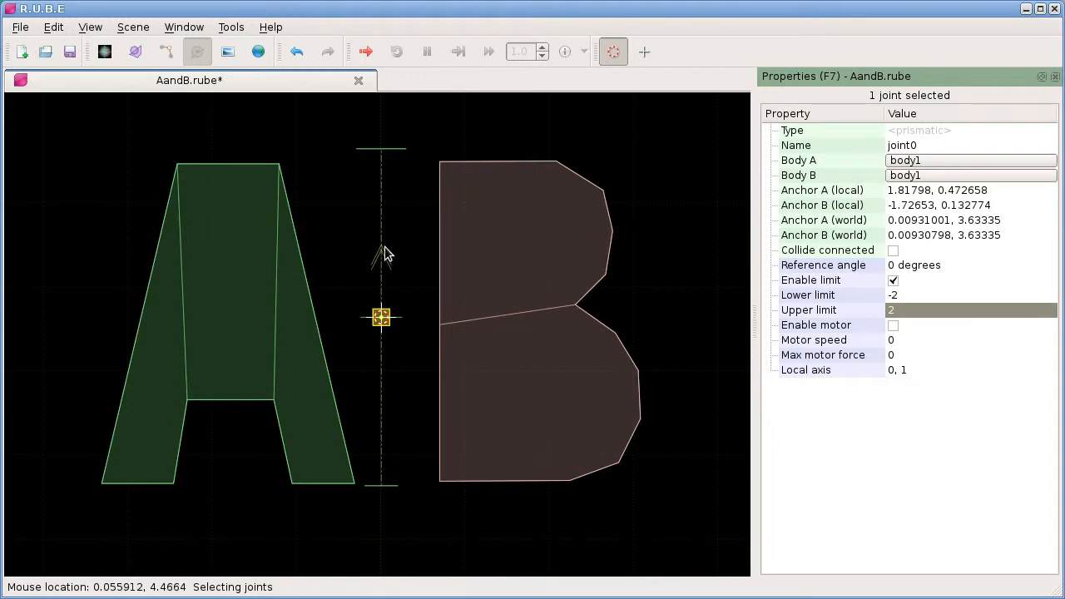
mouse_move(380, 270)
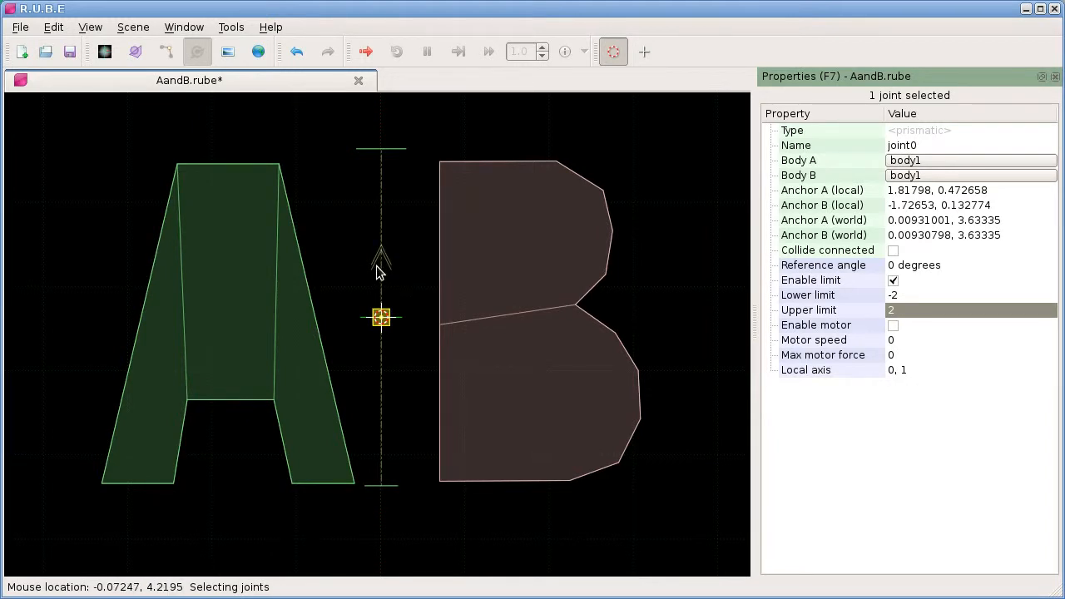
mouse_move(386, 246)
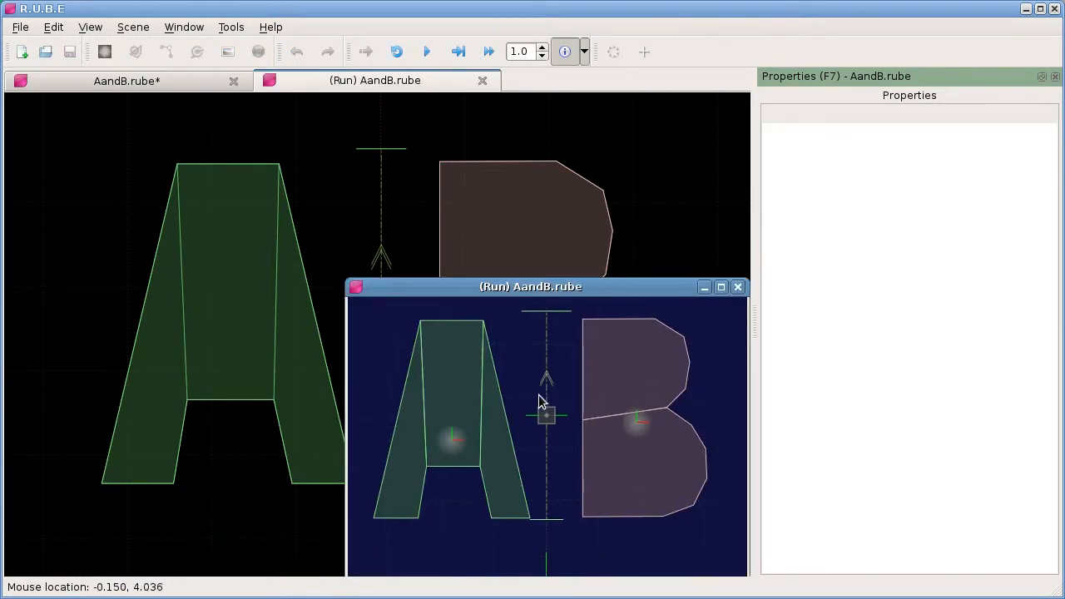
- Slide letter B along the -2 to 2 limited joint in the running simulation
left_click(426, 52)
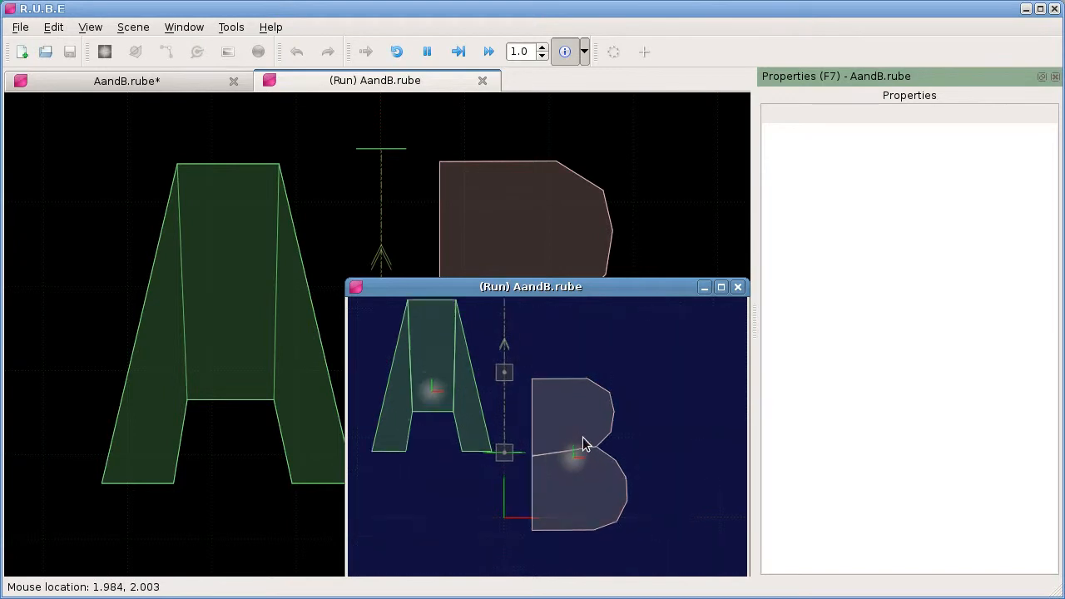
left_click(737, 286)
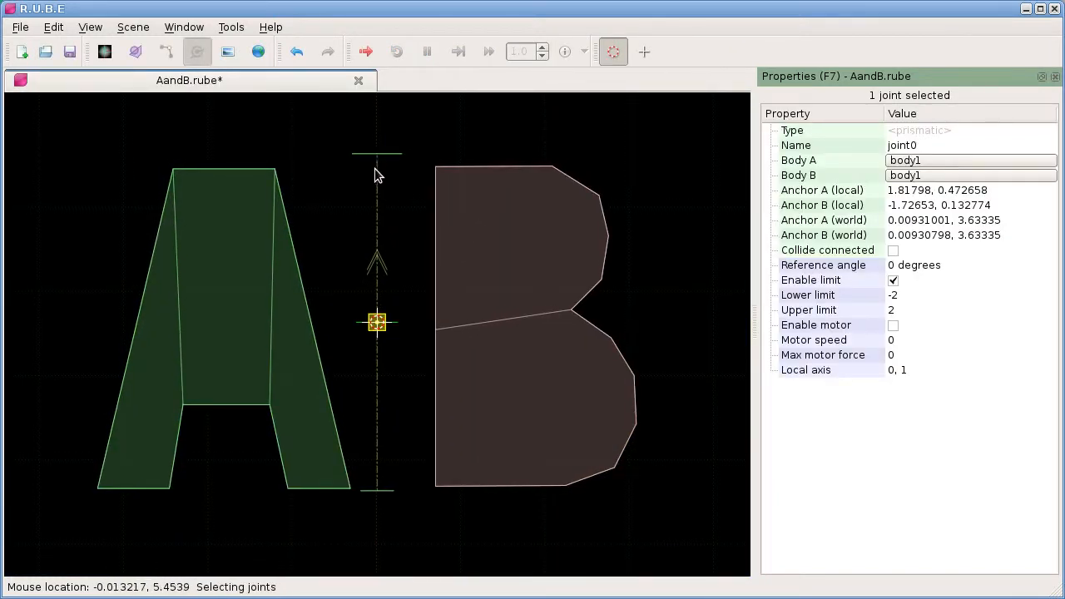
mouse_move(376, 492)
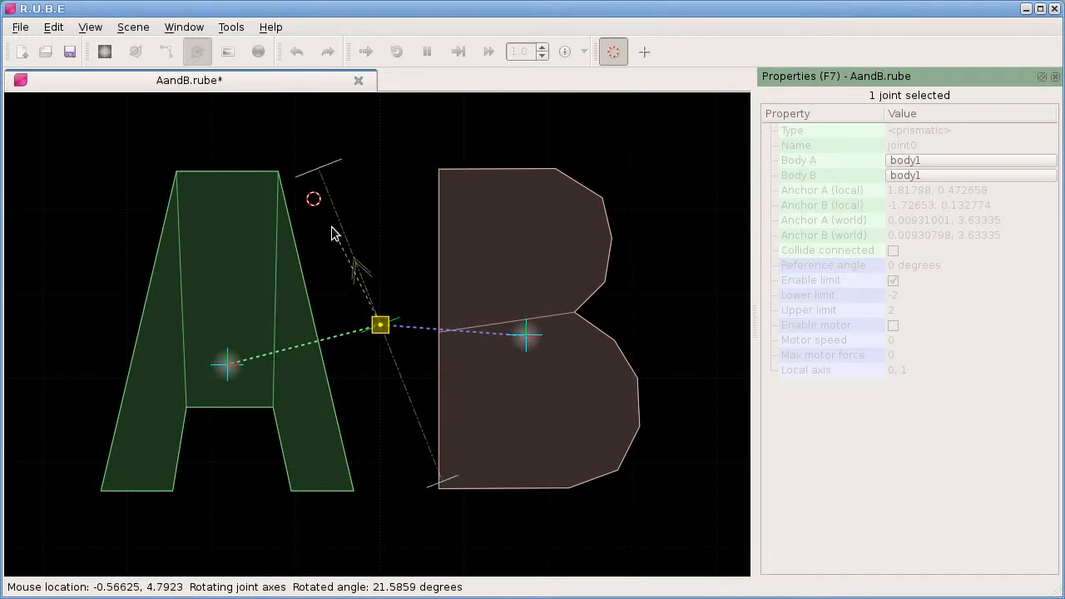
- Rotate the joint's sliding axis from vertical to -45 degrees
left_click_drag(331, 233, 393, 233)
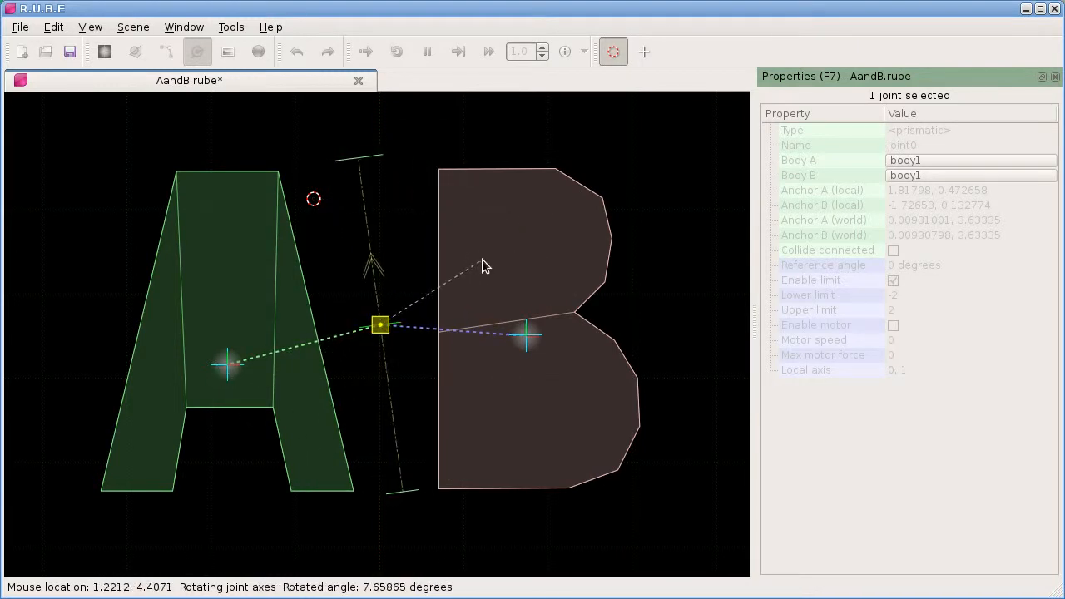
left_click_drag(486, 266, 430, 342)
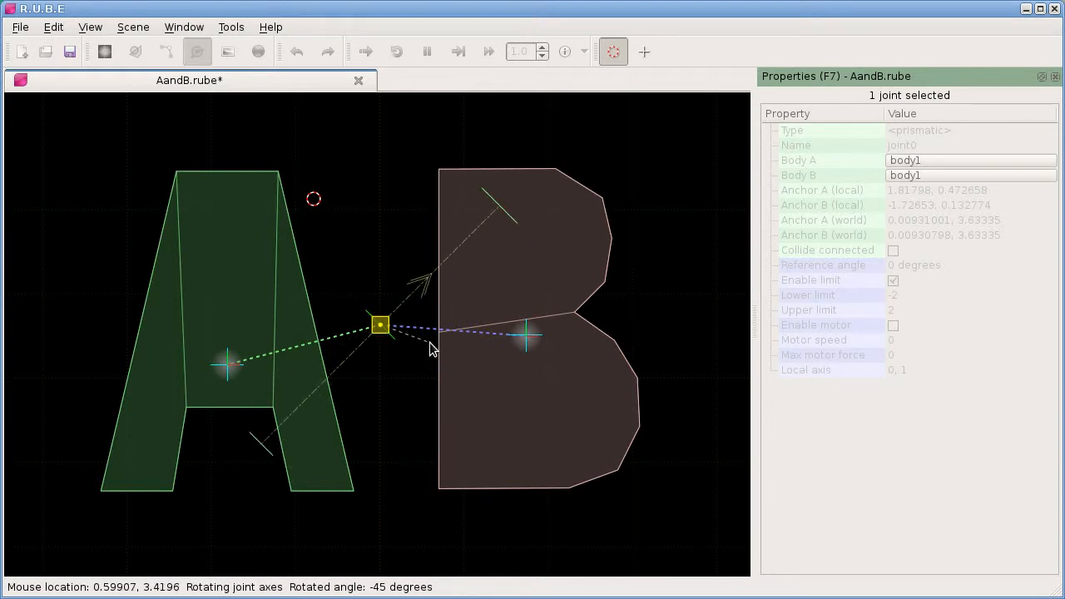
- Run the simulation, drag the letters to try the diagonal slider, and inspect body1 back in the editor
left_click(426, 52)
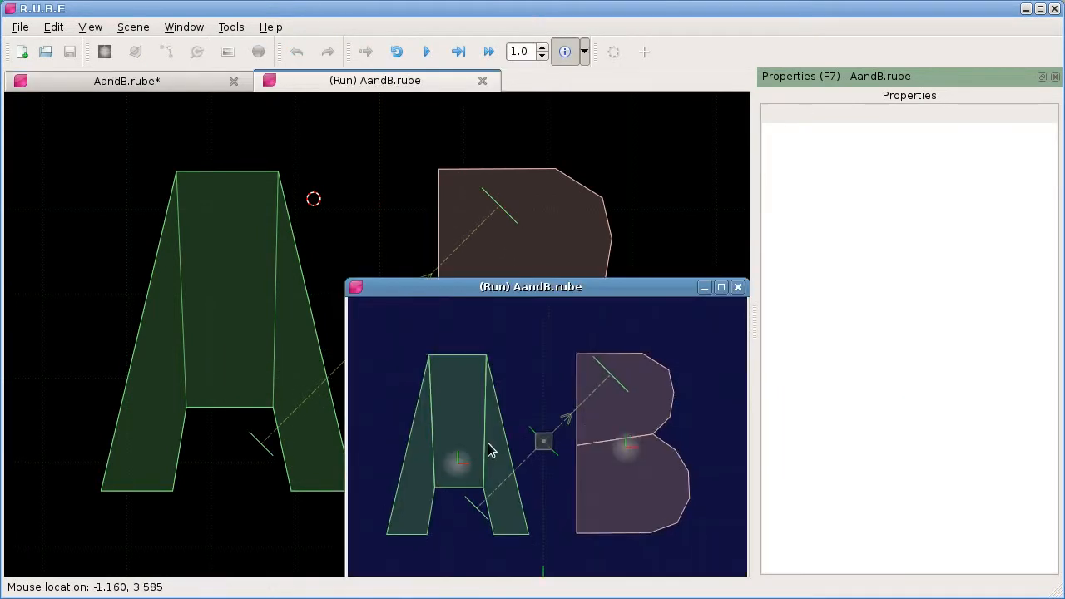
left_click(425, 52)
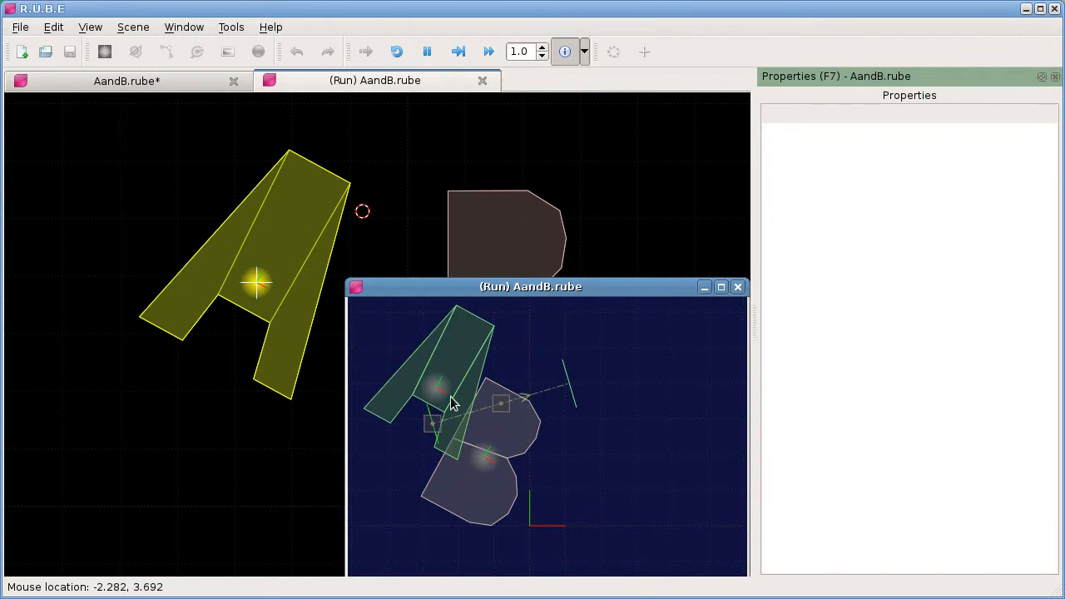
mouse_move(552, 396)
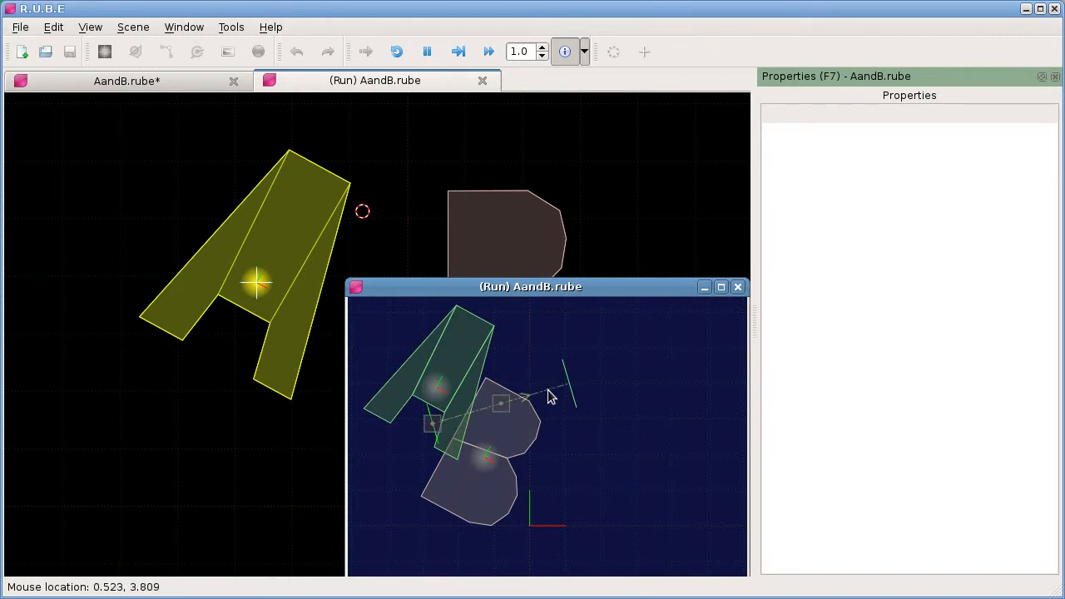
mouse_move(439, 391)
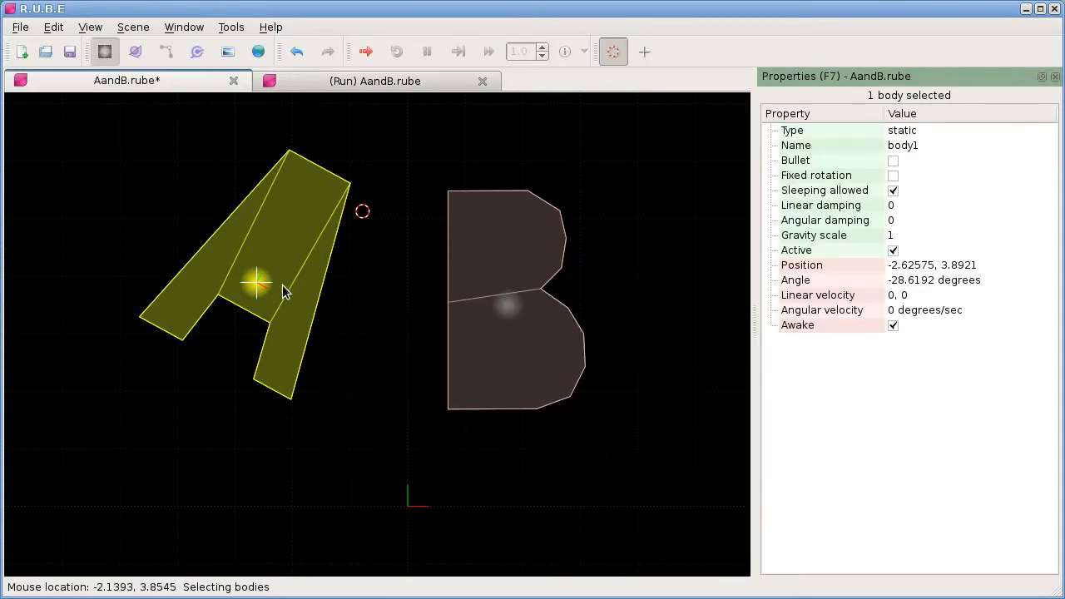
left_click(902, 129)
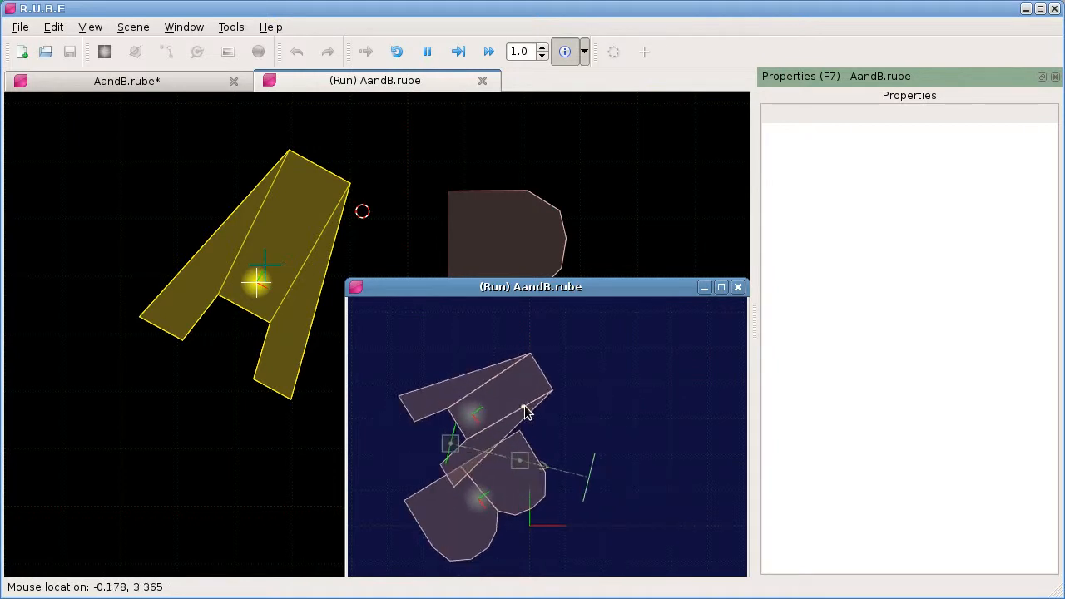
- Close the Run window and set body1 (letter A) to Type static
left_click(735, 286)
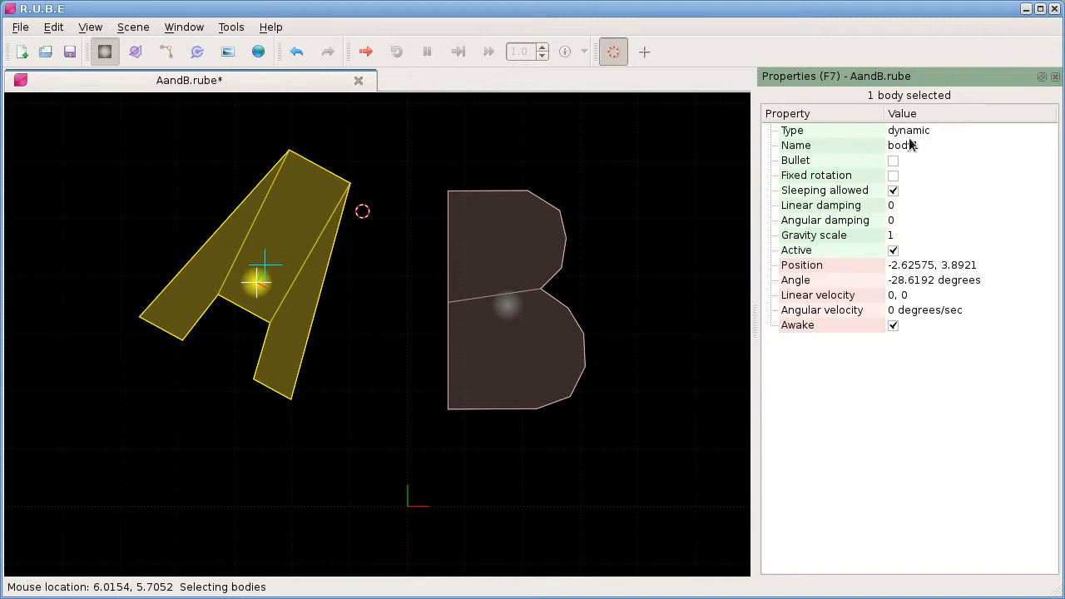
left_click(908, 130)
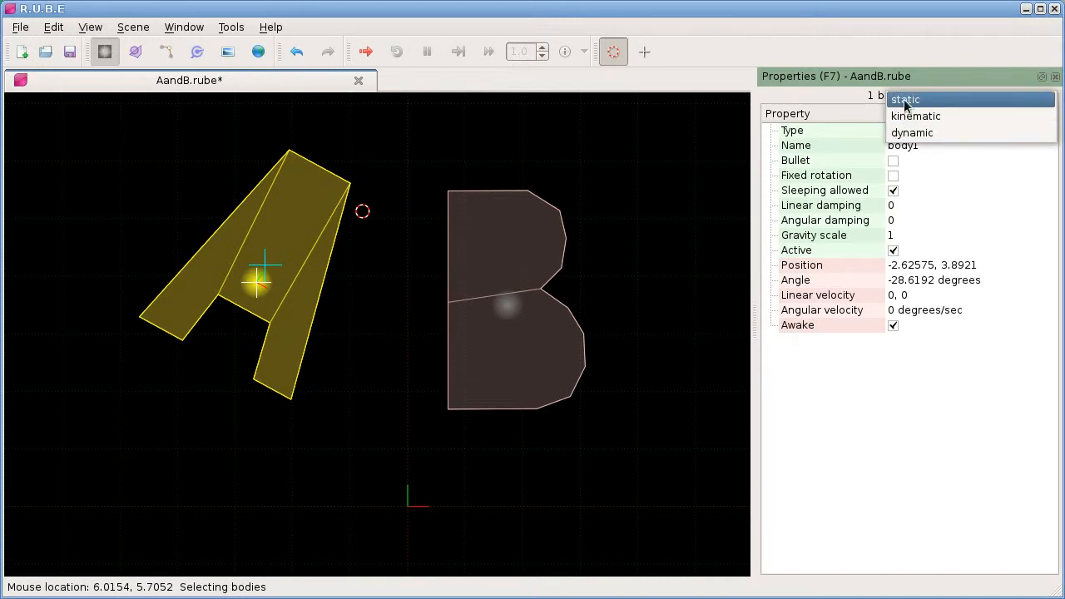
left_click(364, 51)
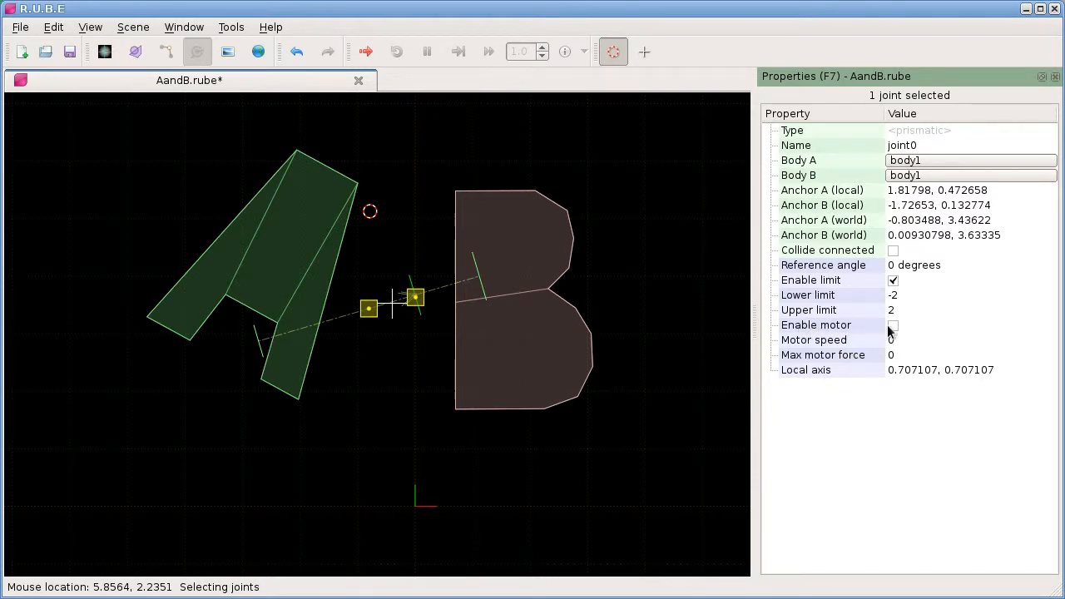
- Enable the prismatic joint's motor and enter a motor speed of 1
left_click(892, 324)
type("1000")
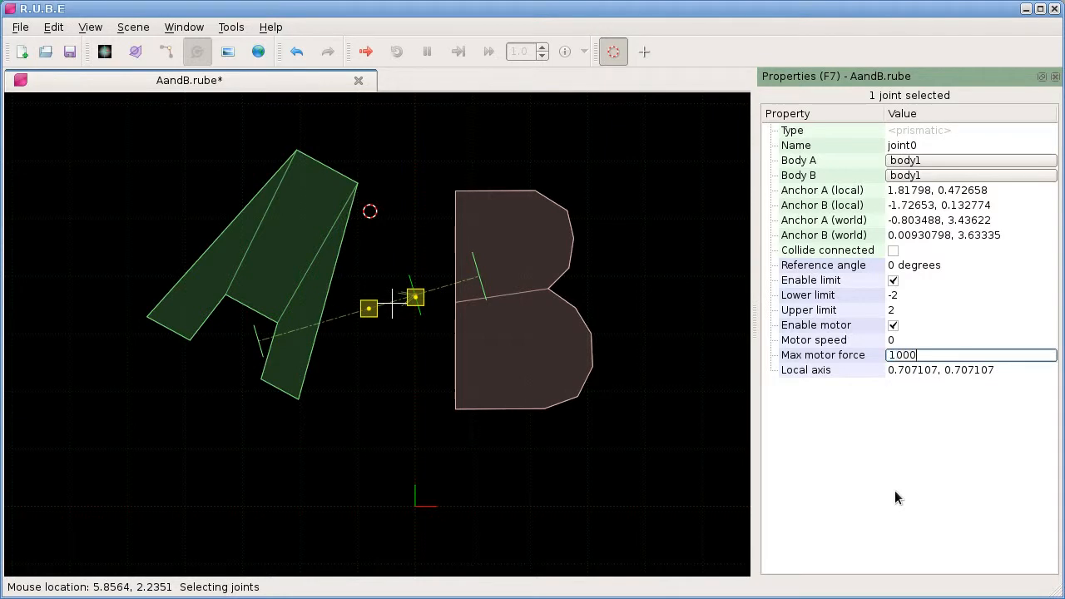
left_click(970, 339)
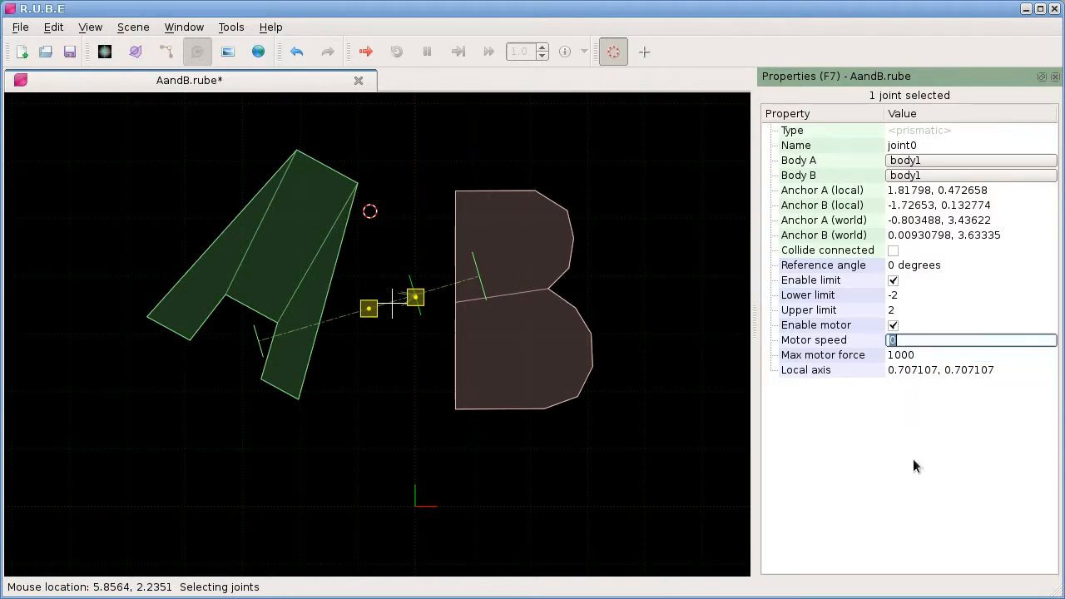
type("1")
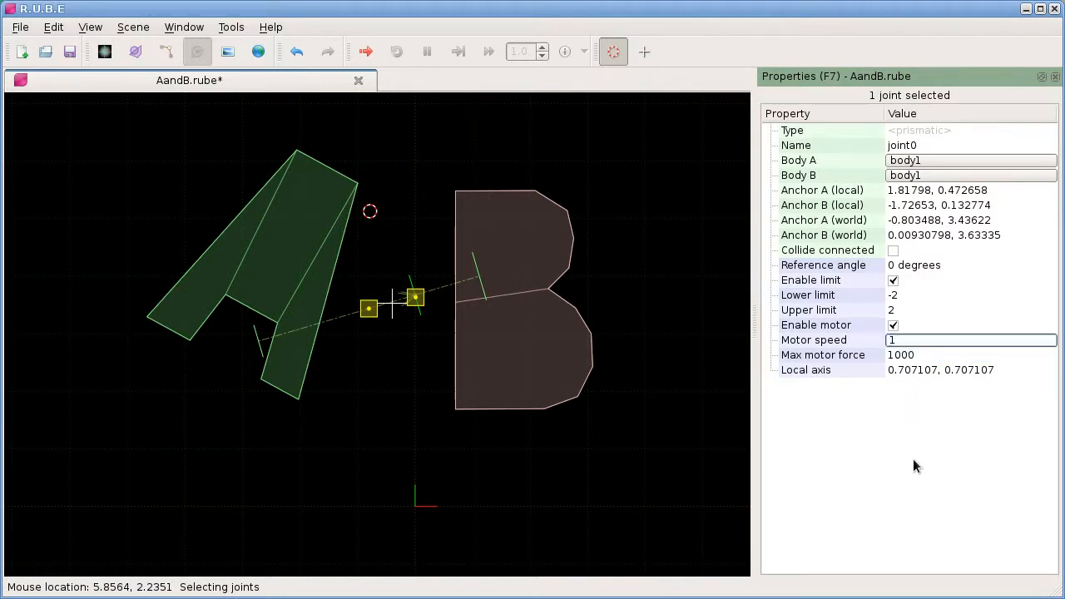
triple_click(968, 339)
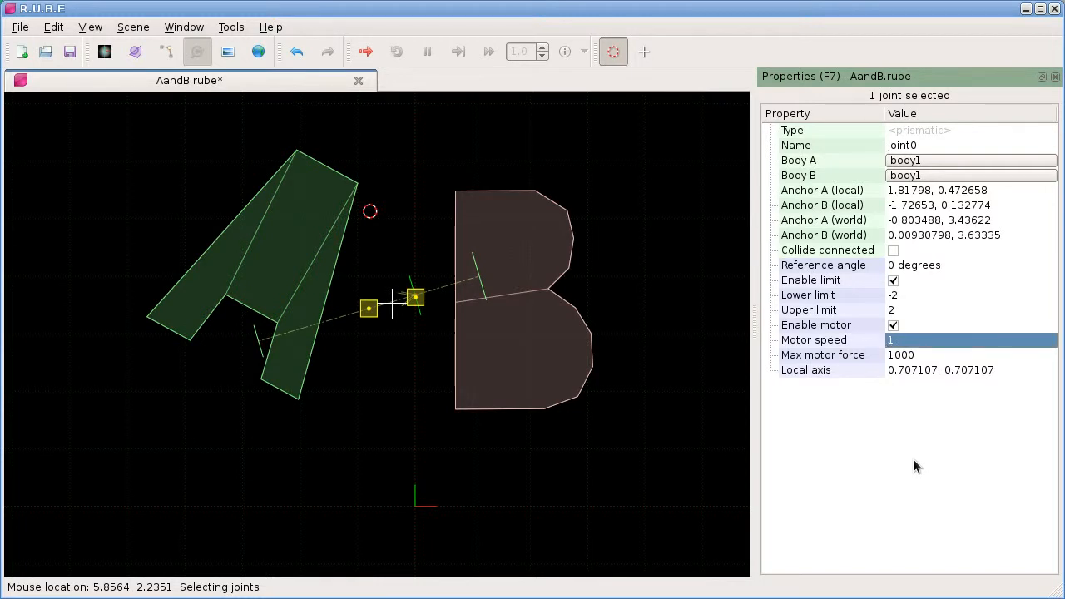
mouse_move(370, 356)
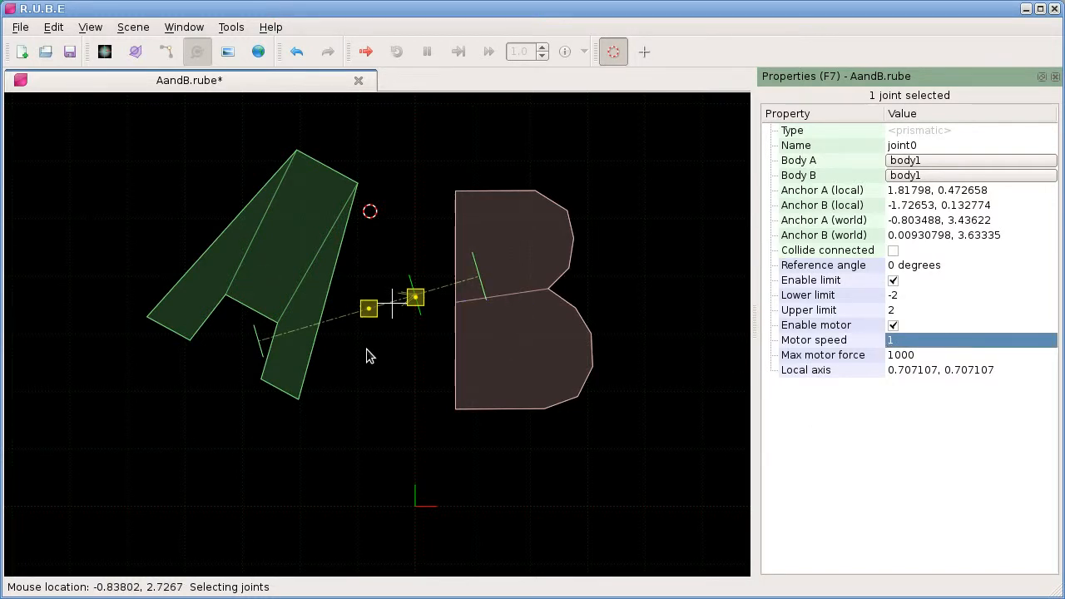
mouse_move(368, 346)
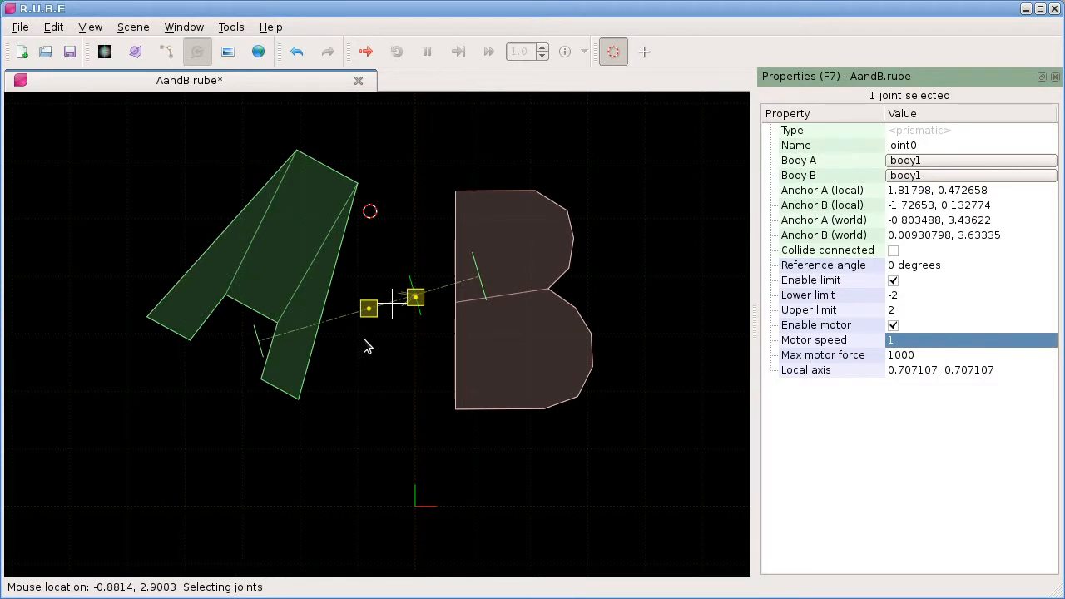
mouse_move(509, 283)
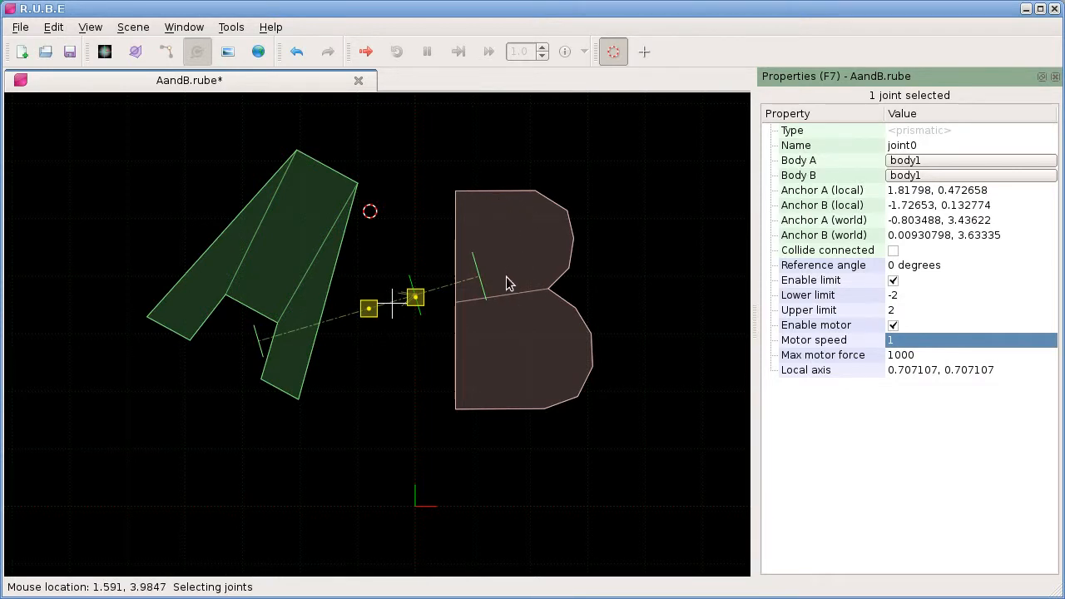
left_click(364, 51)
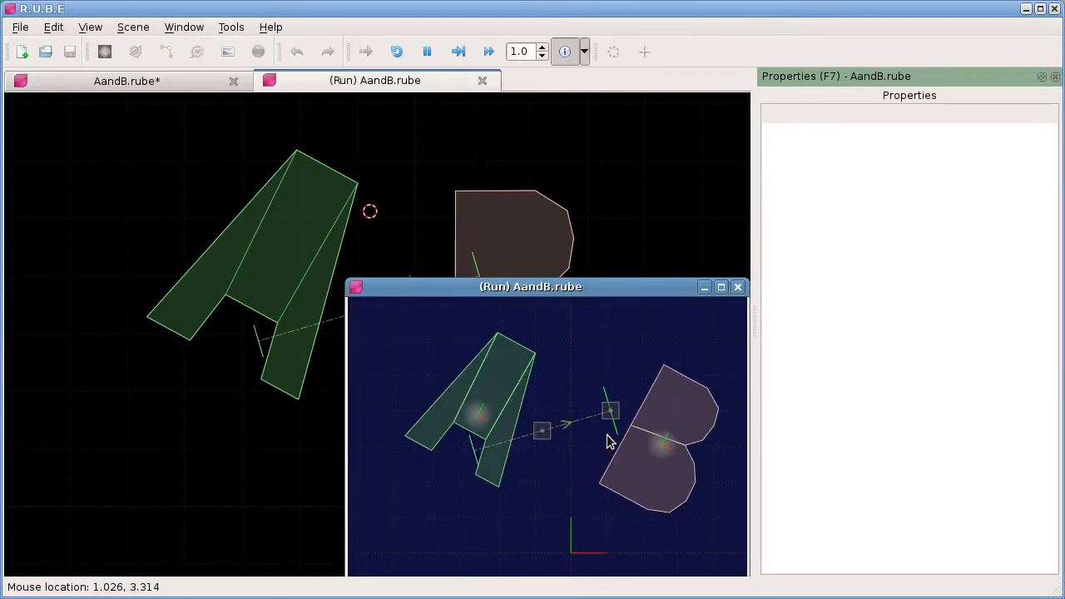
left_click_drag(663, 446, 579, 475)
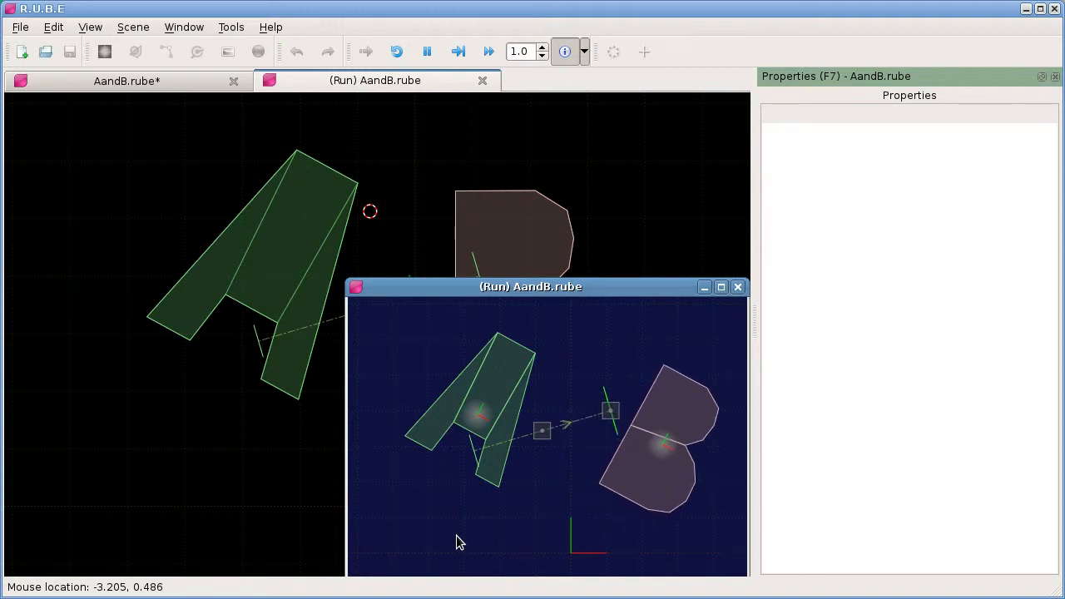
left_click_drag(662, 446, 557, 479)
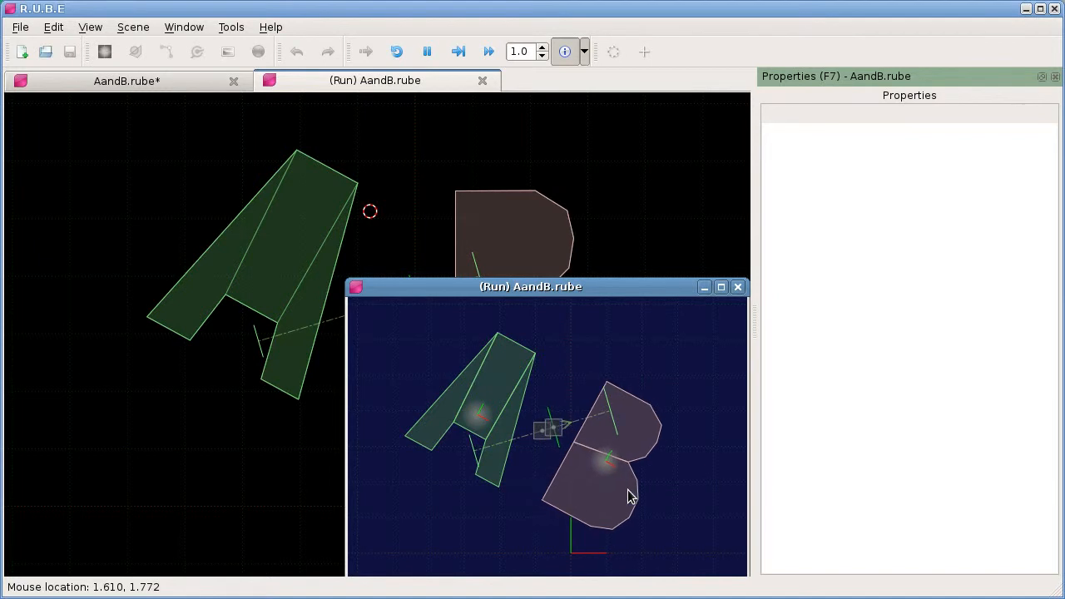
left_click(737, 286)
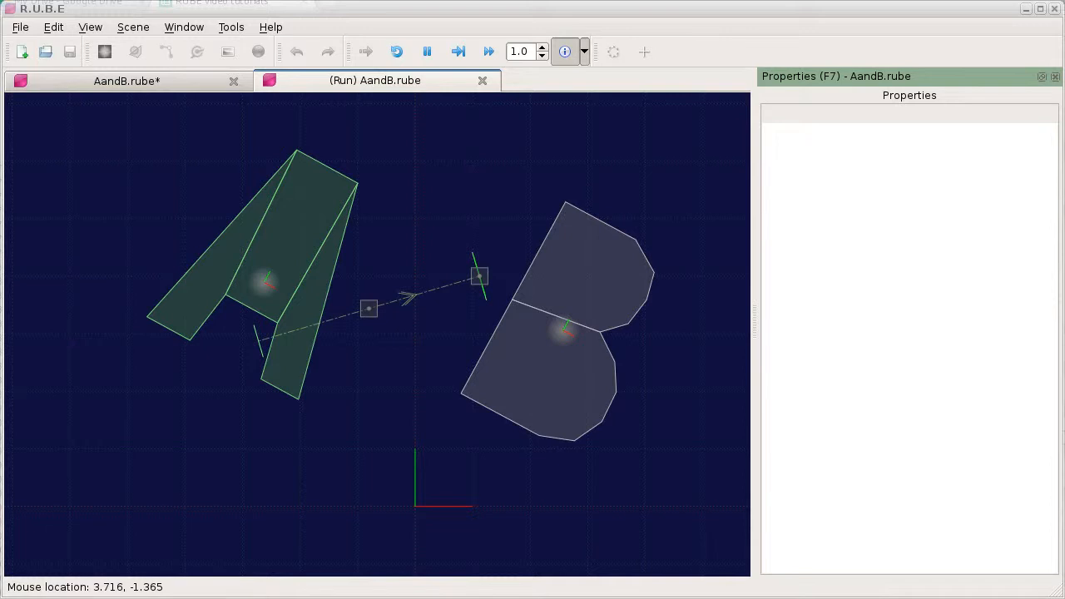
mouse_move(406, 341)
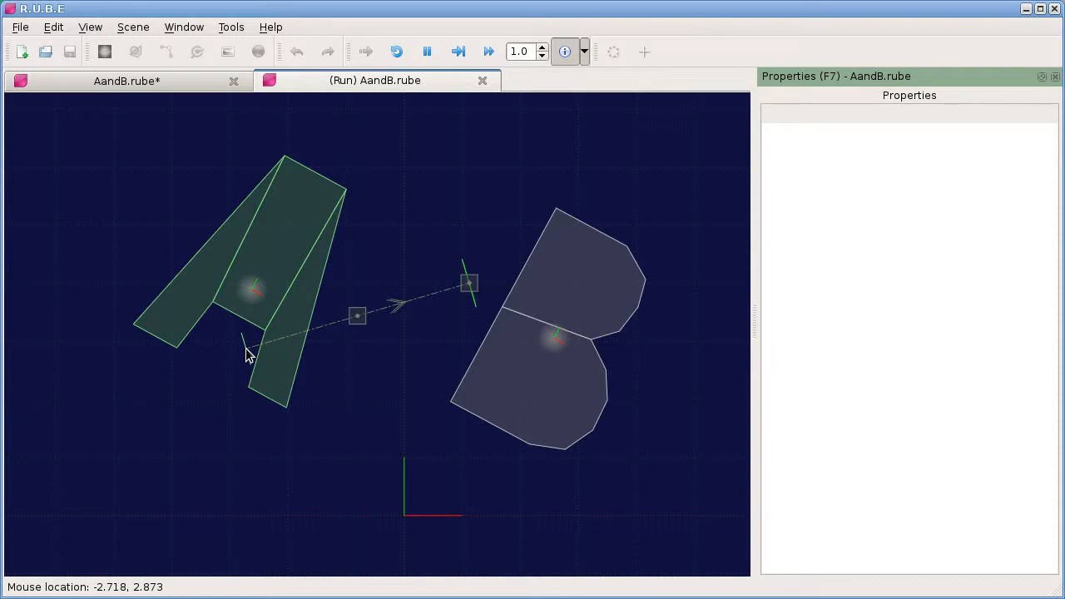
mouse_move(182, 90)
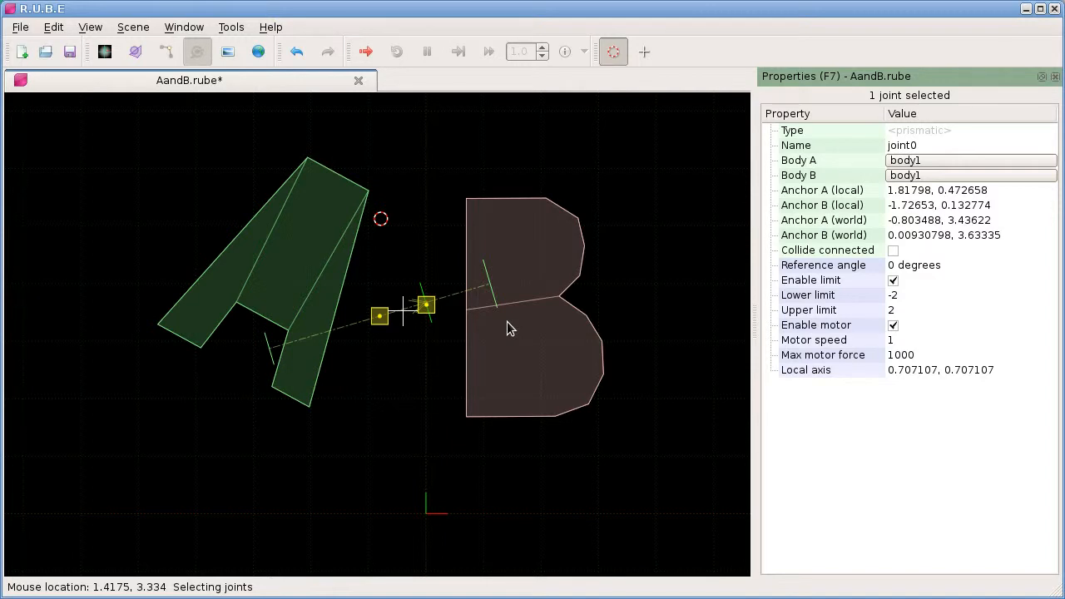
- Re-run the scene so B slides diagonally across the upright A
left_click(892, 325)
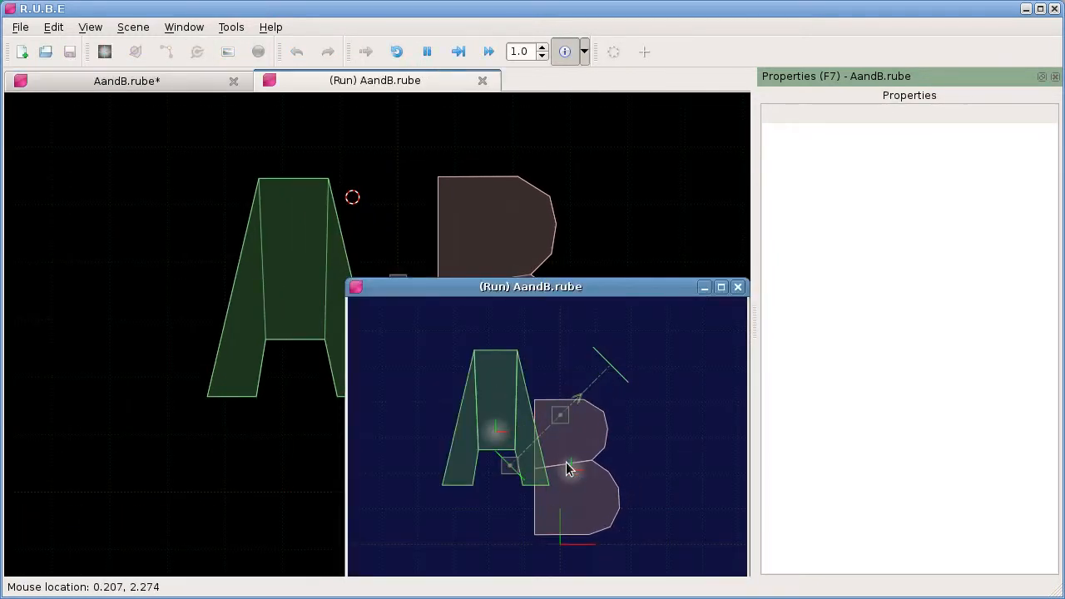
mouse_move(565, 446)
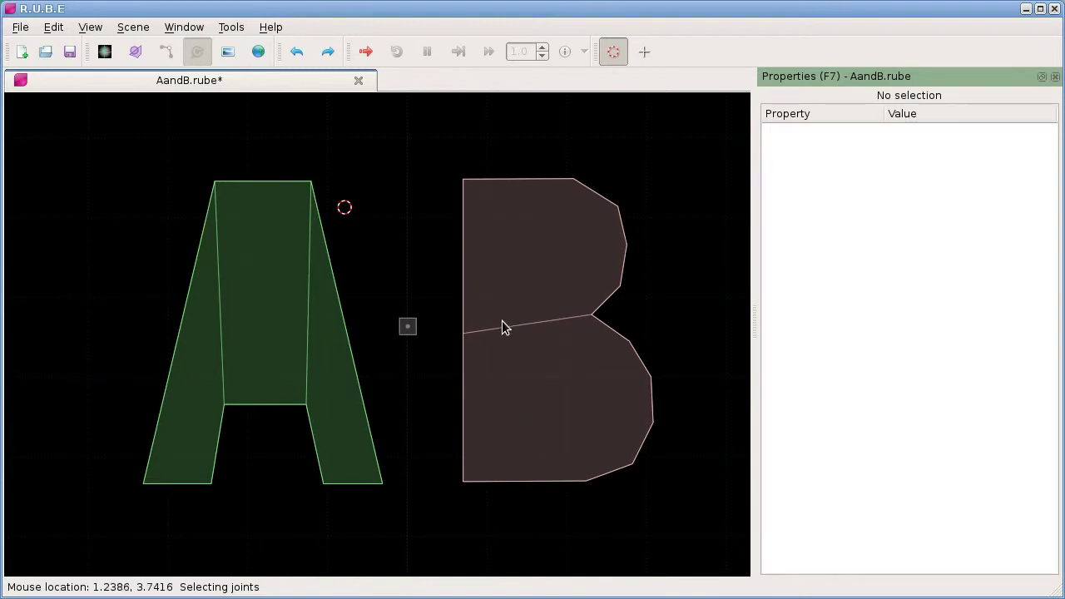
- Select the prismatic joint between A and B to review its limits -2 to 2
left_click(407, 326)
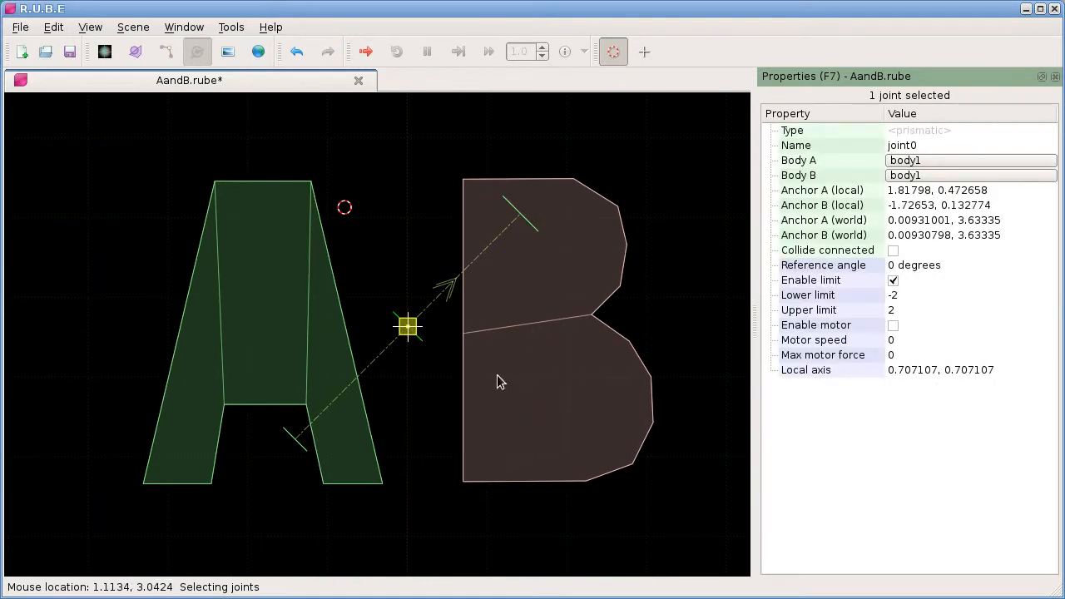
mouse_move(473, 496)
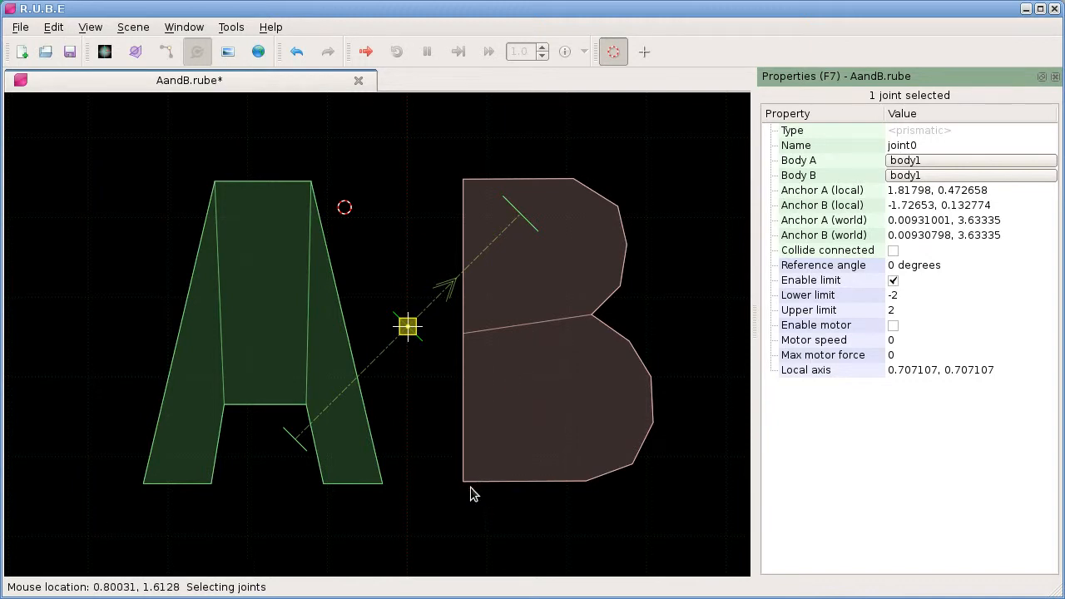
mouse_move(472, 481)
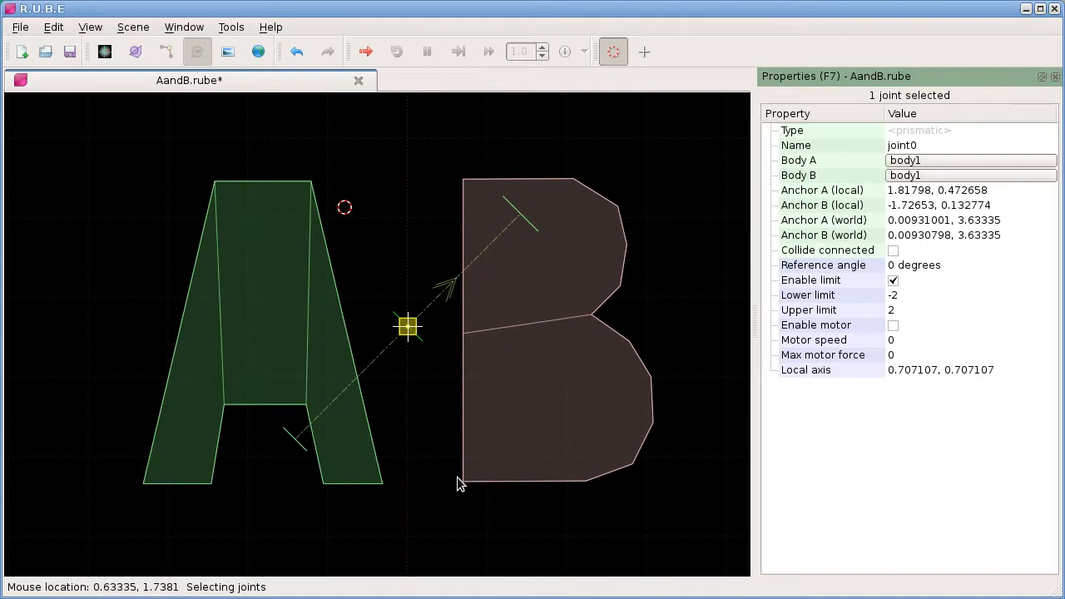
mouse_move(472, 481)
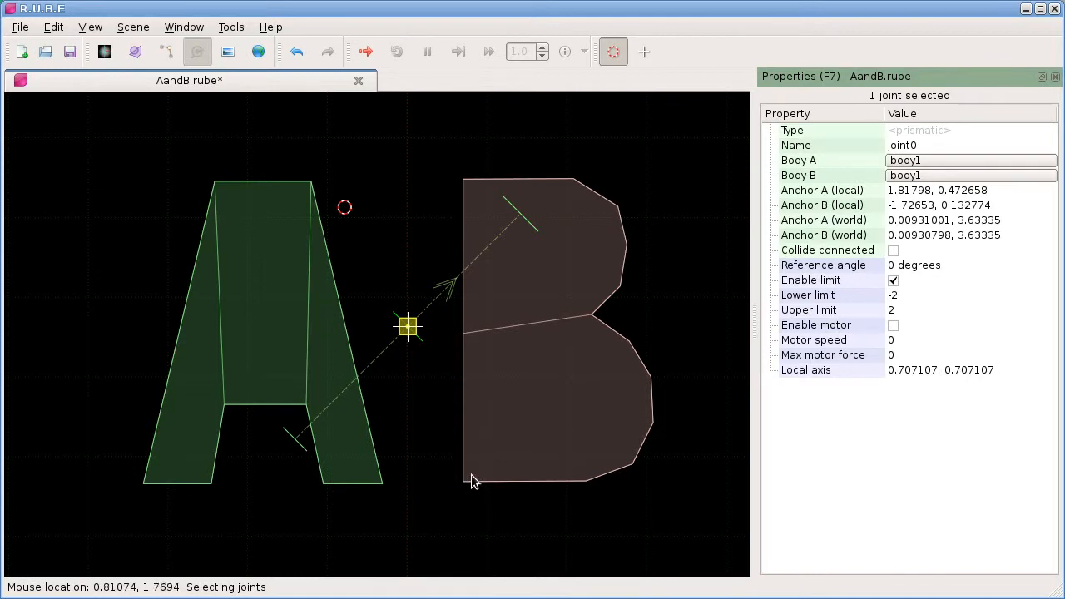
mouse_move(384, 486)
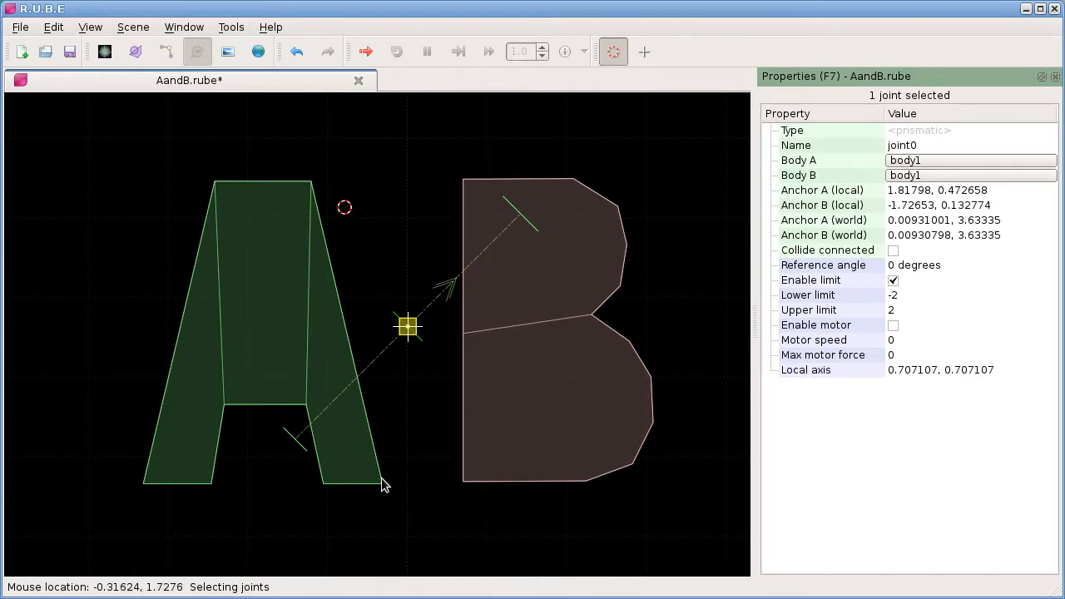
mouse_move(392, 492)
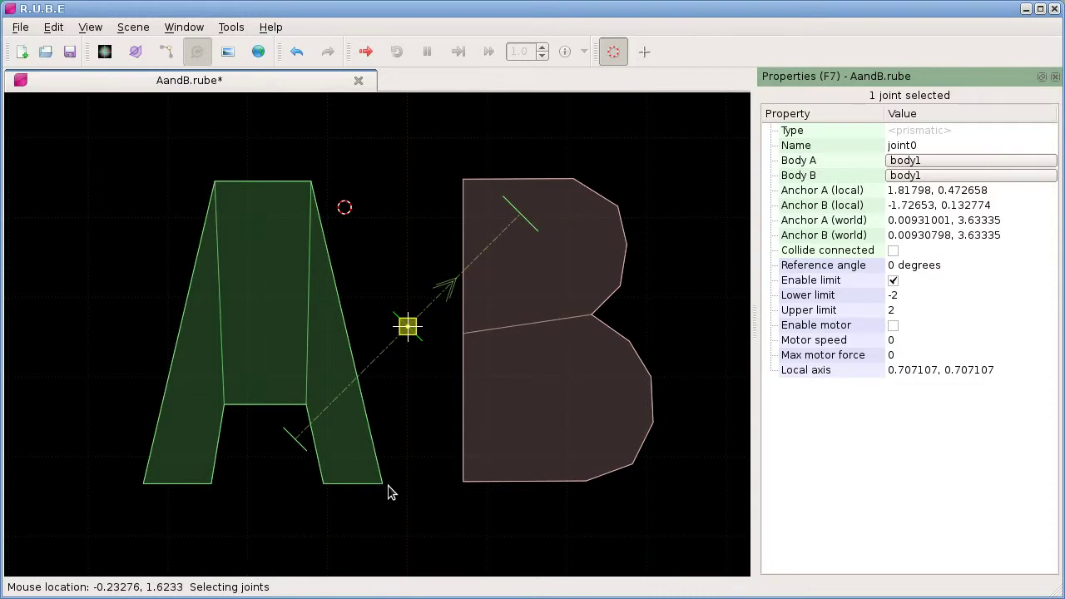
mouse_move(386, 489)
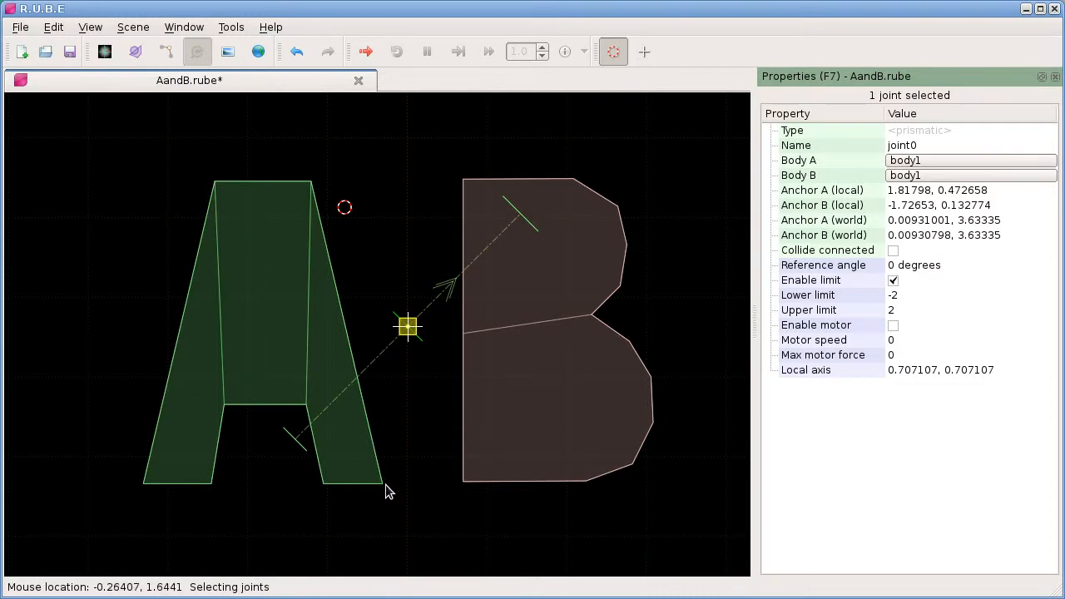
mouse_move(396, 491)
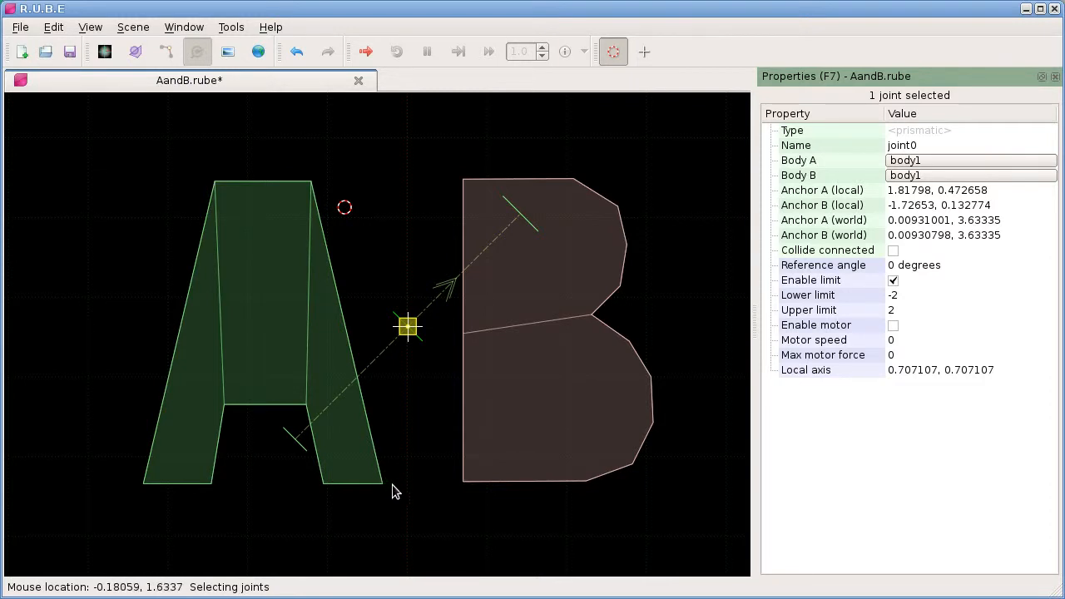
mouse_move(385, 479)
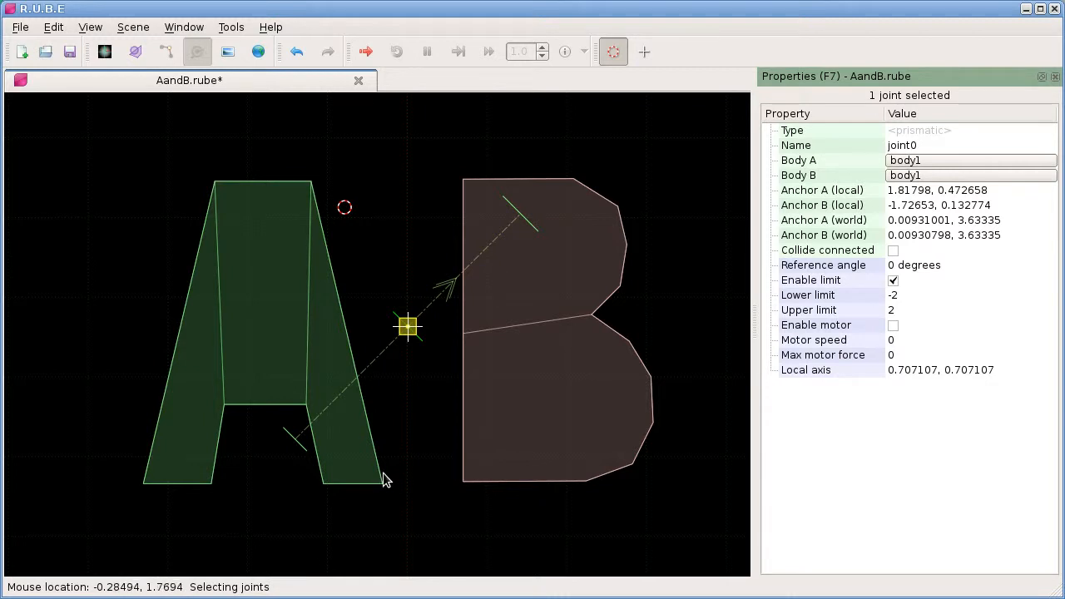
mouse_move(314, 187)
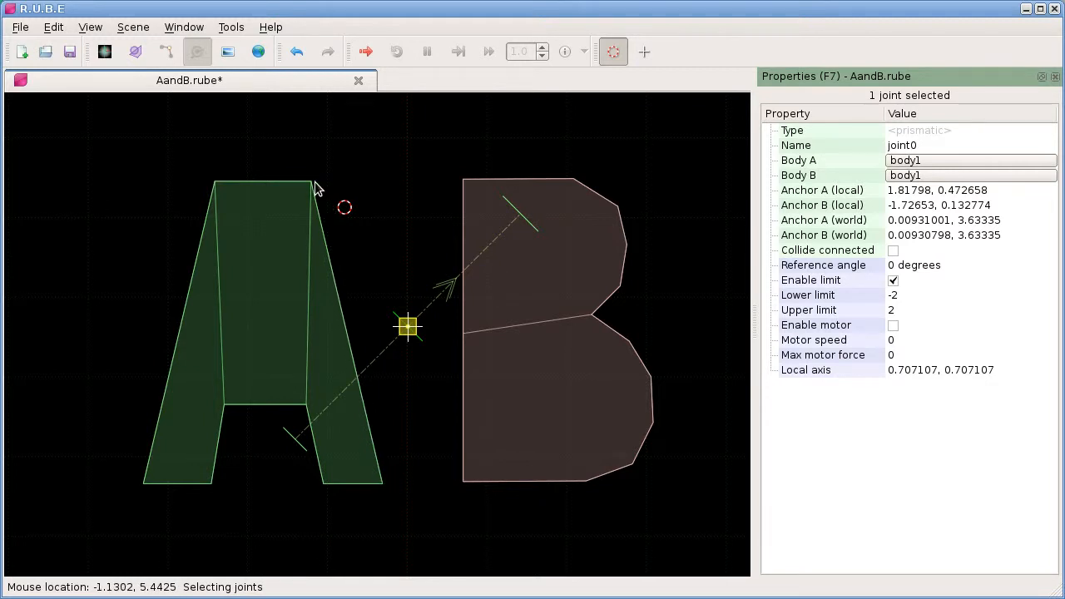
mouse_move(304, 186)
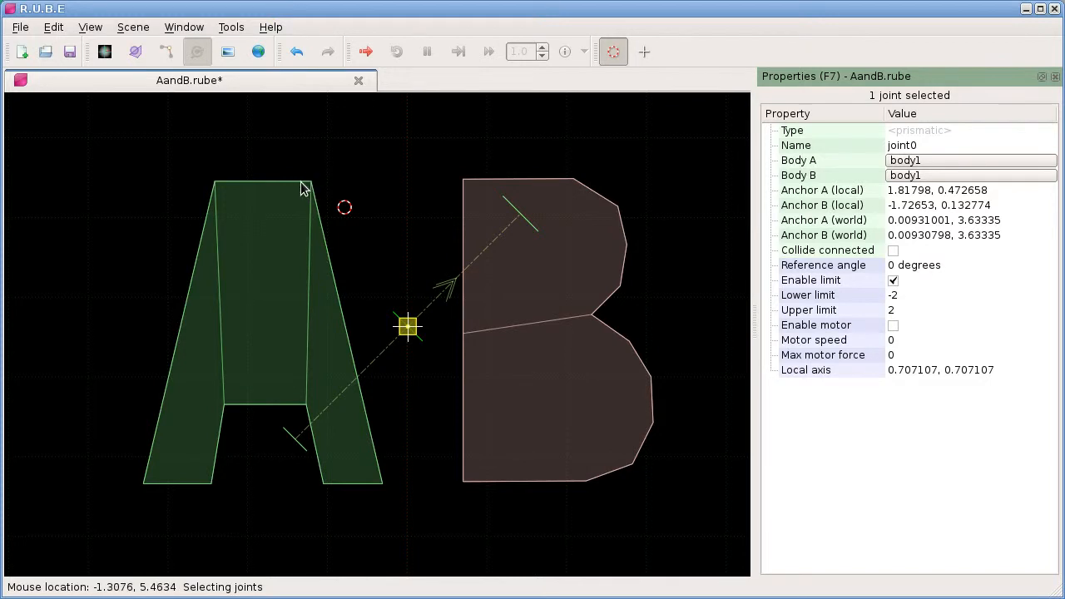
mouse_move(293, 184)
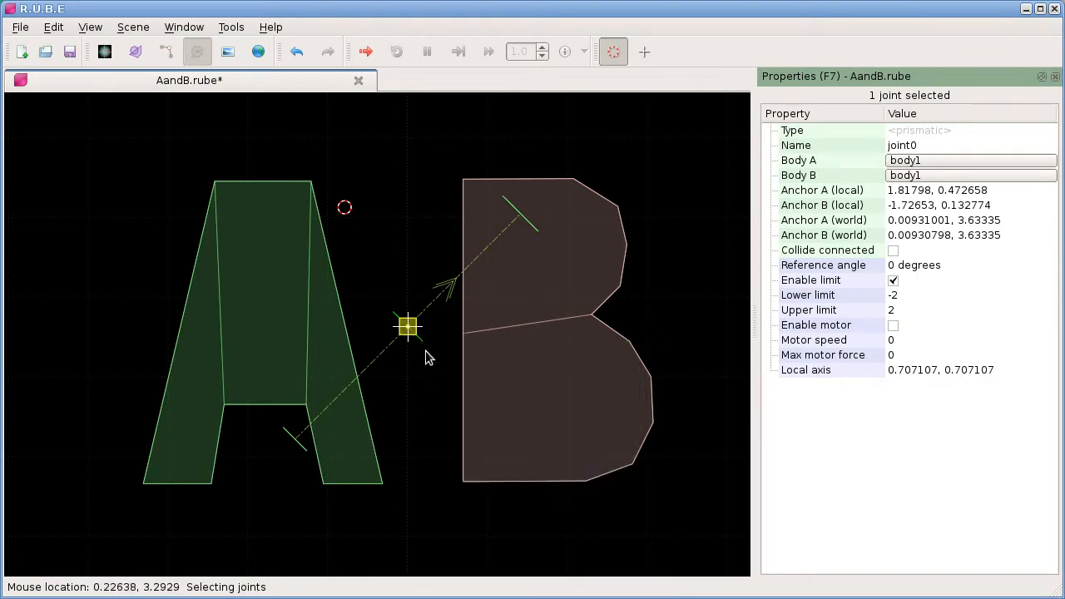
mouse_move(555, 299)
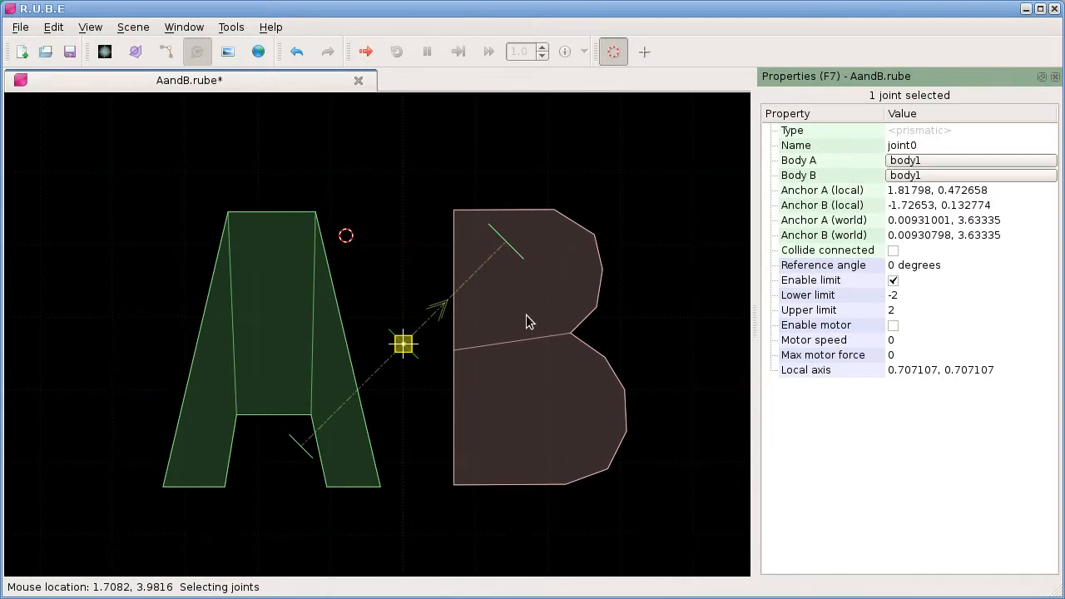
mouse_move(580, 270)
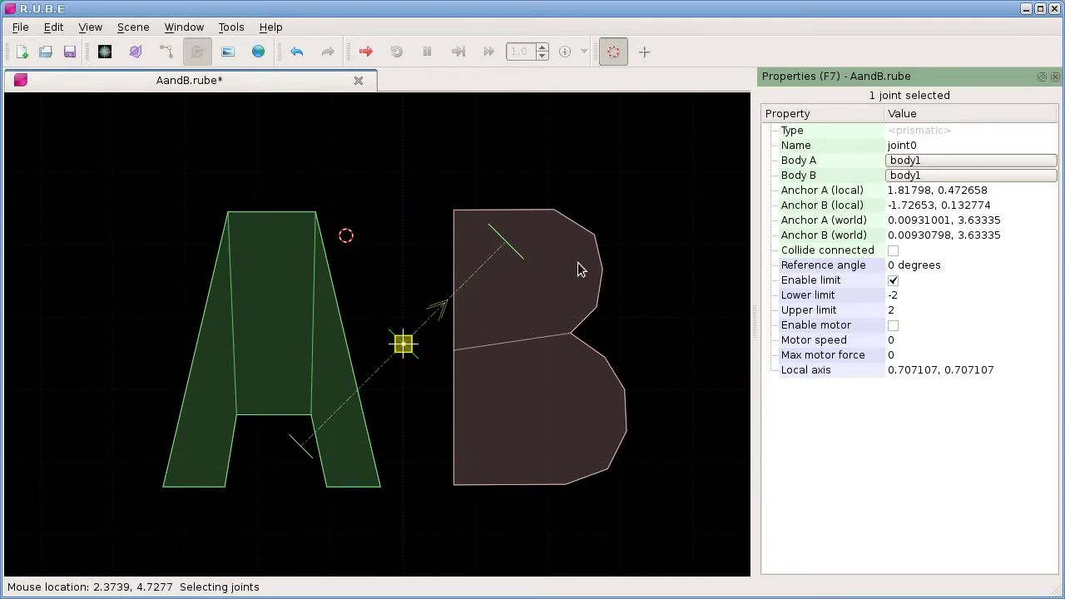
- Rotate the joint axis to follow A's slanted right leg and slide anchor A down along it
left_click_drag(558, 258, 595, 224)
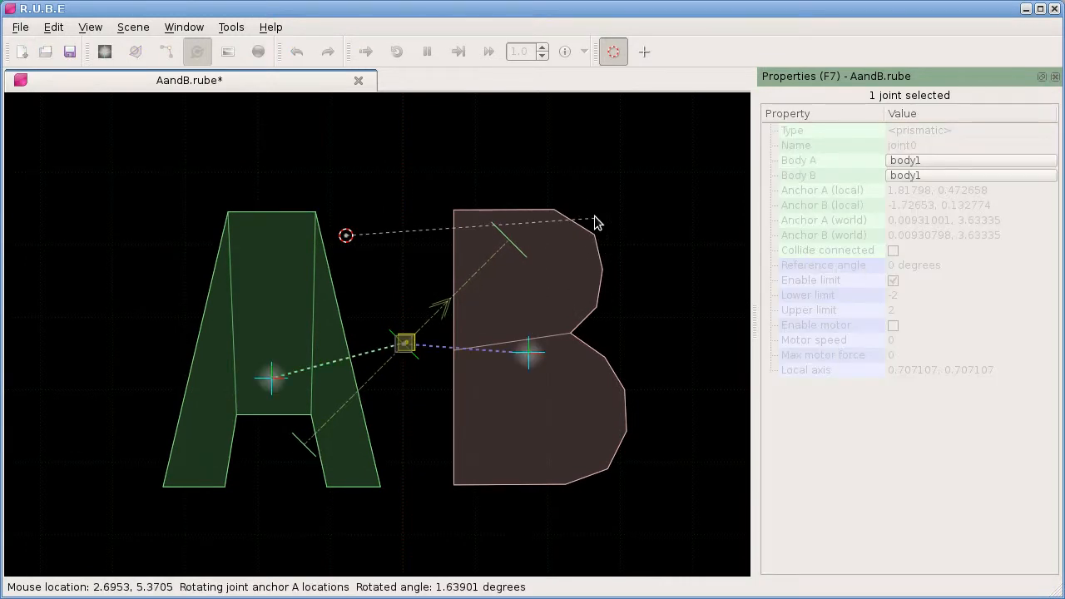
left_click_drag(595, 222, 362, 176)
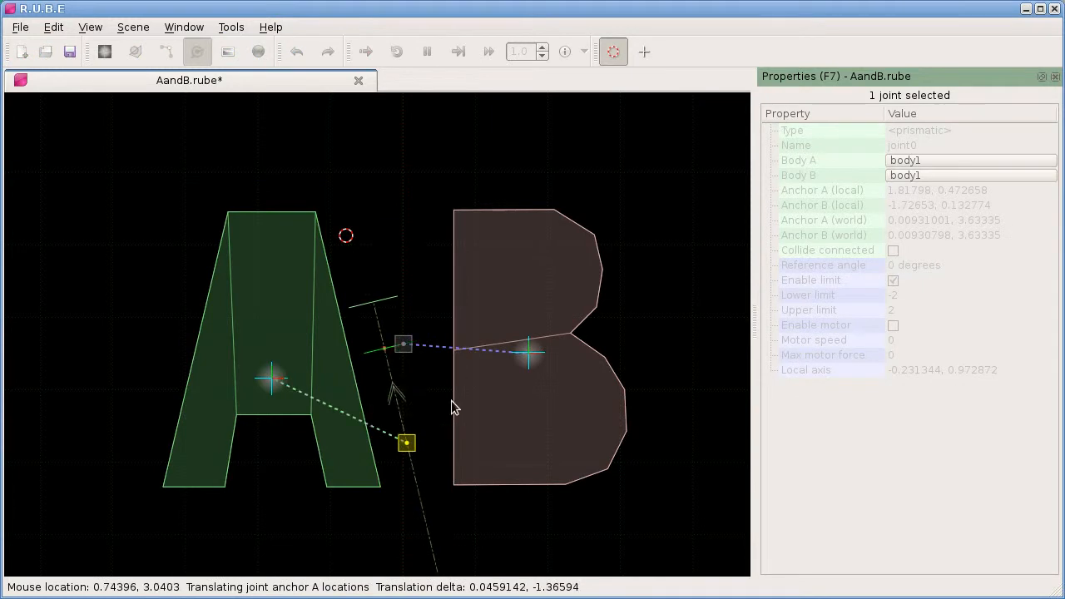
left_click_drag(405, 443, 346, 360)
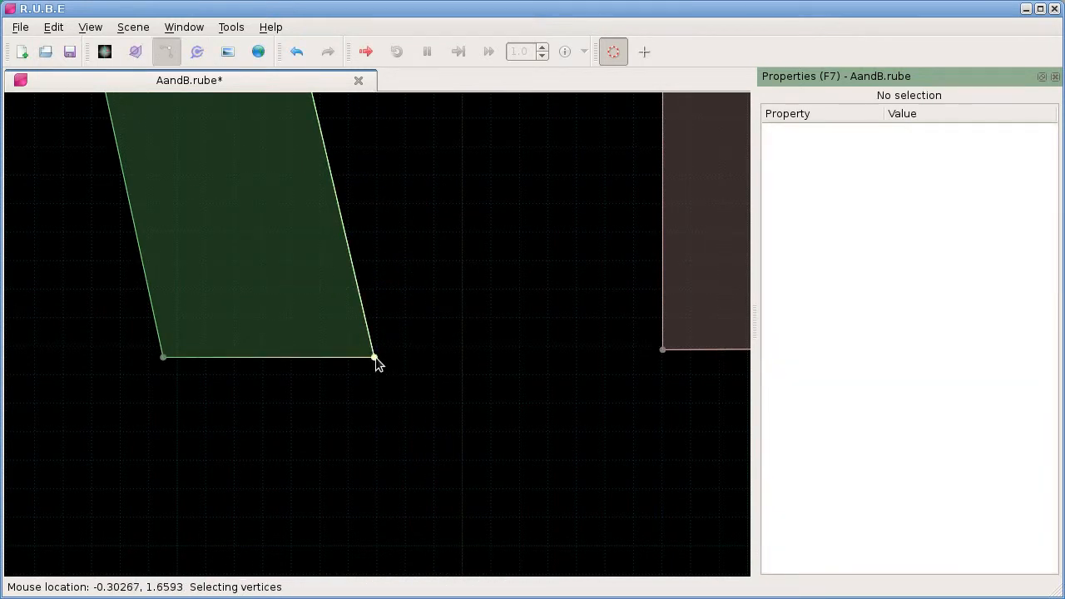
- Copy A's bottom-right corner position into Anchor A, then drag anchor B onto B's bottom-left corner
left_click(372, 356)
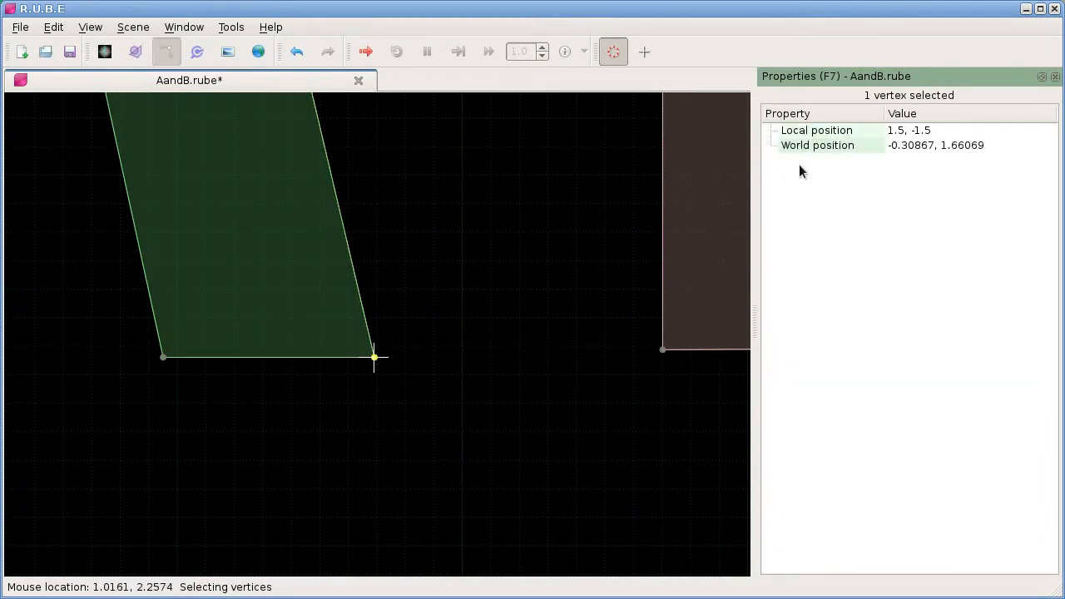
mouse_move(908, 150)
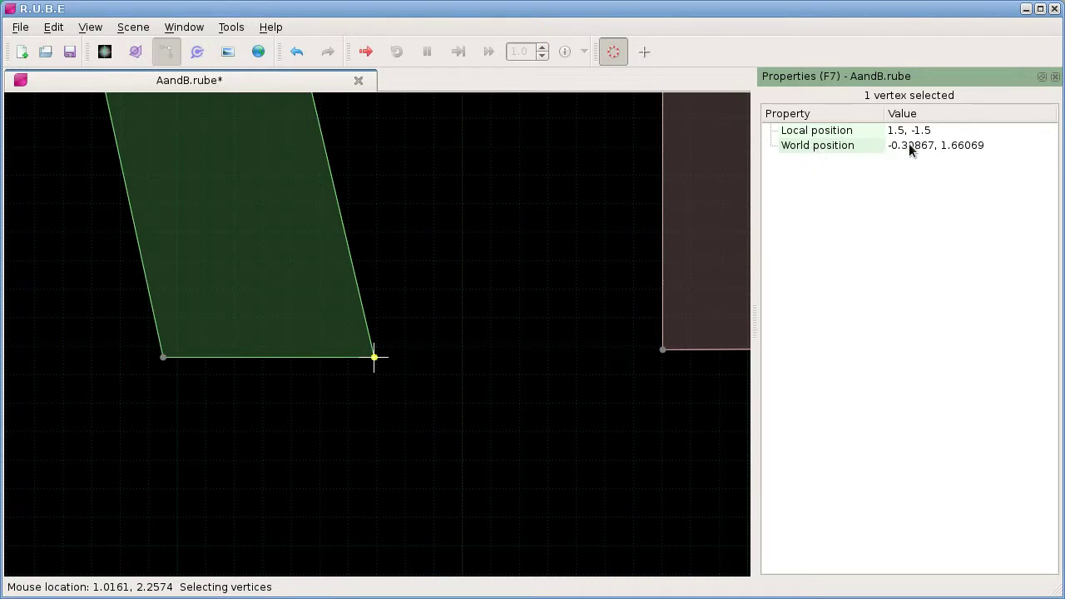
double_click(935, 145)
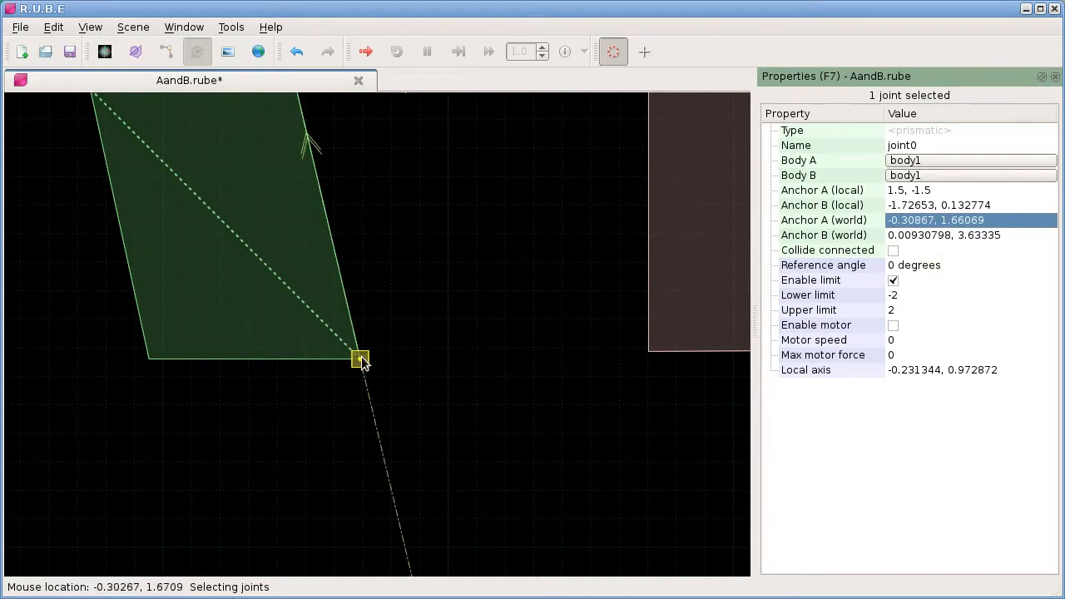
mouse_move(419, 316)
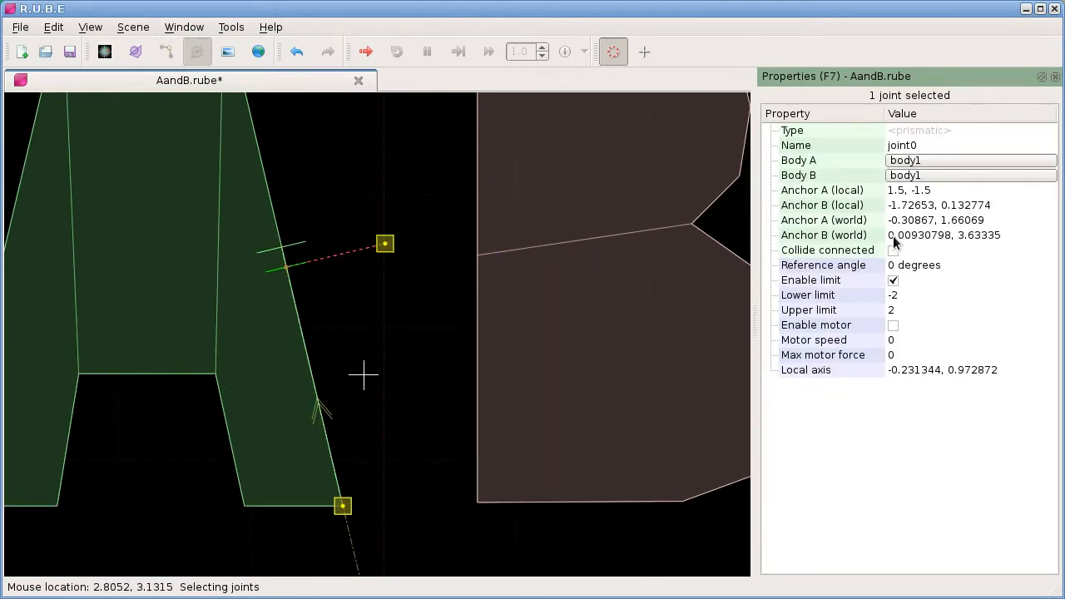
left_click_drag(384, 243, 475, 502)
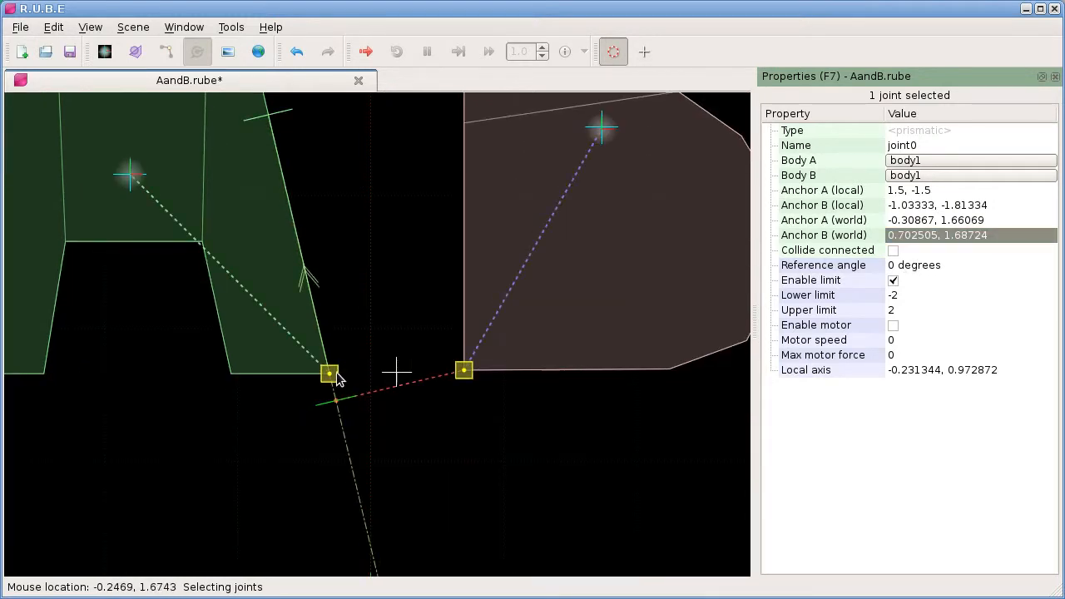
mouse_move(456, 324)
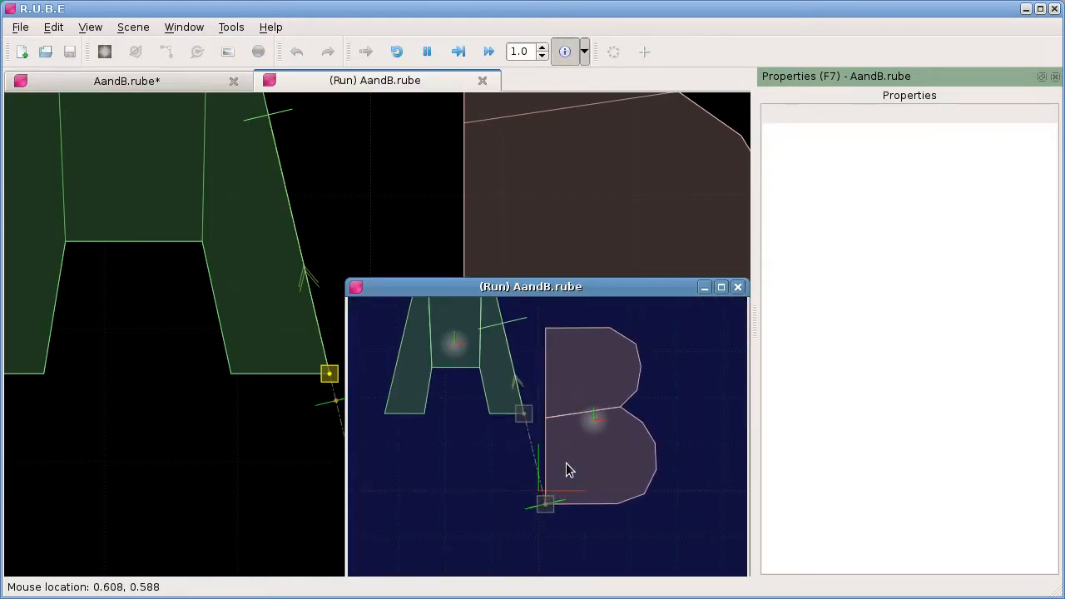
mouse_move(552, 382)
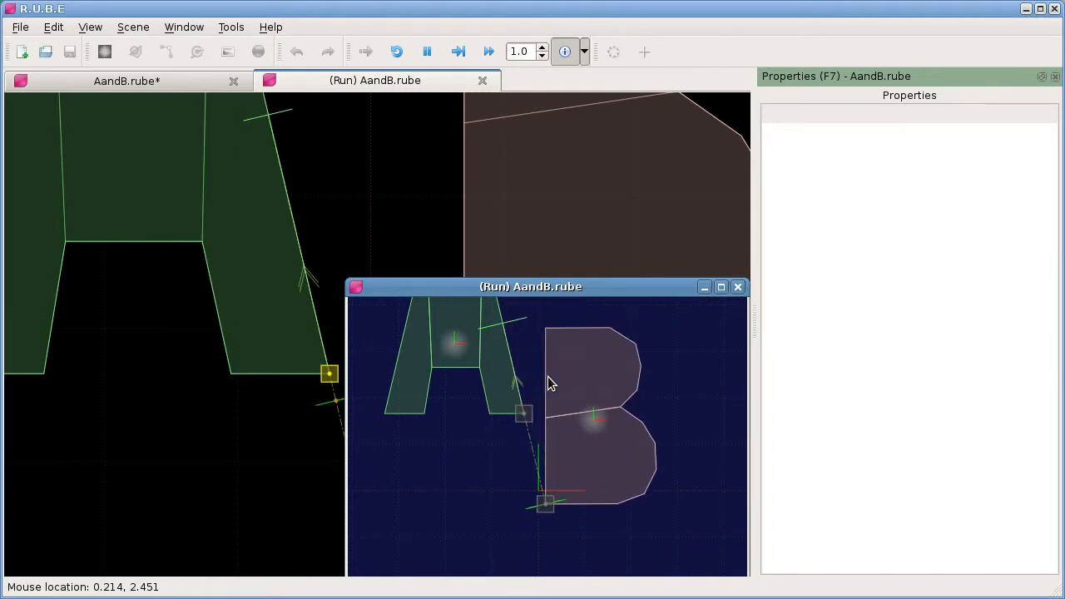
mouse_move(579, 405)
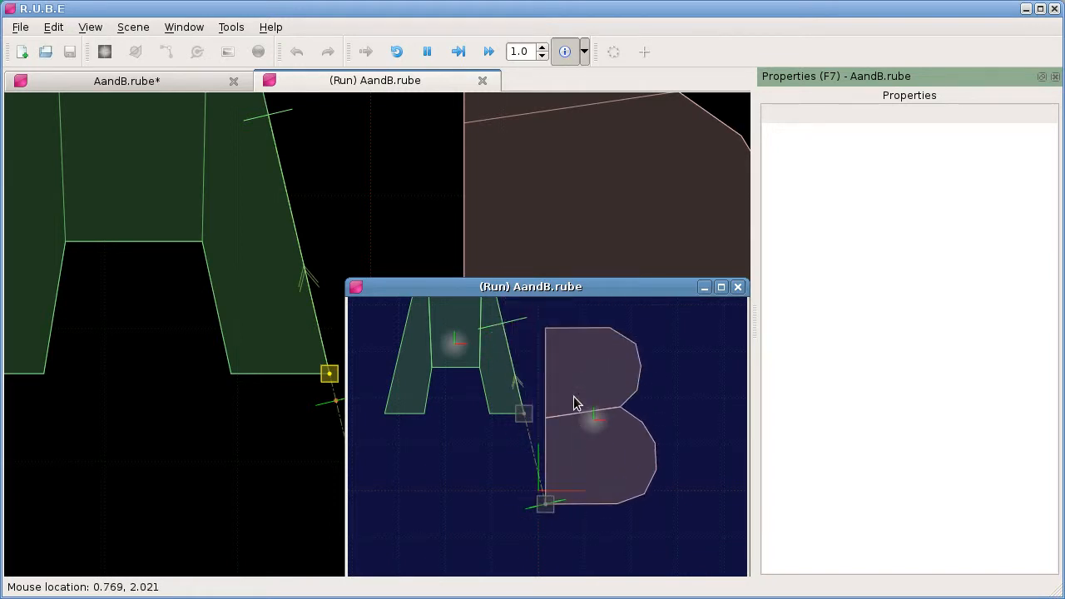
left_click_drag(531, 287, 502, 247)
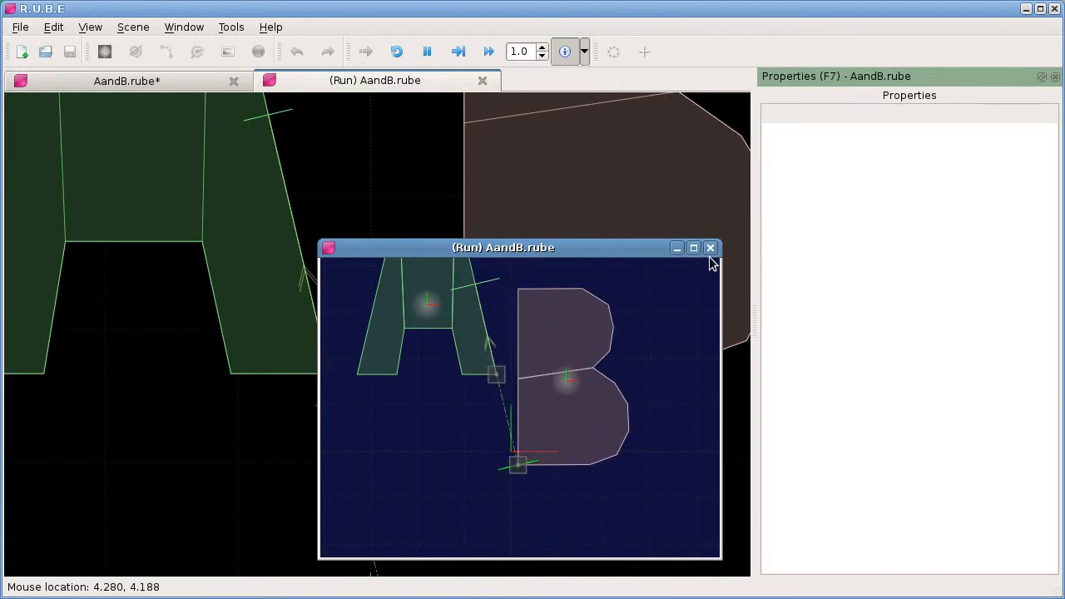
left_click(710, 246)
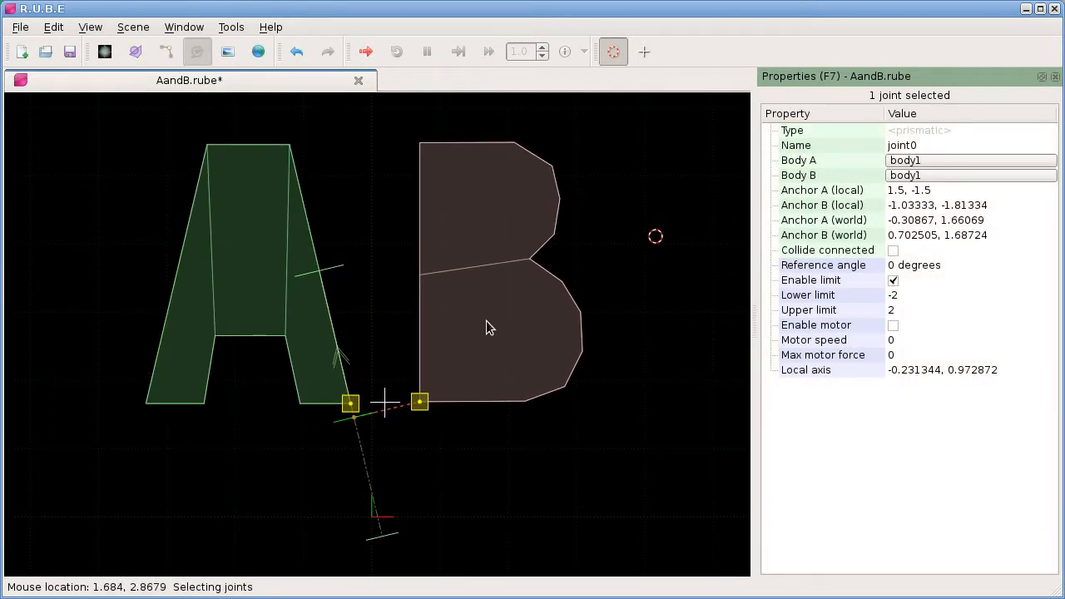
mouse_move(469, 385)
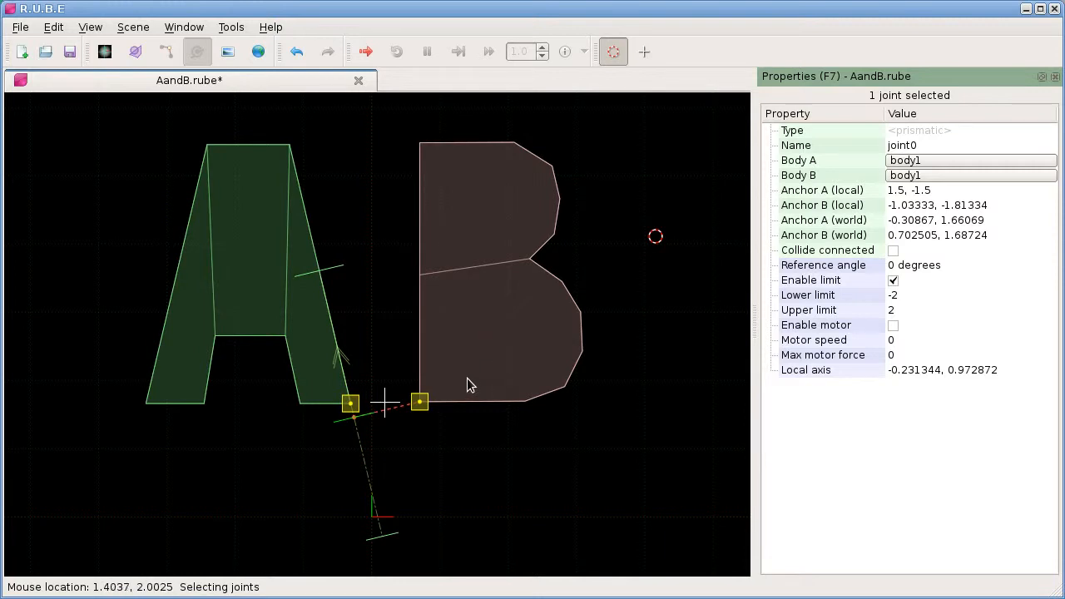
mouse_move(469, 369)
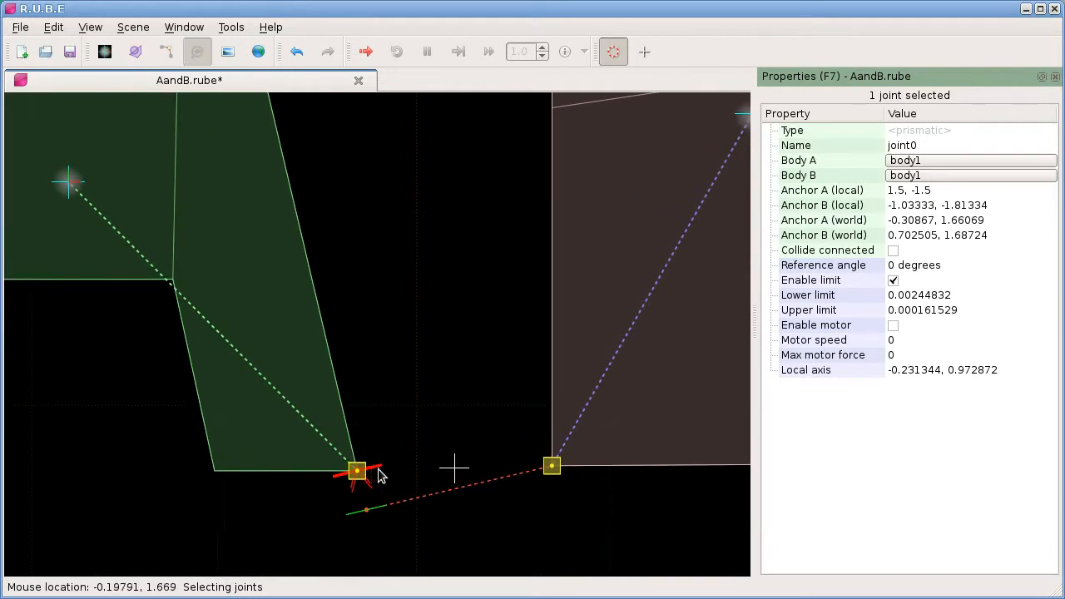
mouse_move(350, 481)
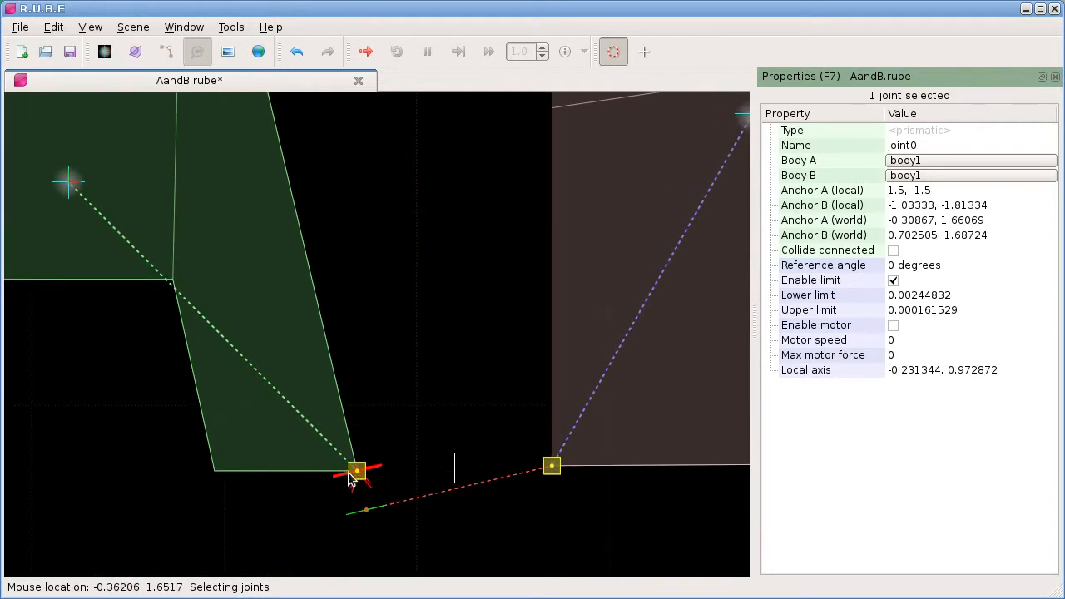
mouse_move(375, 474)
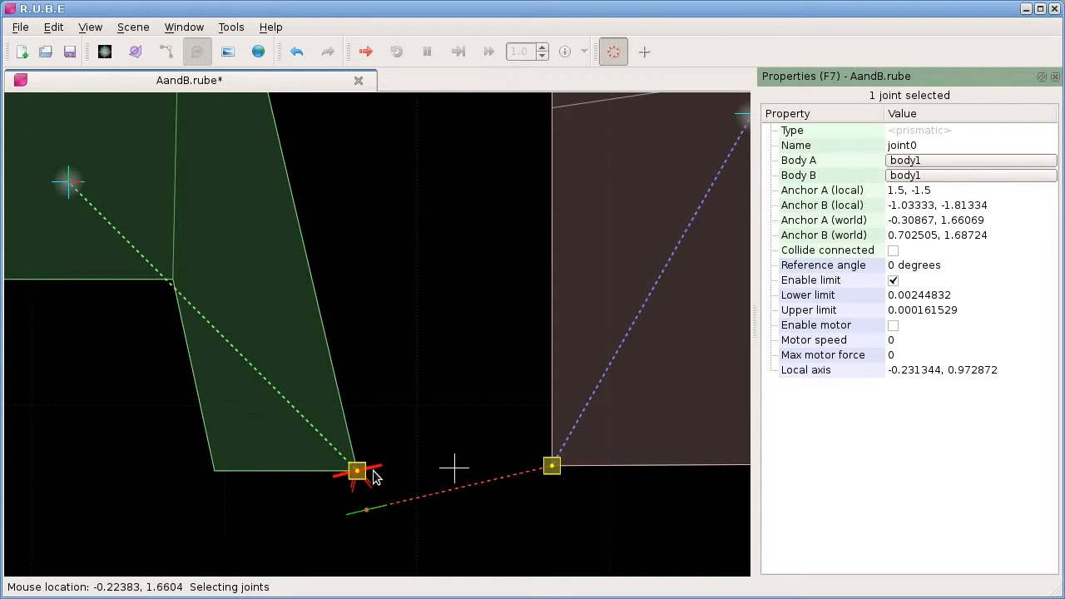
mouse_move(358, 472)
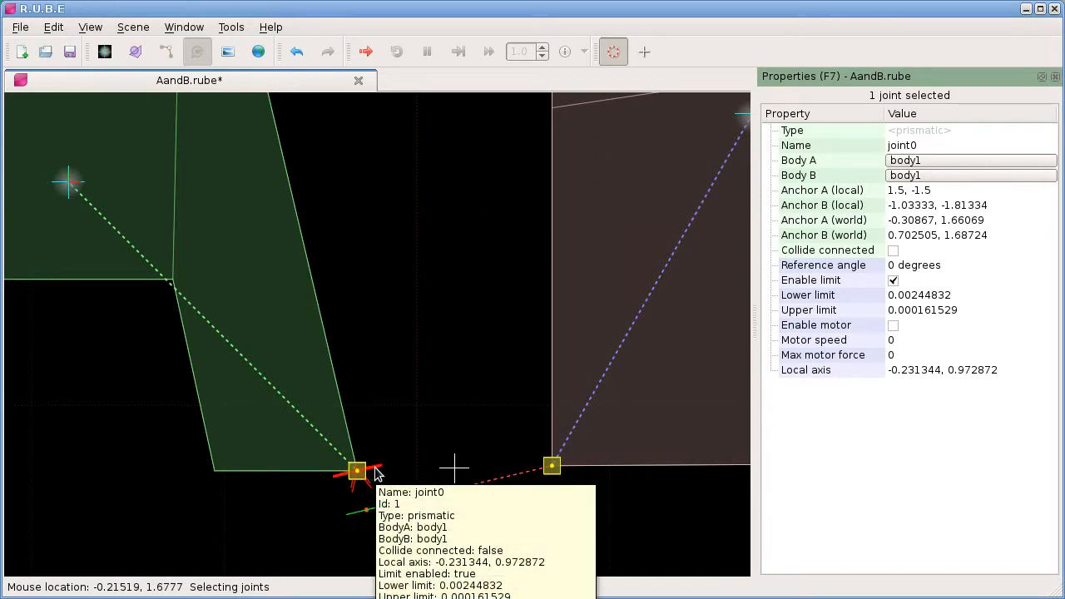
mouse_move(840, 322)
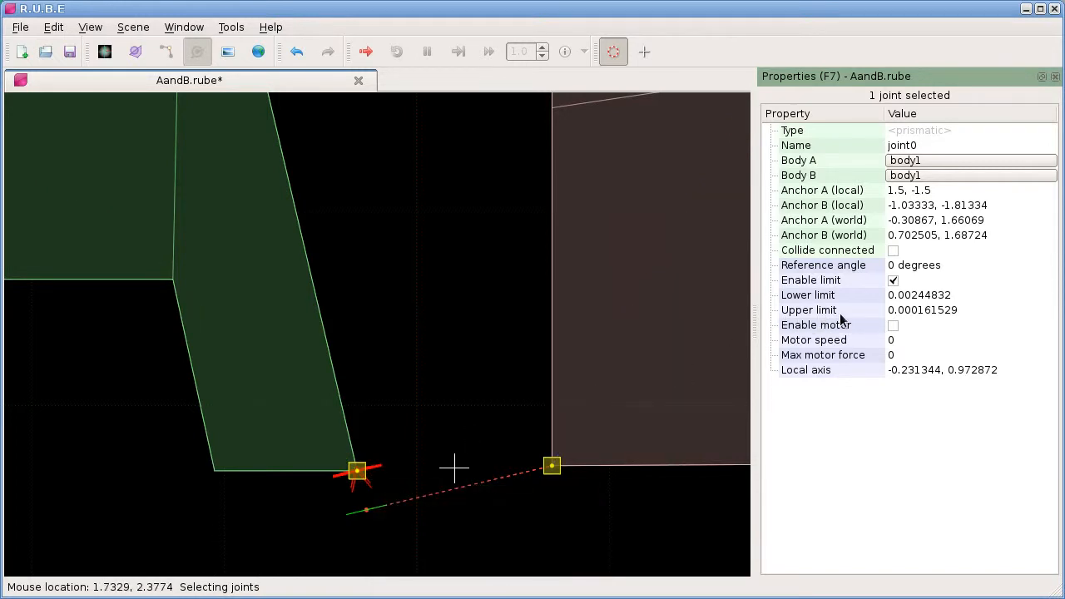
mouse_move(915, 303)
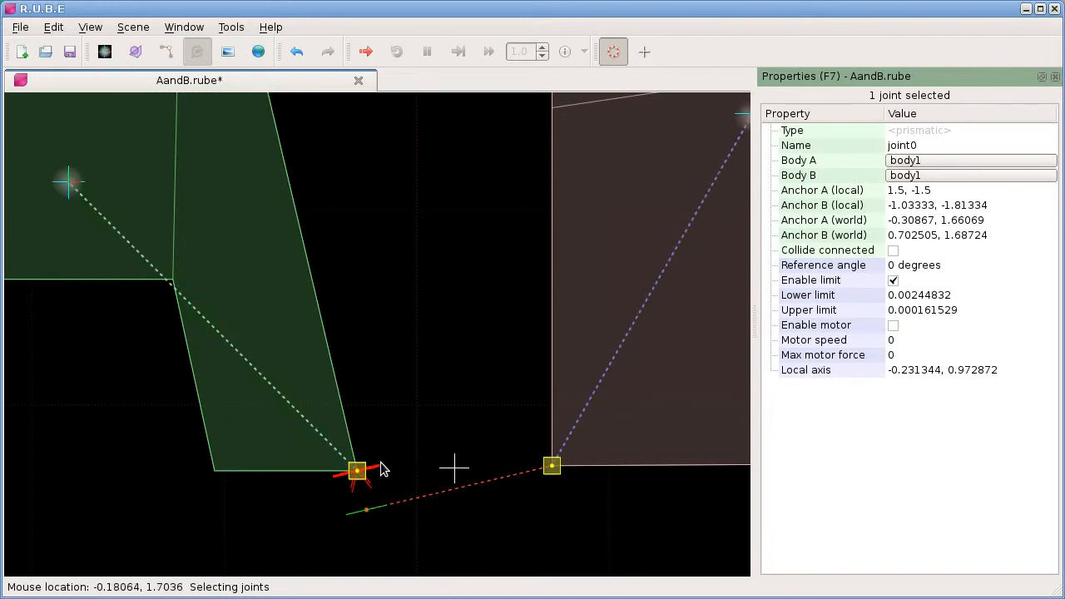
mouse_move(376, 473)
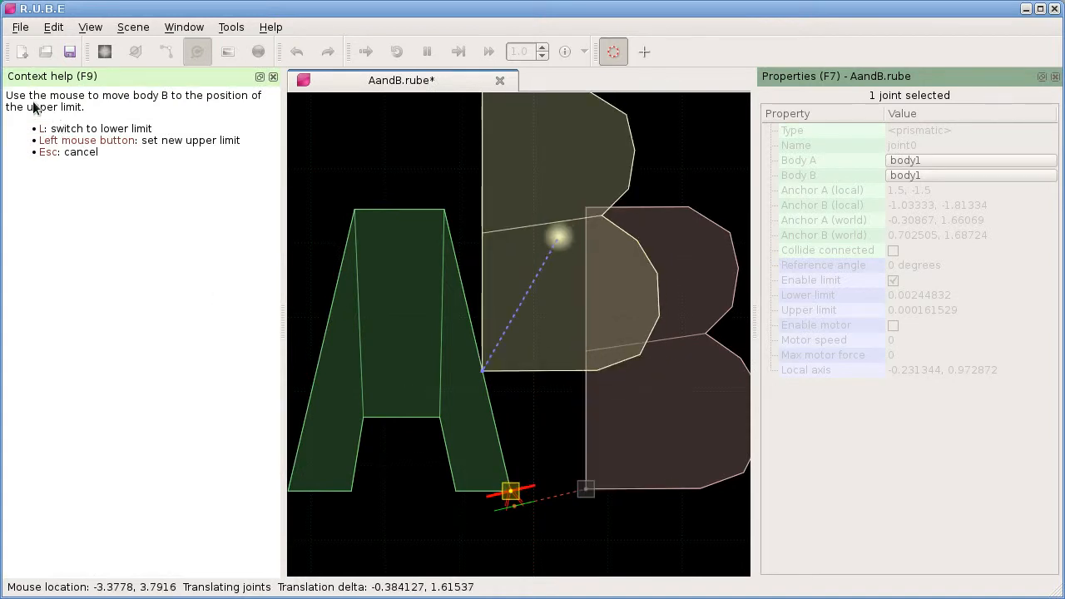
mouse_move(147, 216)
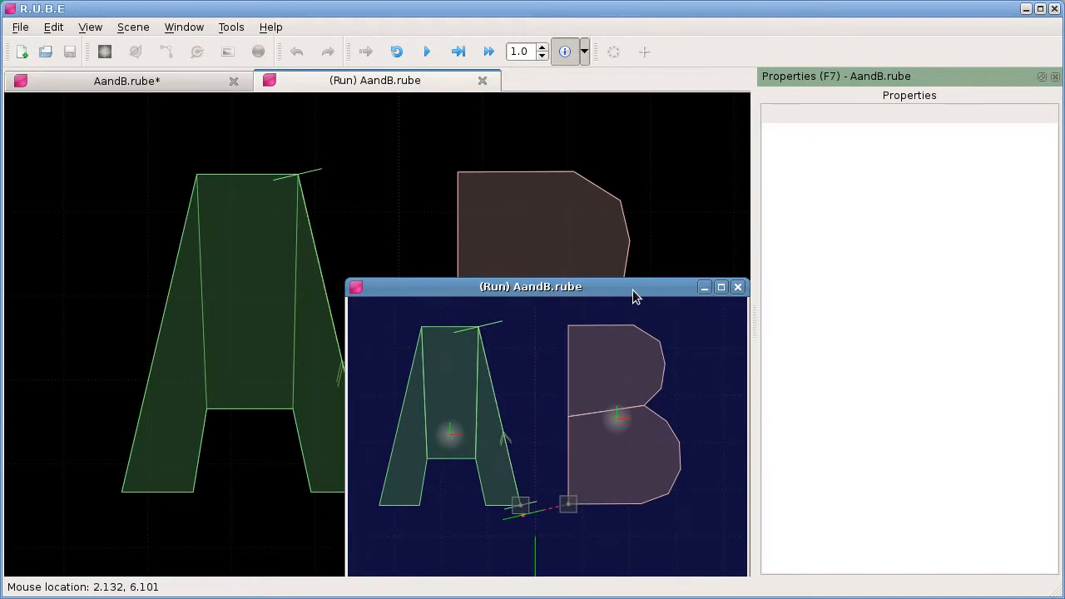
- Maximize the Run window and pull letter B upward until it stops at the joint limit
left_click(426, 52)
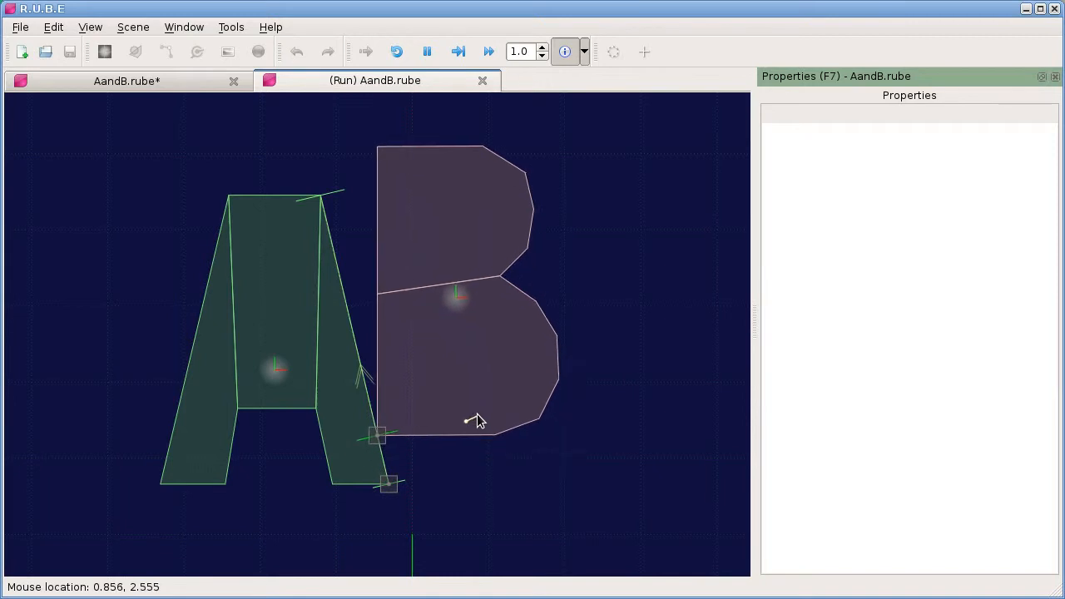
left_click_drag(476, 419, 408, 243)
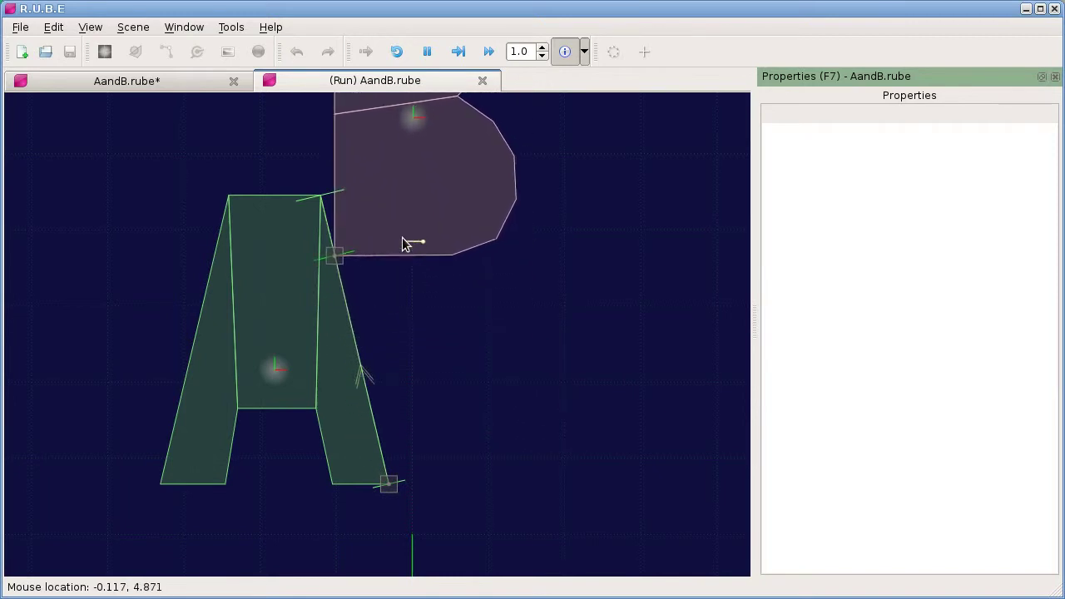